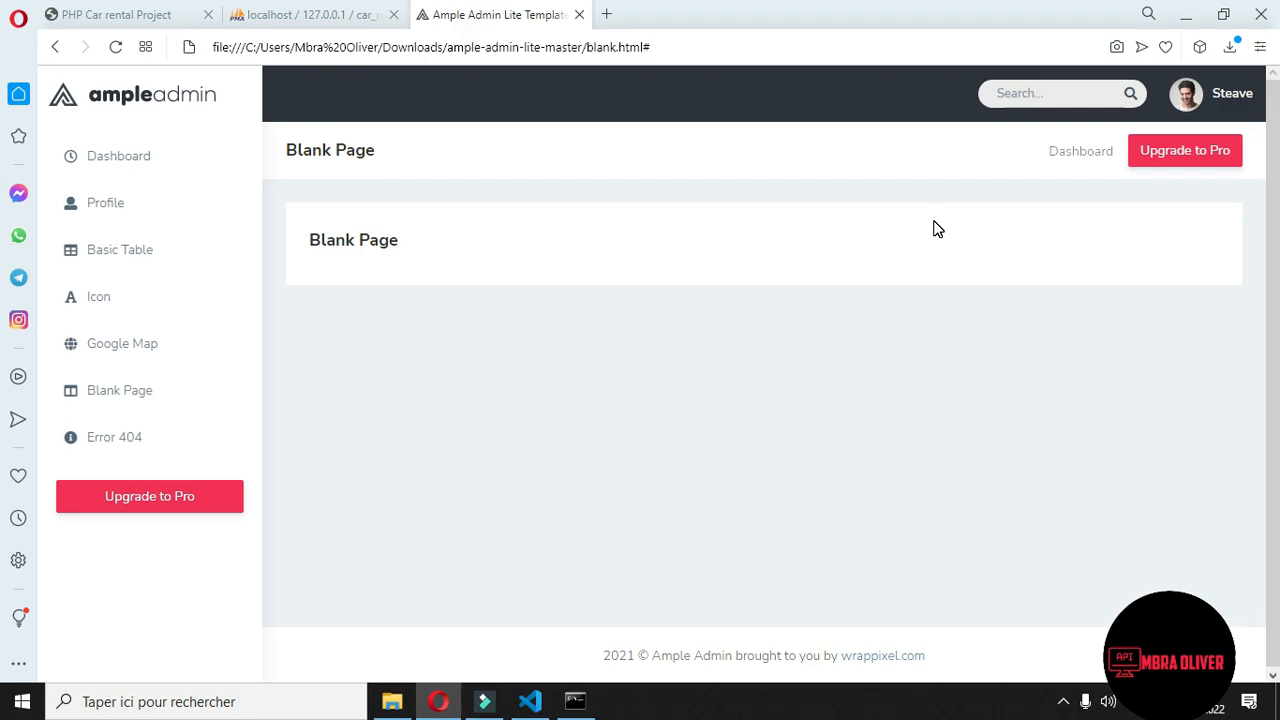
mouse_move(611, 530)
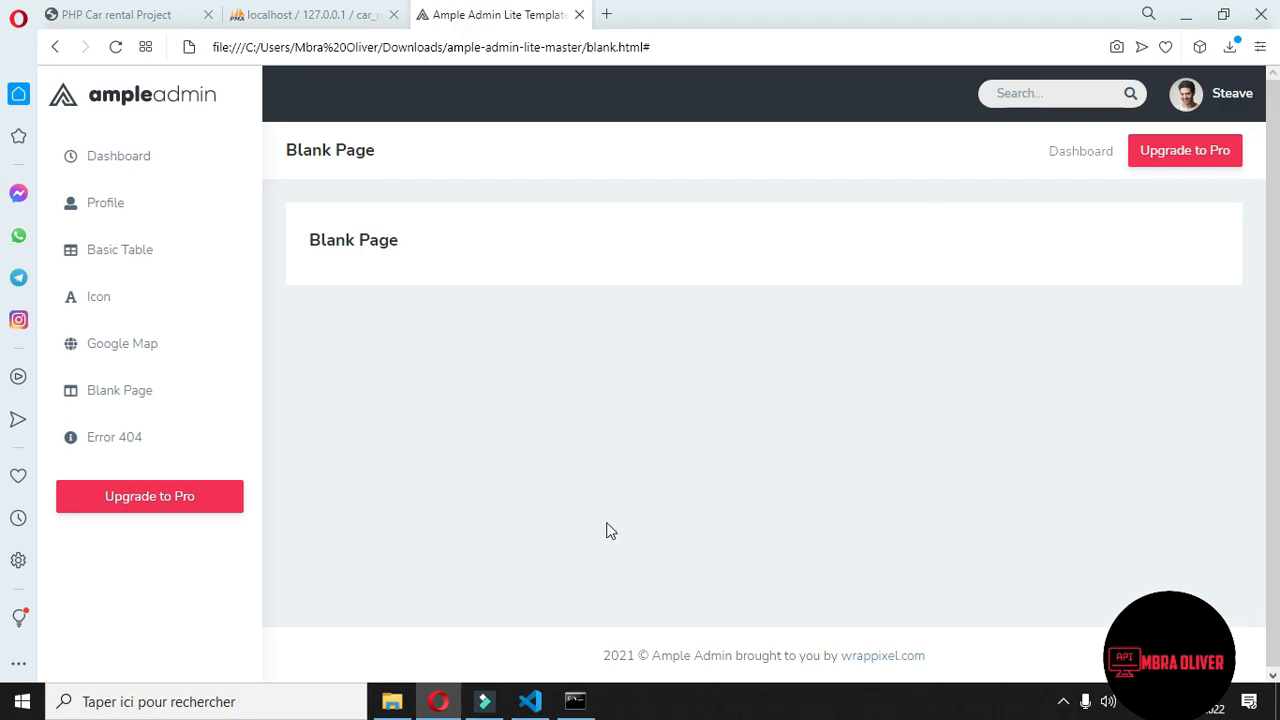
Bring up the downloaded ample-admin-lite-master template folder in File Explorer
left_click(392, 701)
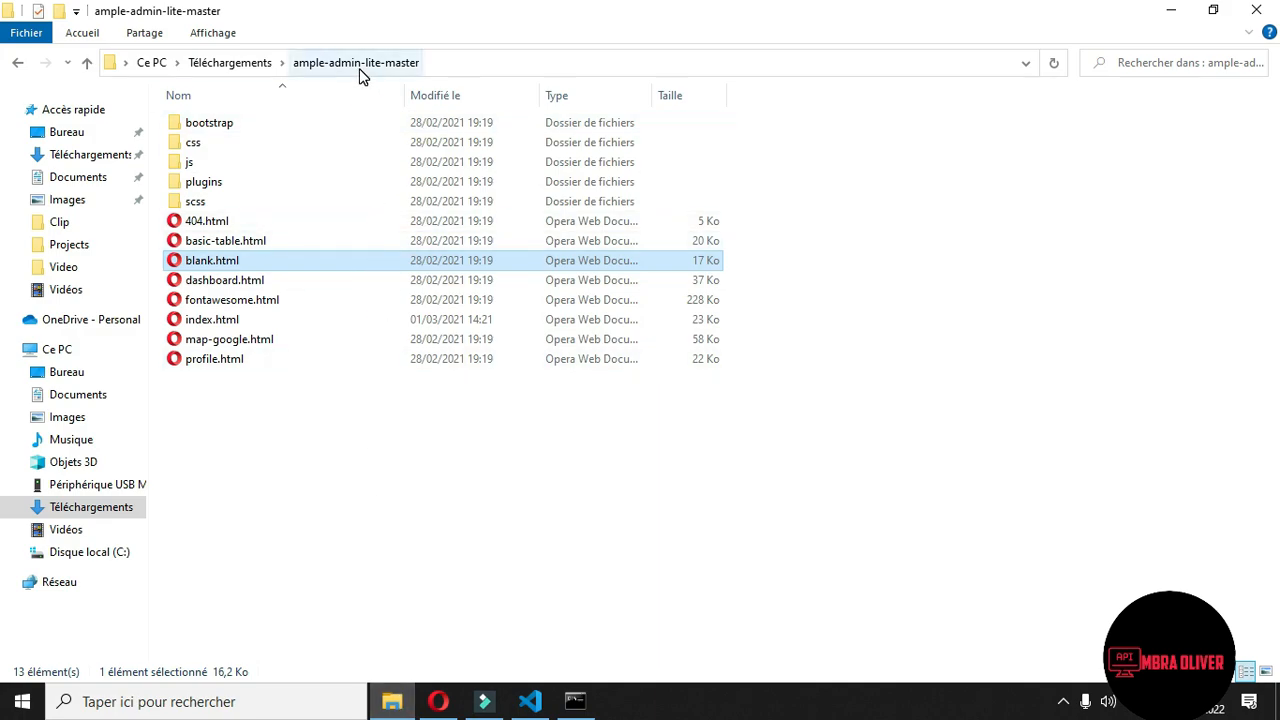
mouse_move(297, 271)
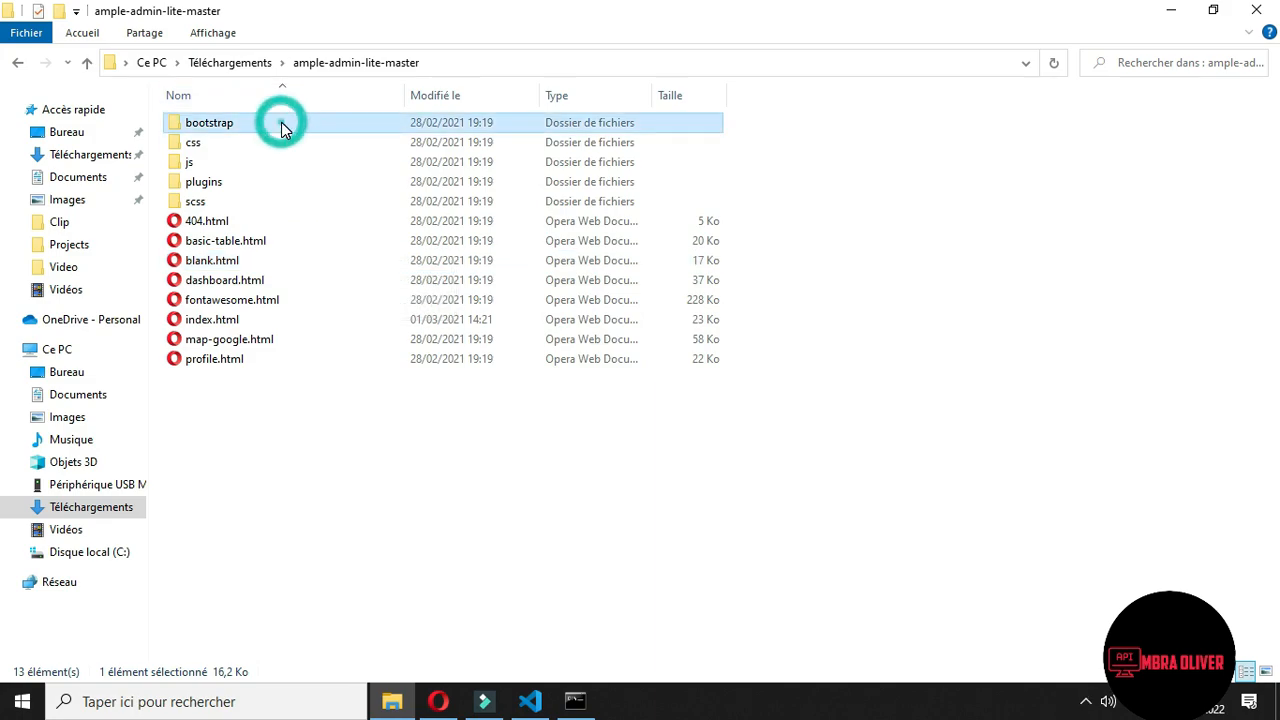
Select the bootstrap, css, js, plugins and scss folders together for copying
left_click(195, 201)
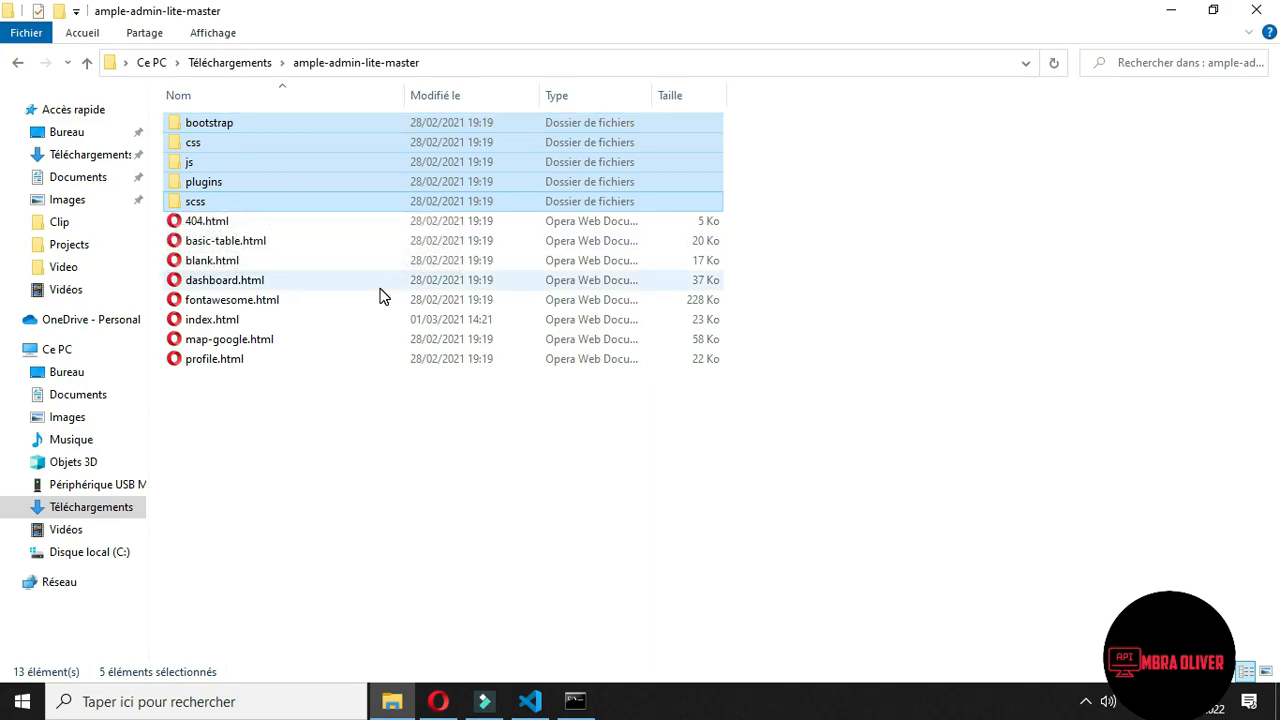
mouse_move(224, 280)
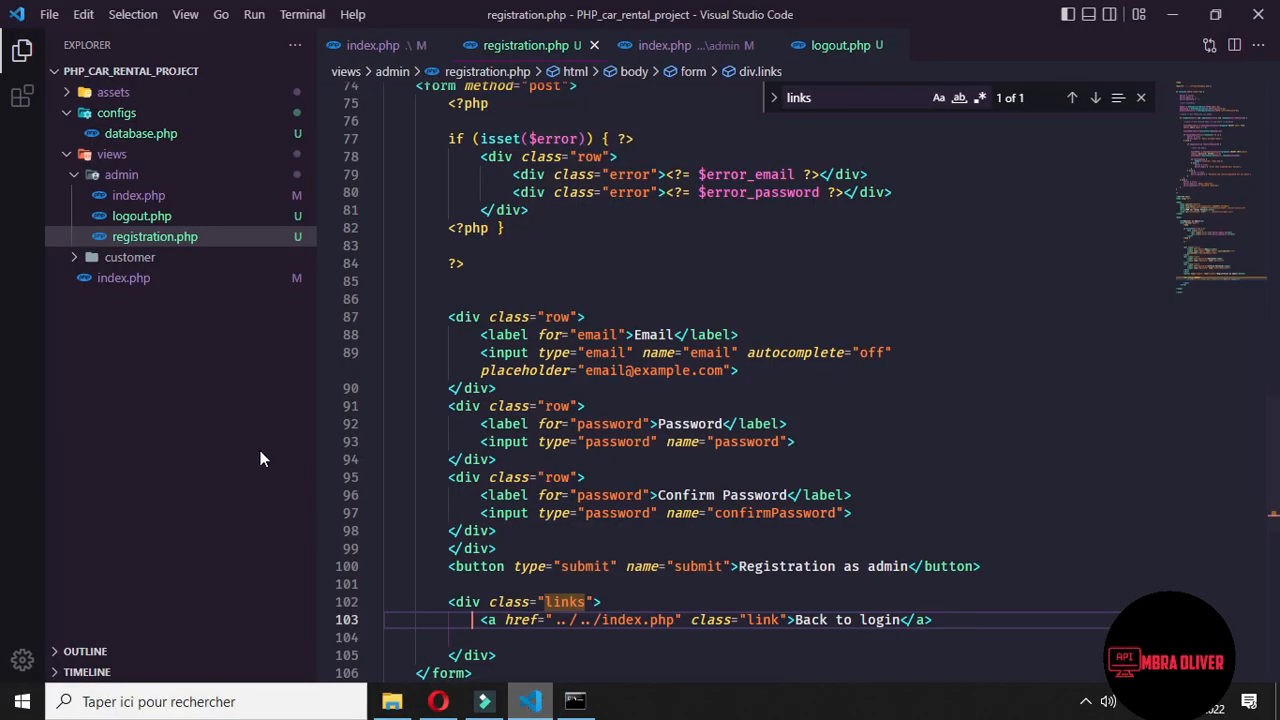
mouse_move(111, 153)
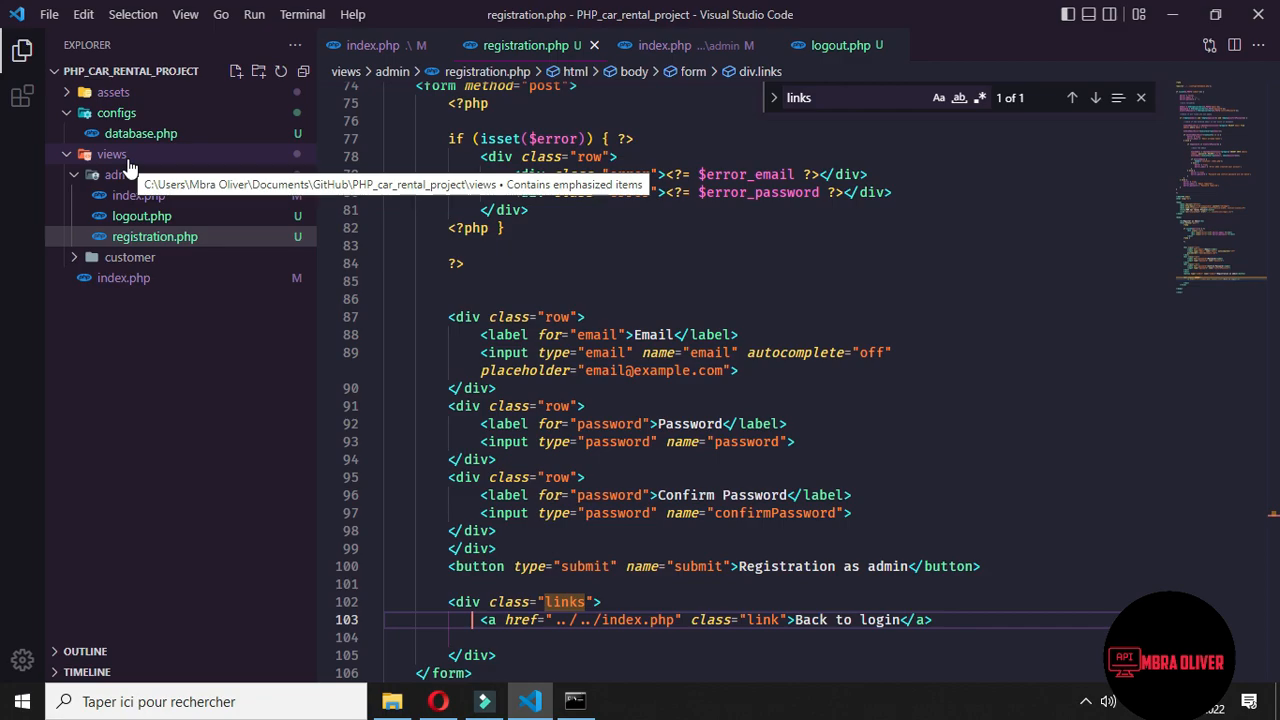
Create assets/admins holding the pasted bootstrap, css, js, plugins and scss folders, then collapse the tree
left_click(111, 154)
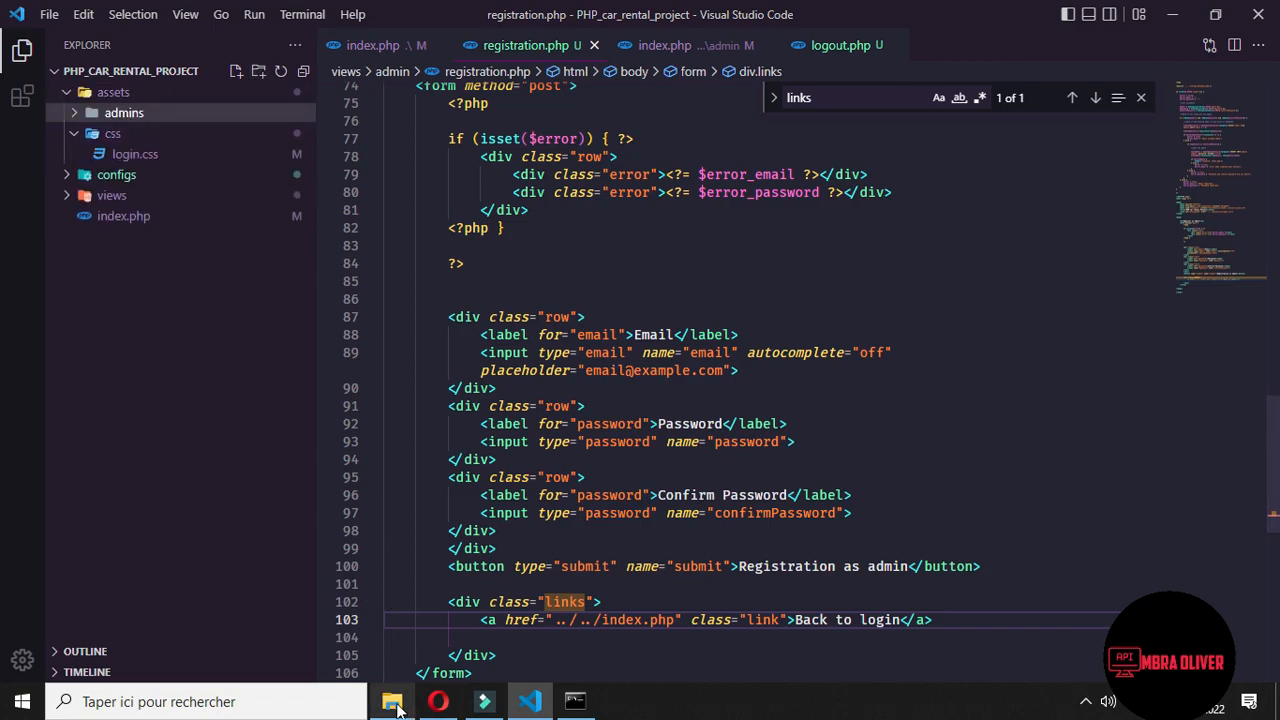
left_click(392, 701)
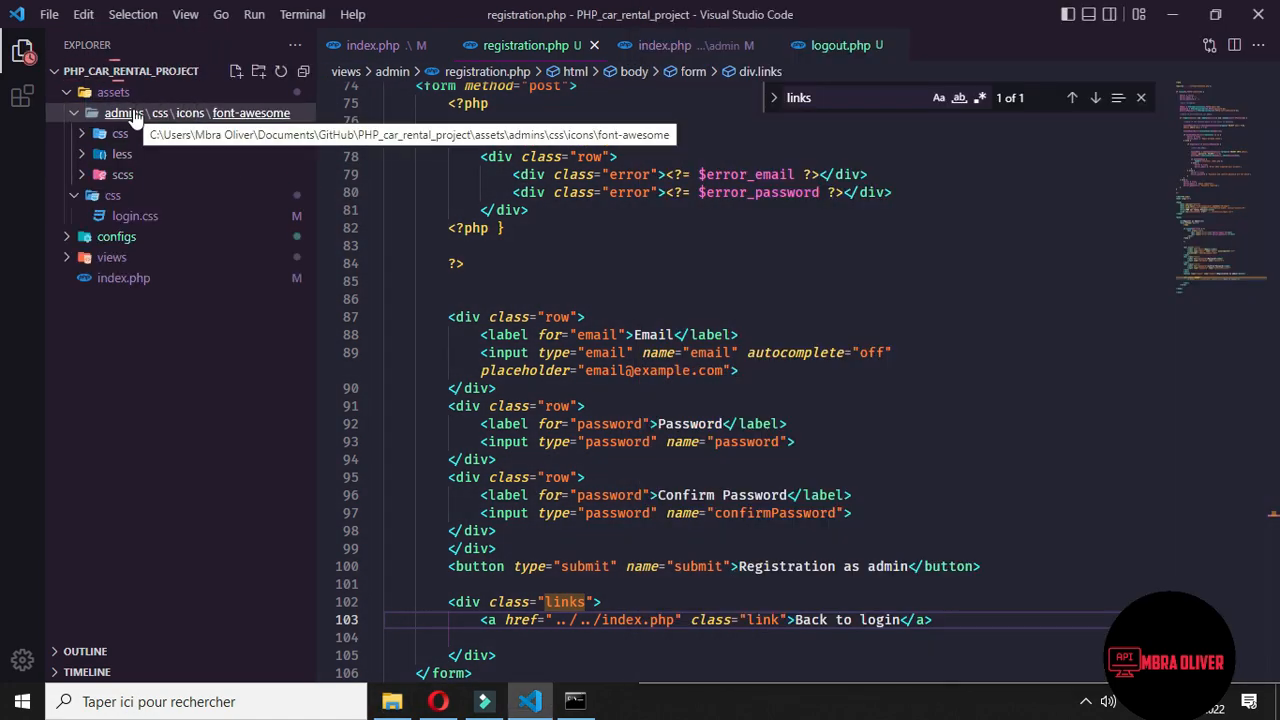
left_click(112, 133)
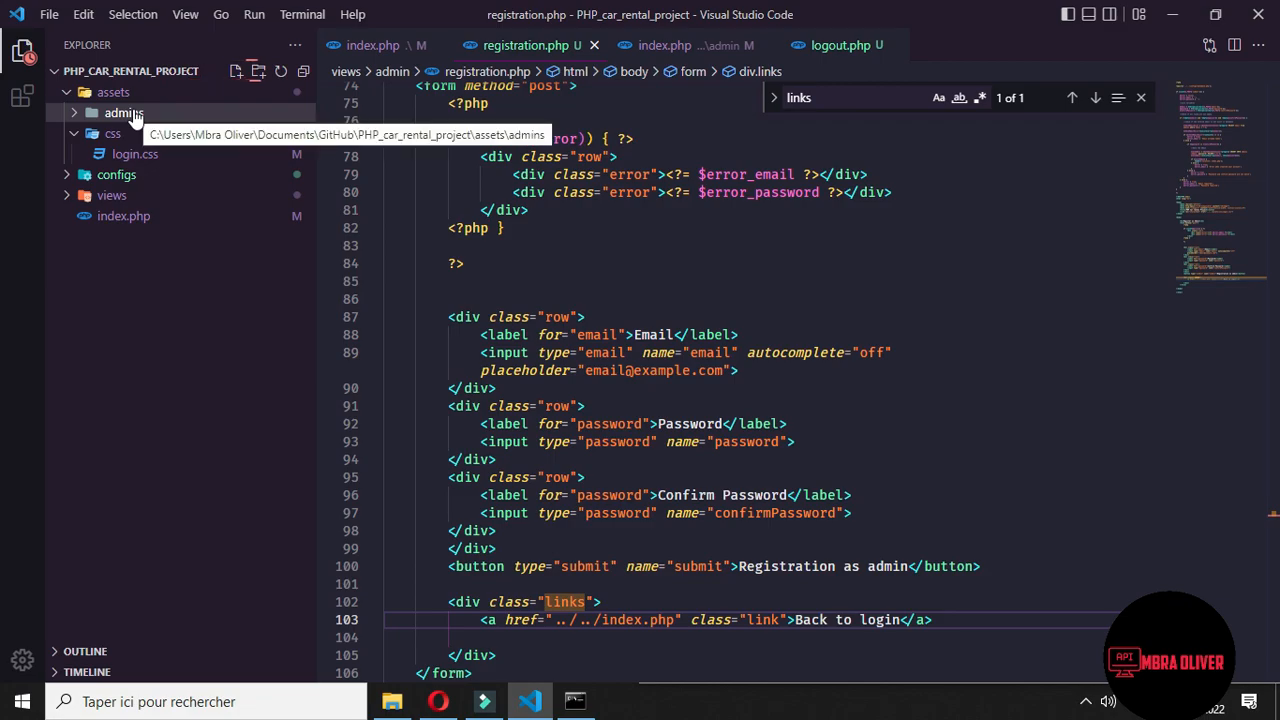
left_click(124, 112)
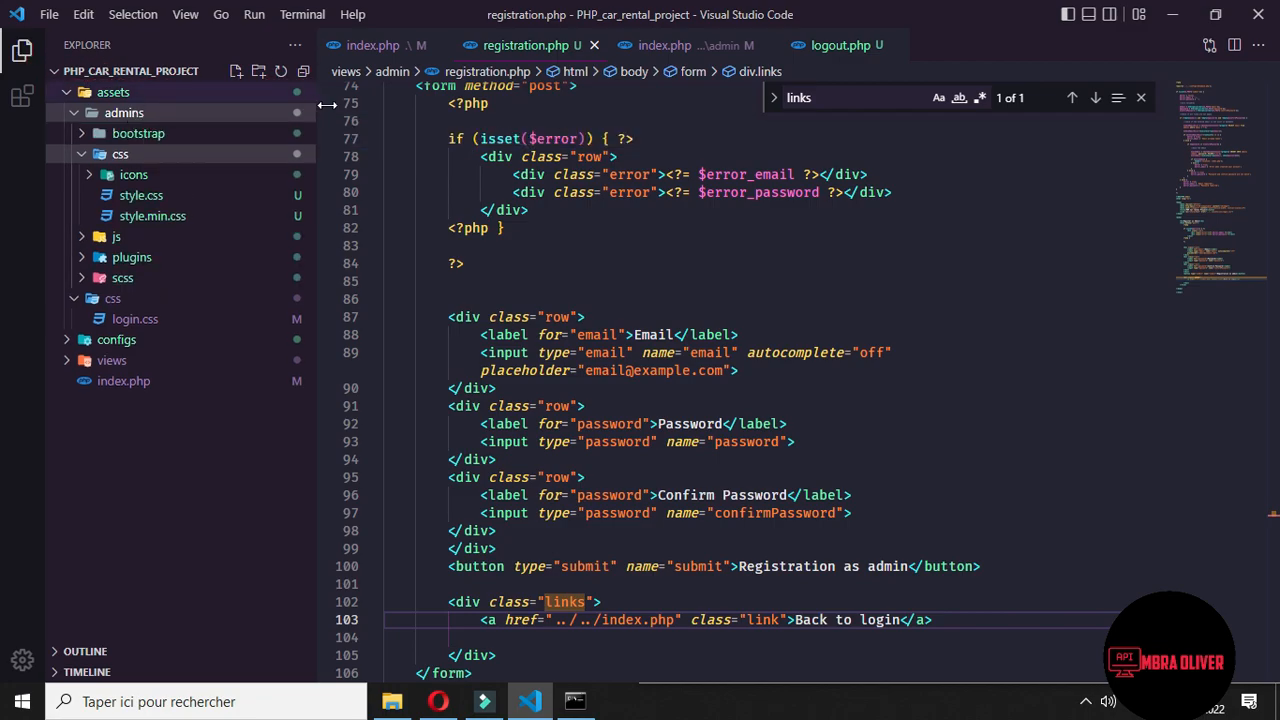
left_click(119, 153)
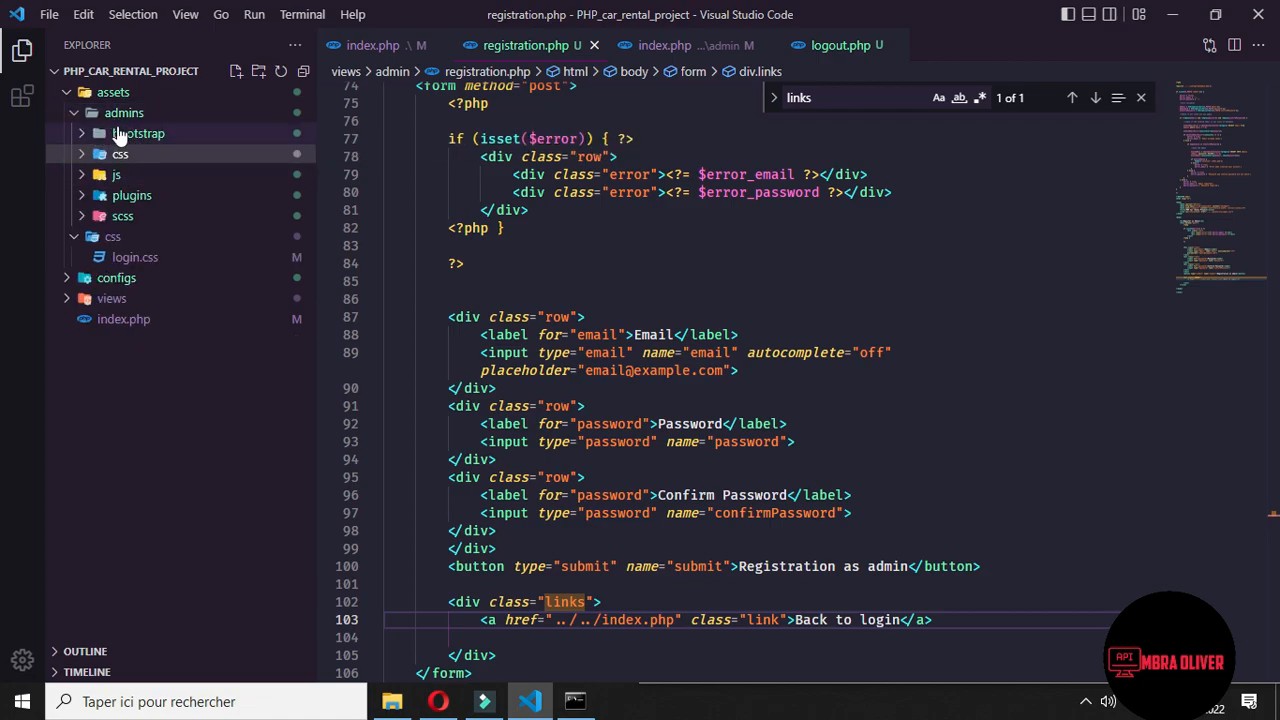
left_click(112, 91)
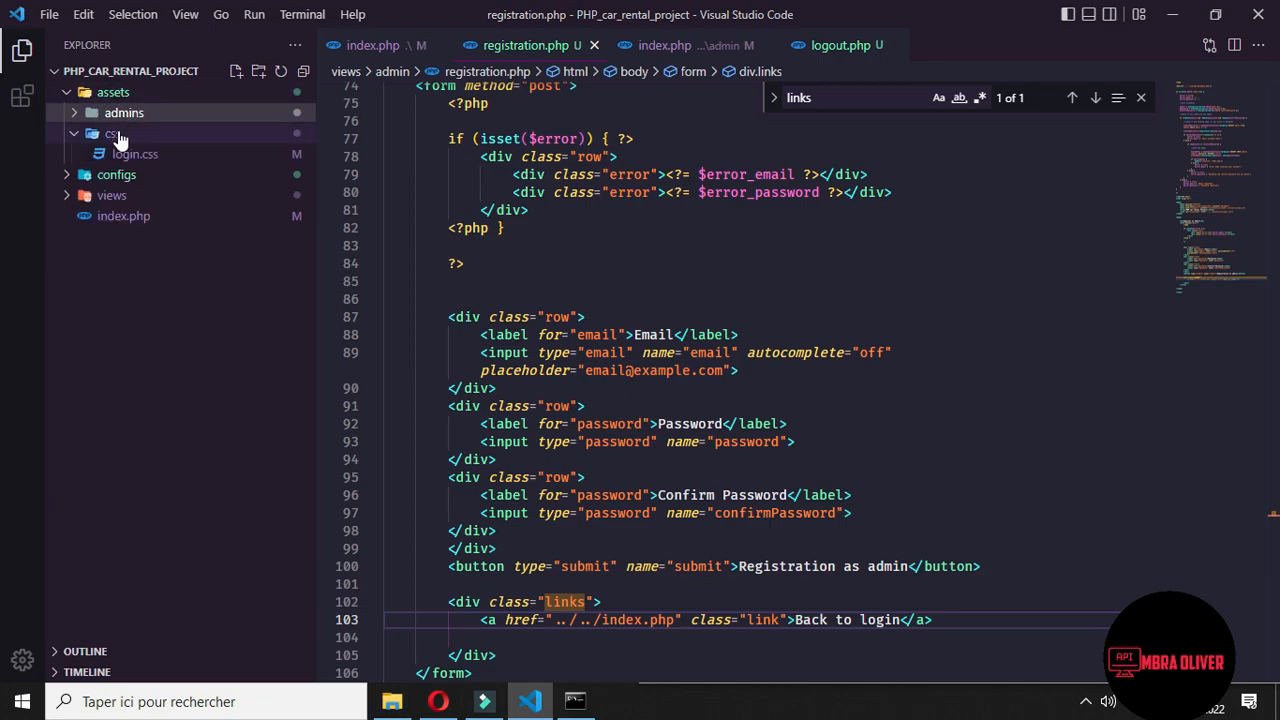
left_click(112, 133)
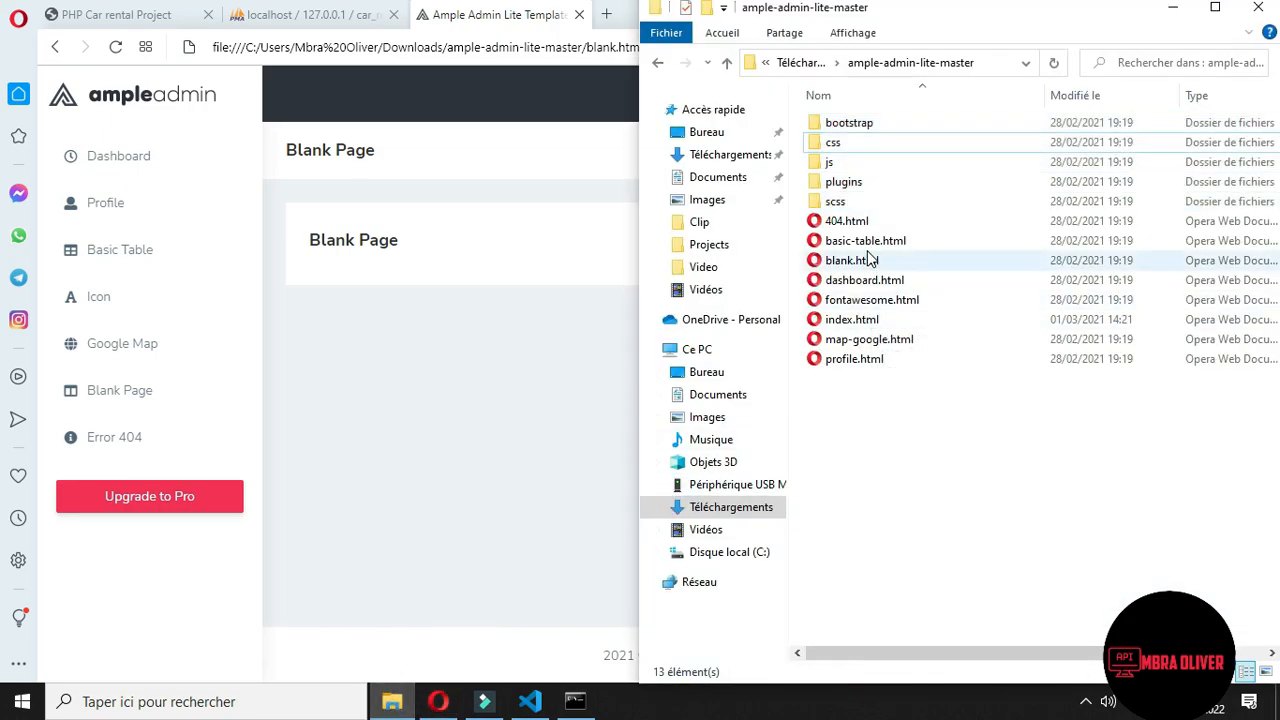
mouse_move(851, 260)
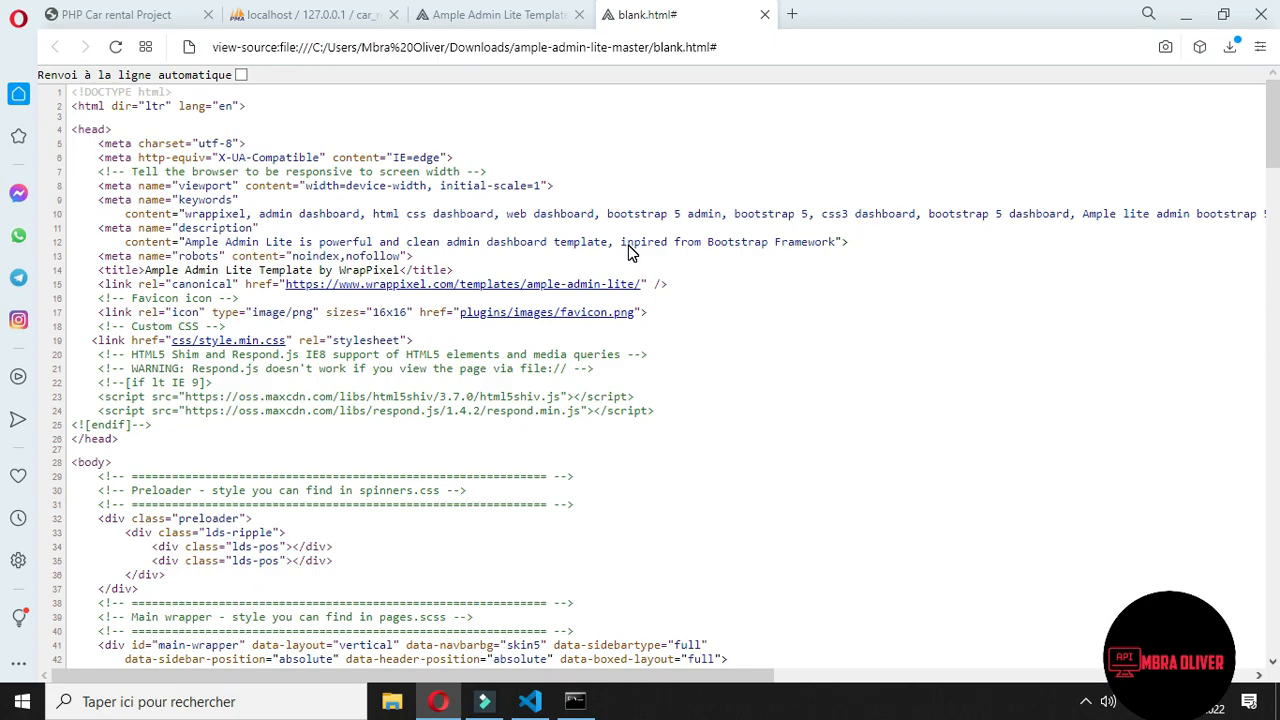
Select and copy the entire blank.html source code
left_click(473, 263)
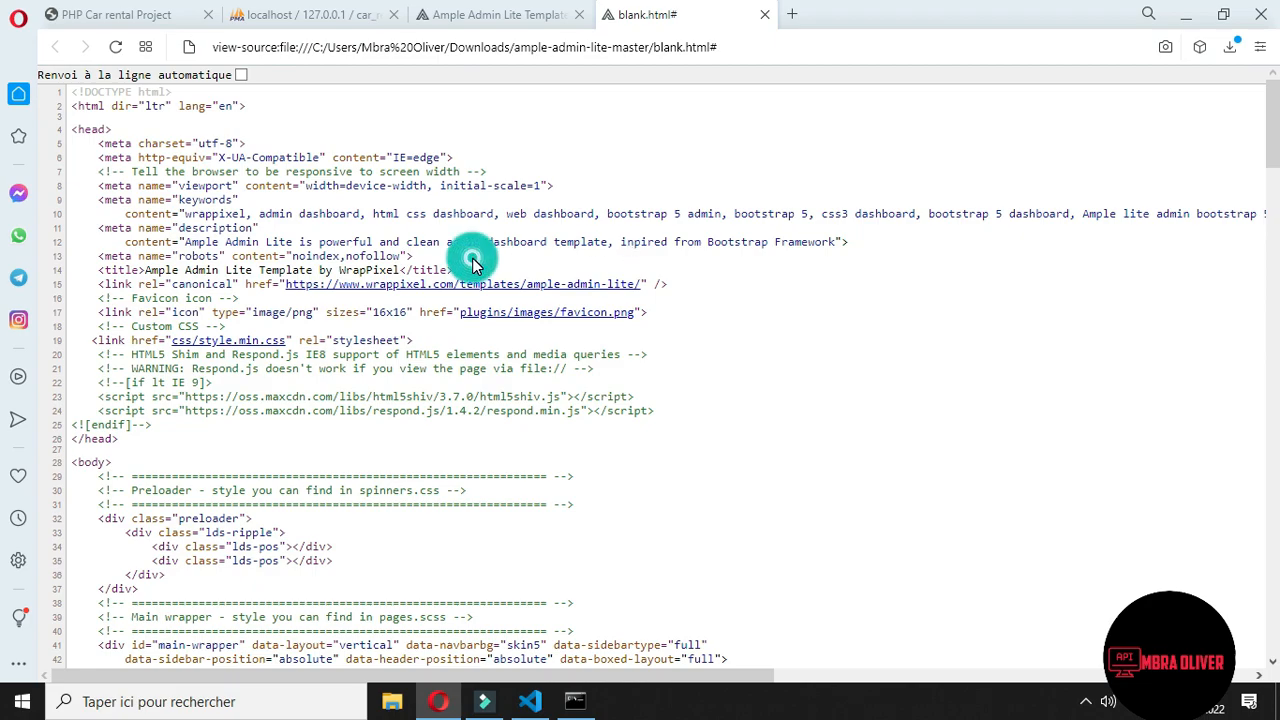
mouse_move(475, 265)
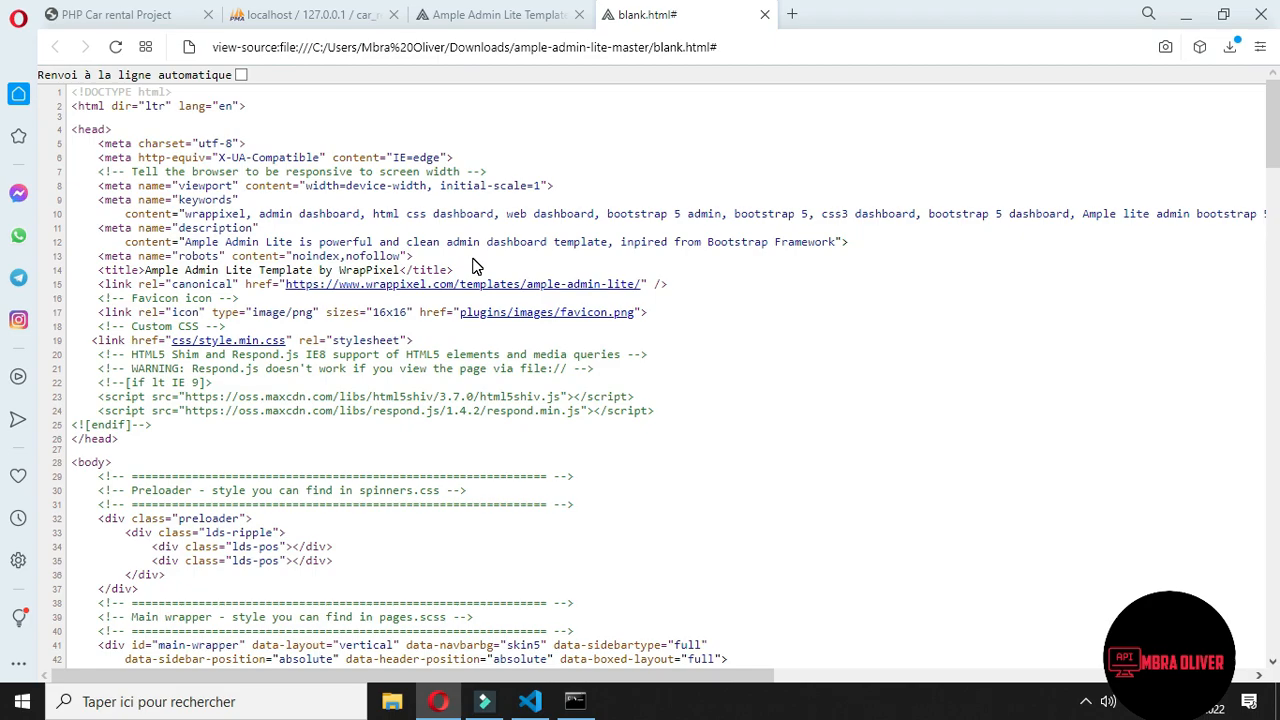
key("ctrl+a")
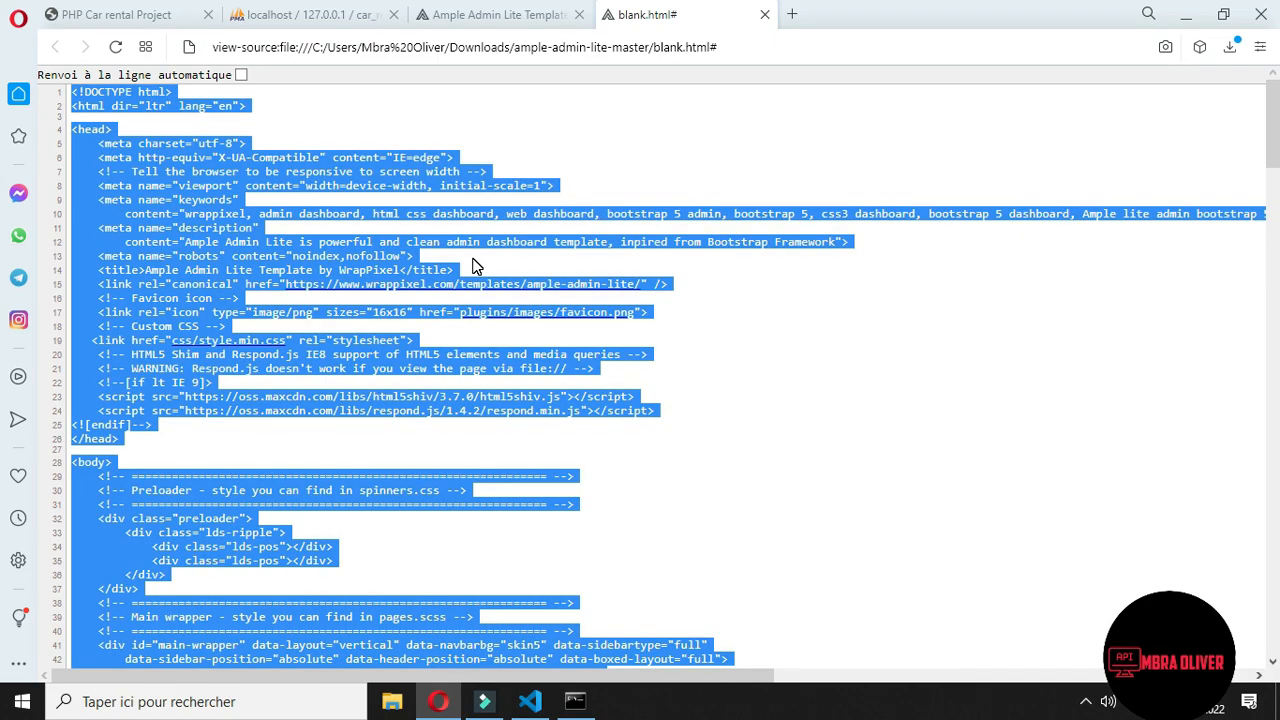
right_click(475, 265)
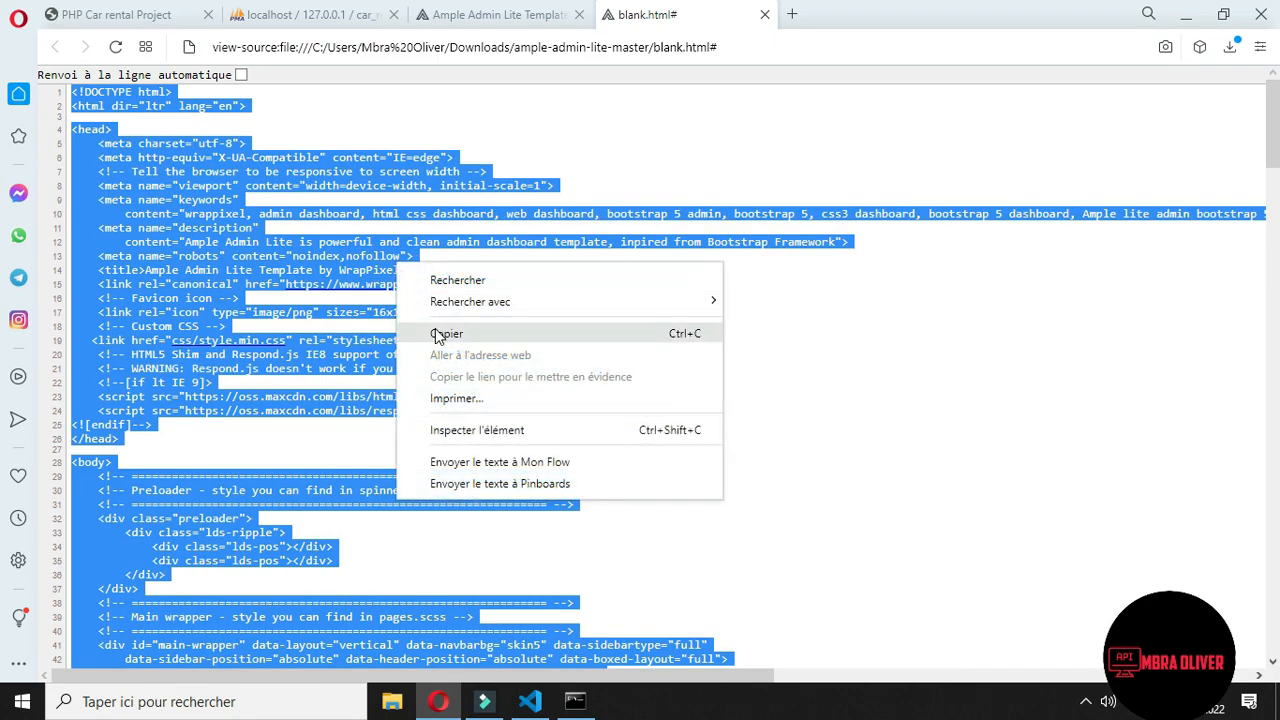
left_click(495, 14)
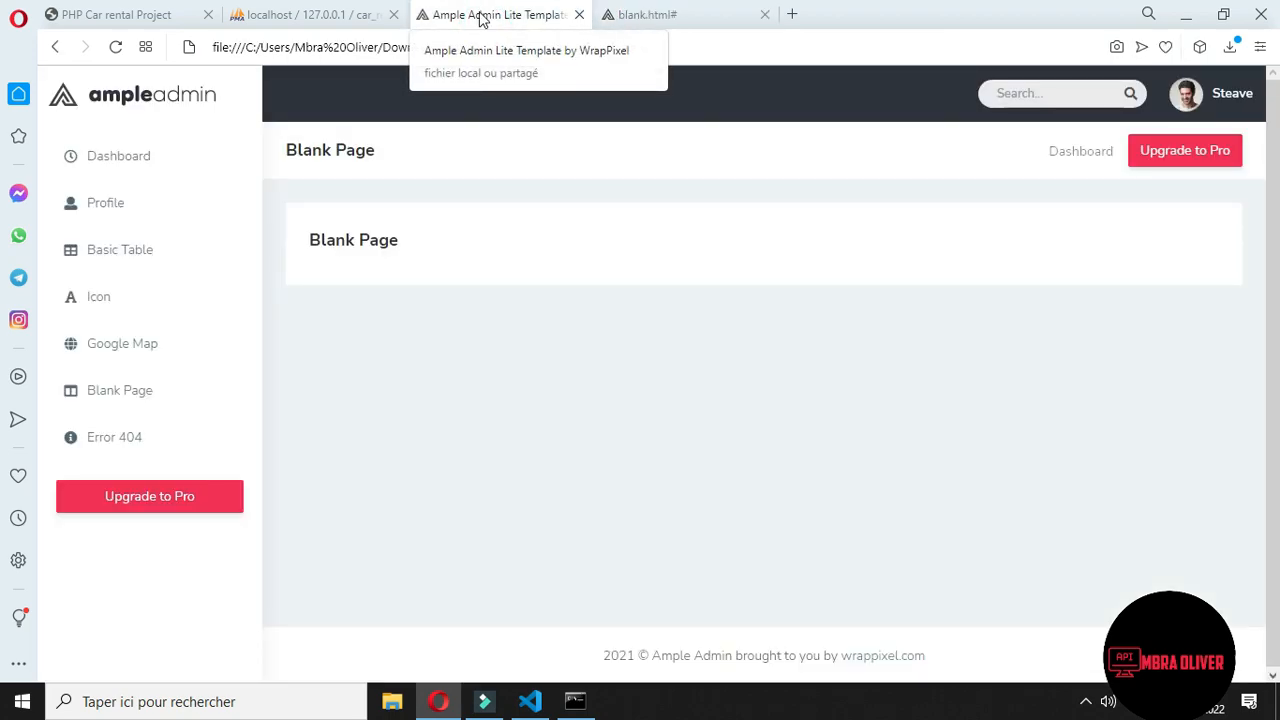
Paste the copied markup into views/admin/index.php after its PHP session block
left_click(115, 14)
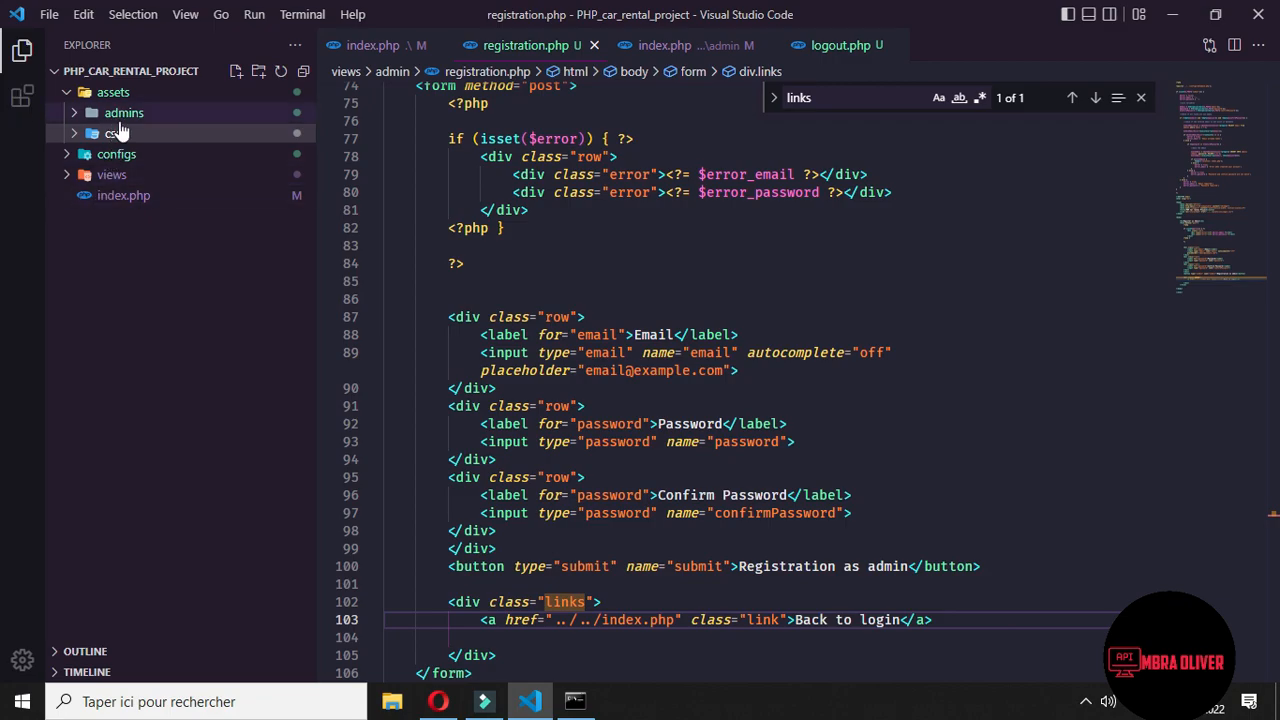
left_click(111, 174)
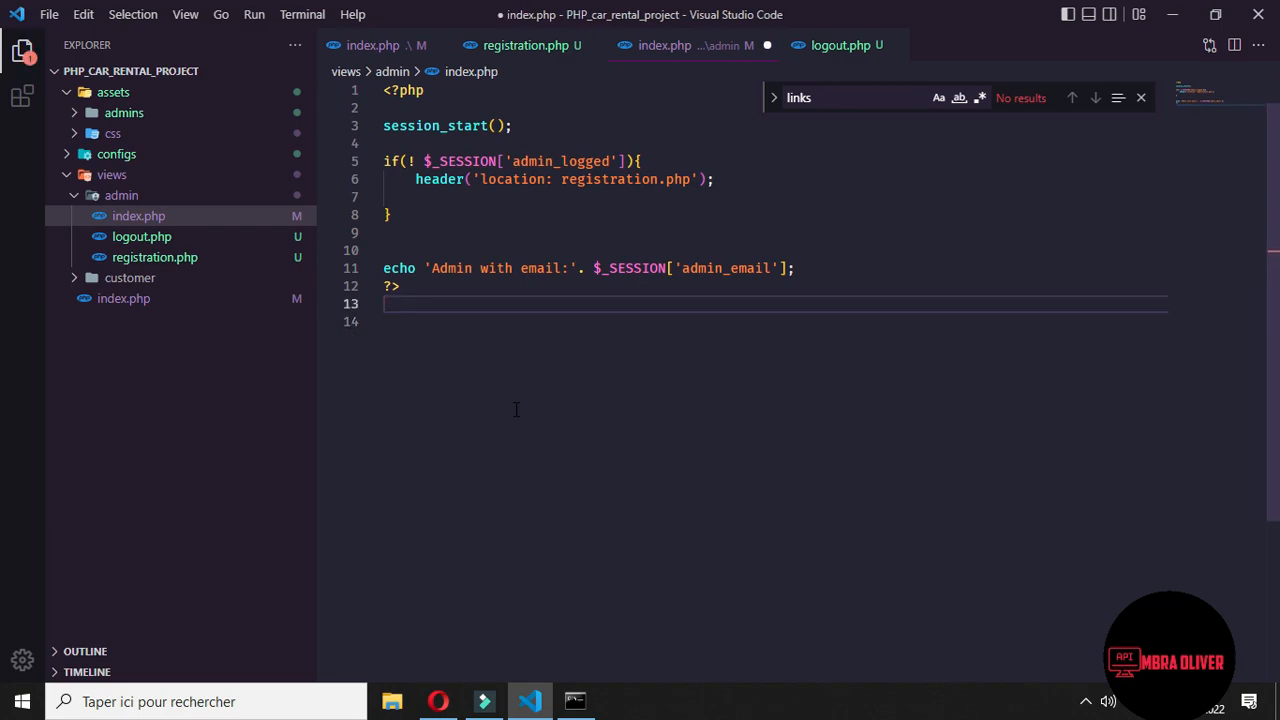
scroll("down", 3)
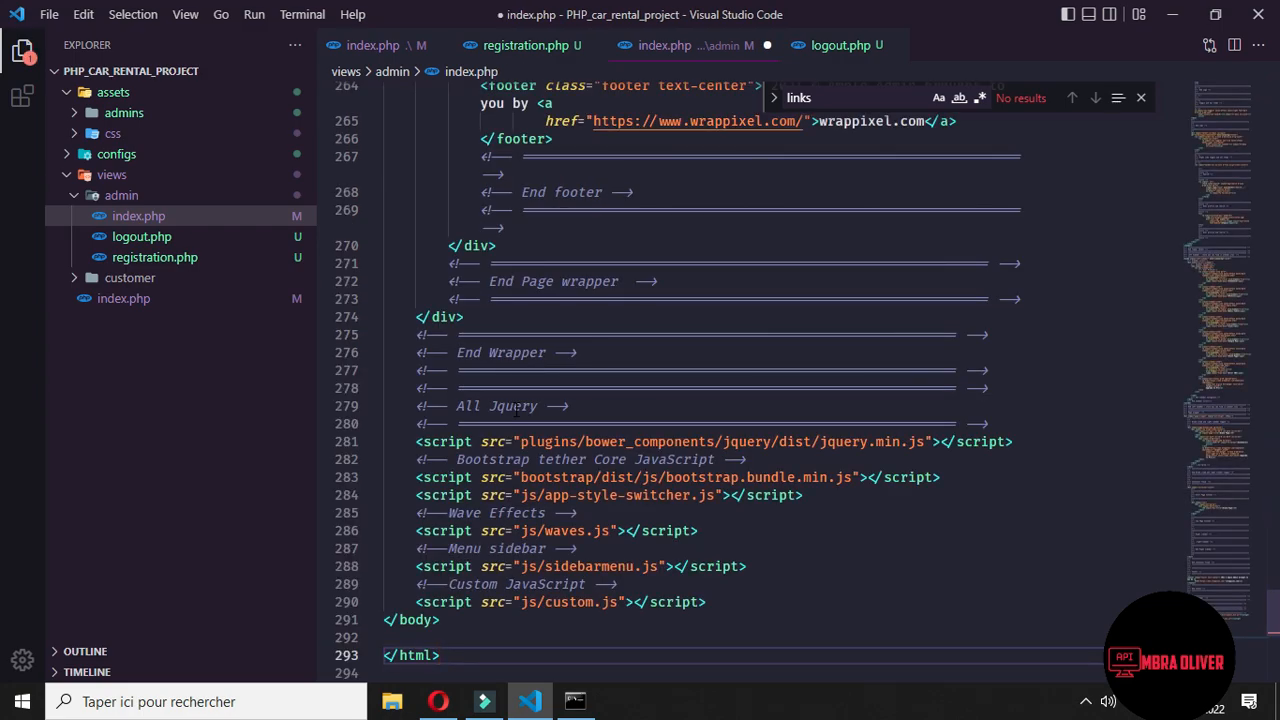
left_click(438, 701)
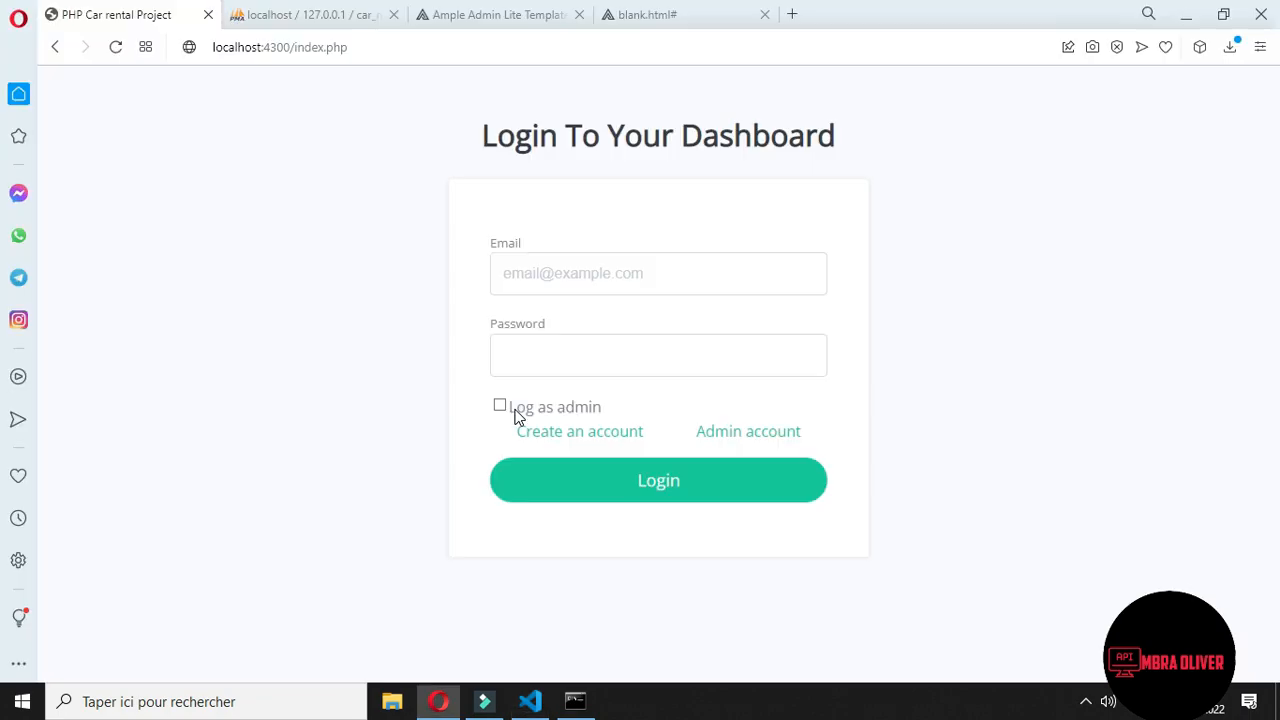
left_click(300, 14)
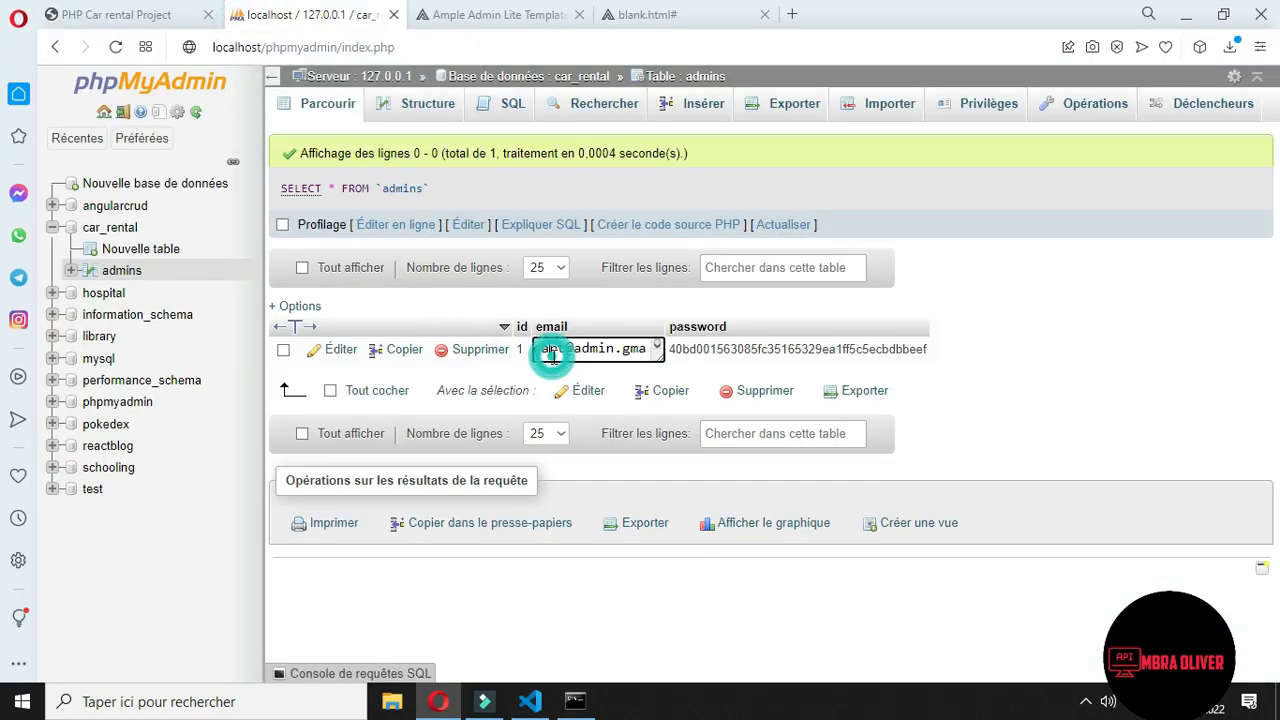
double_click(595, 349)
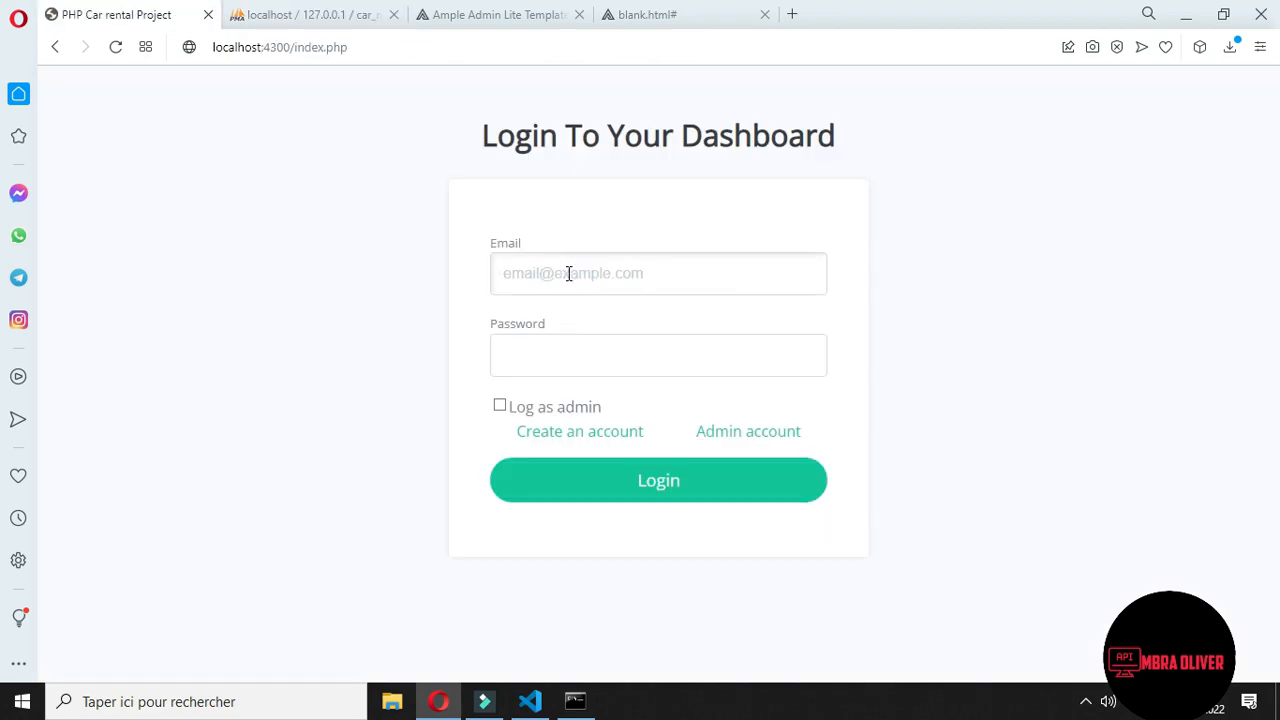
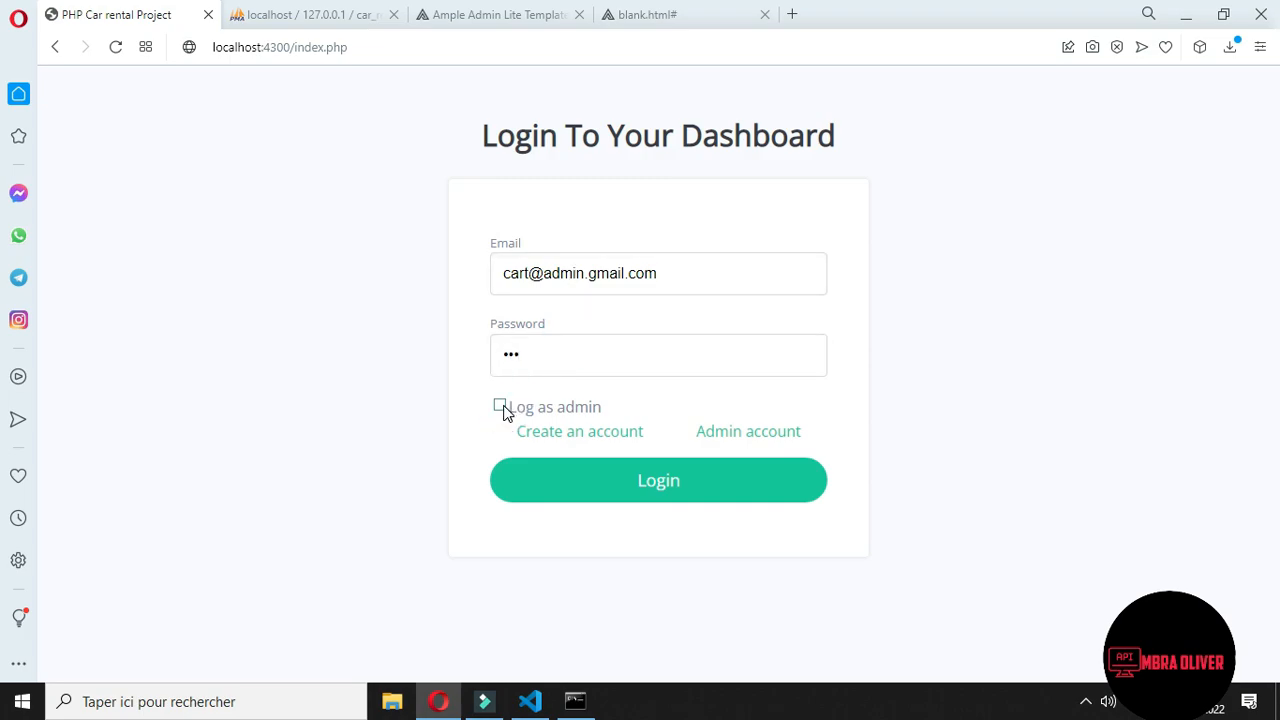
left_click(658, 480)
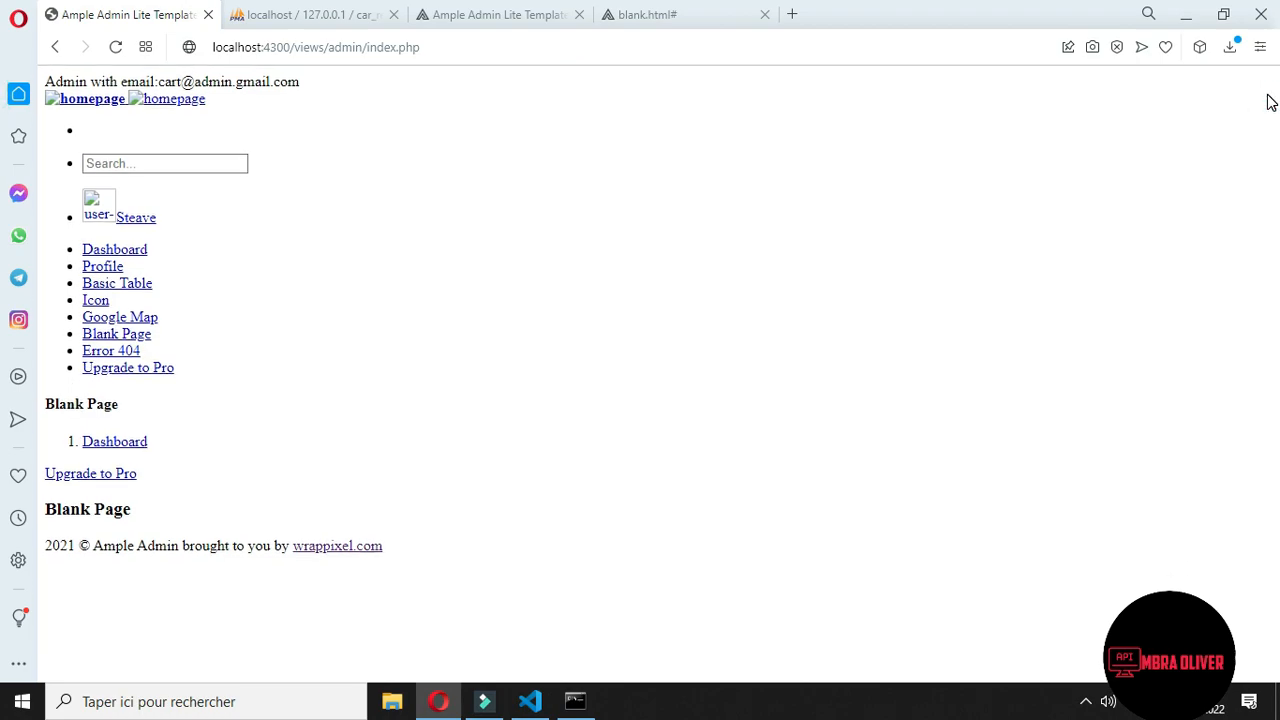
mouse_move(700, 518)
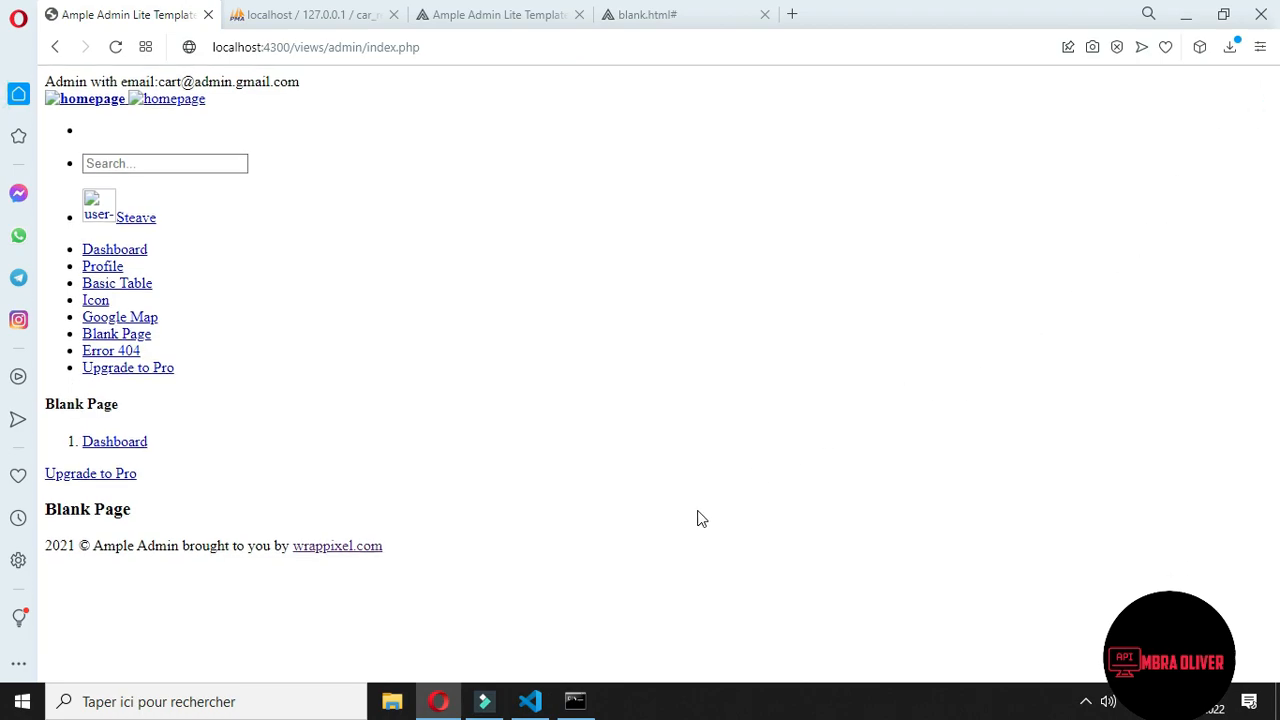
Change line 32's stylesheet href to ../../assets/admins/css/style.min.css and save
left_click(529, 701)
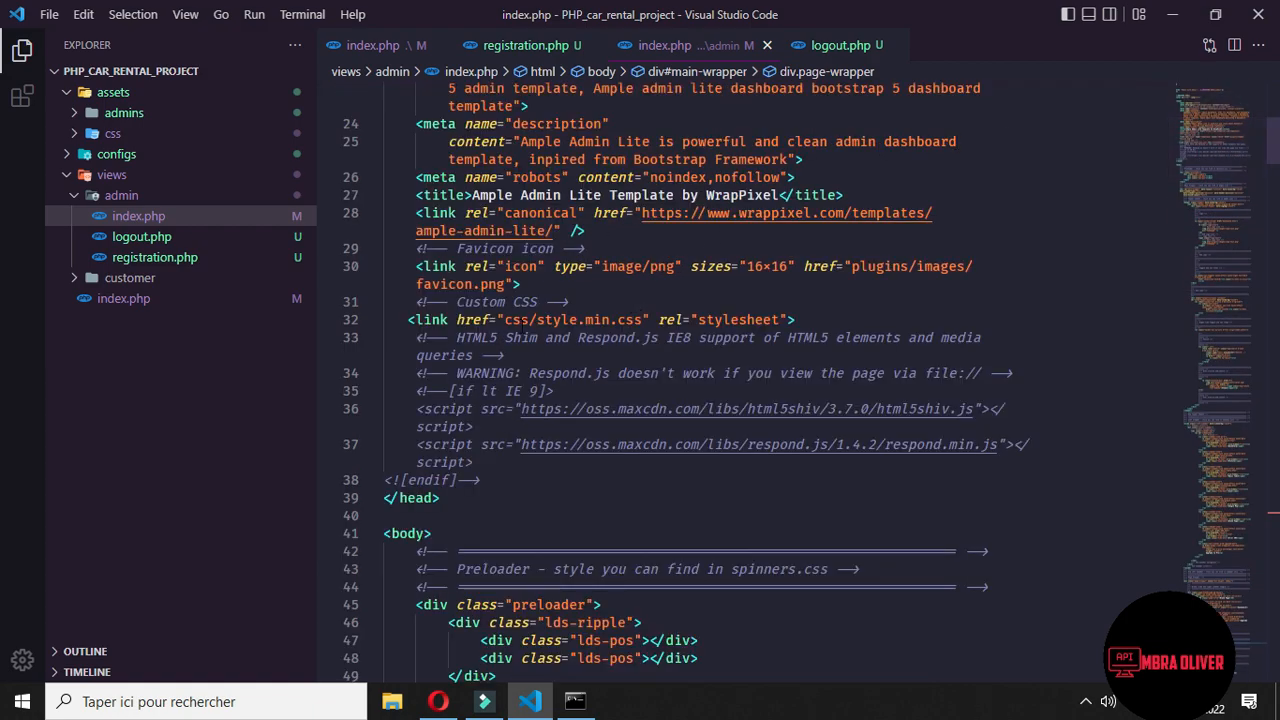
left_click(505, 319)
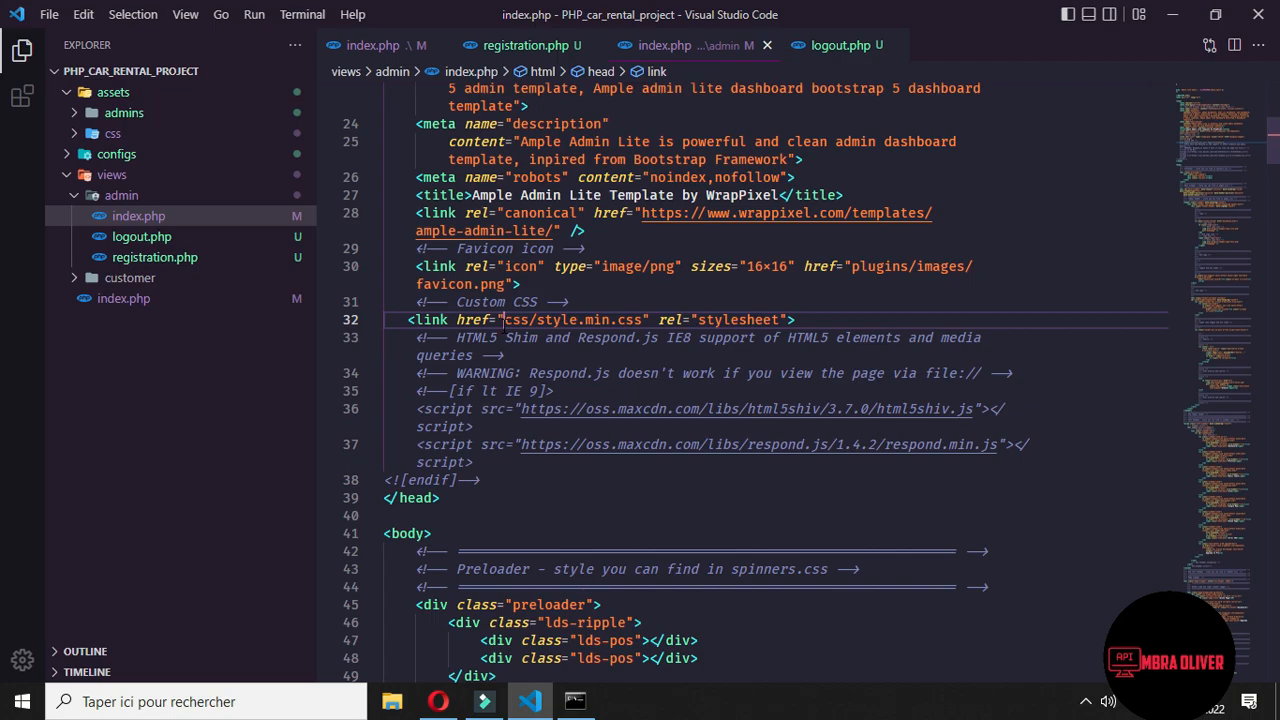
type("../")
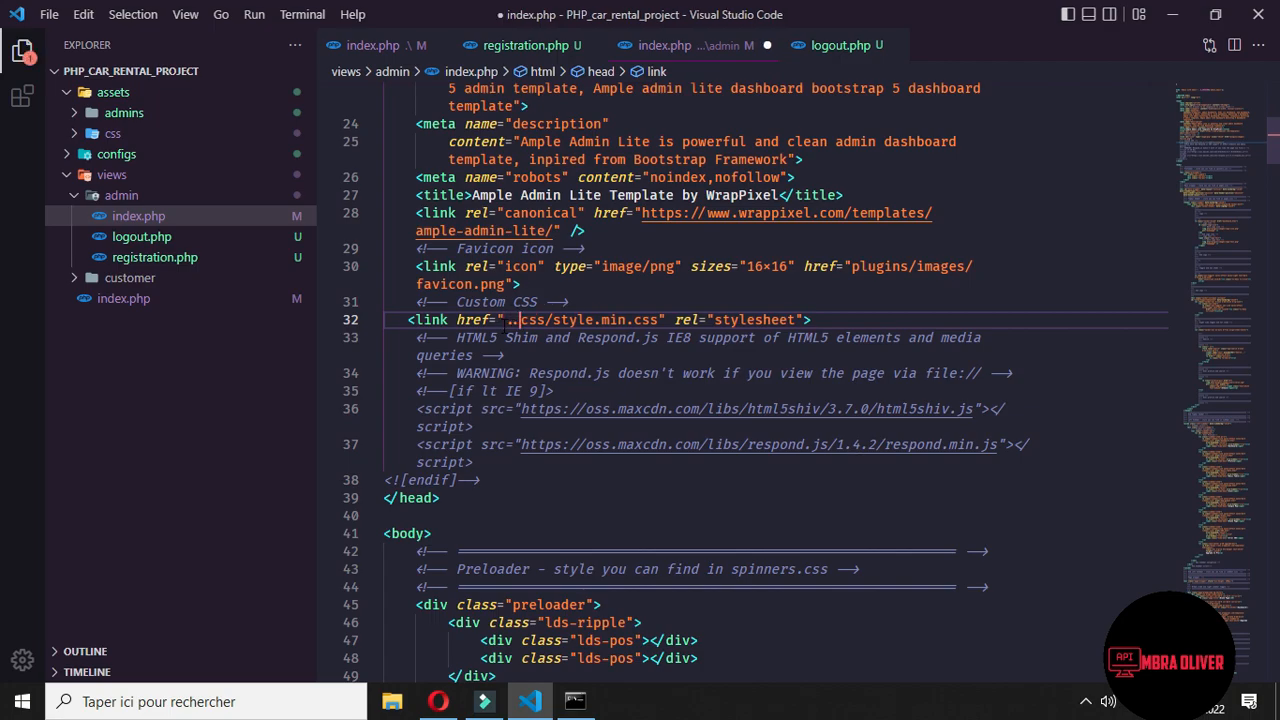
type("/")
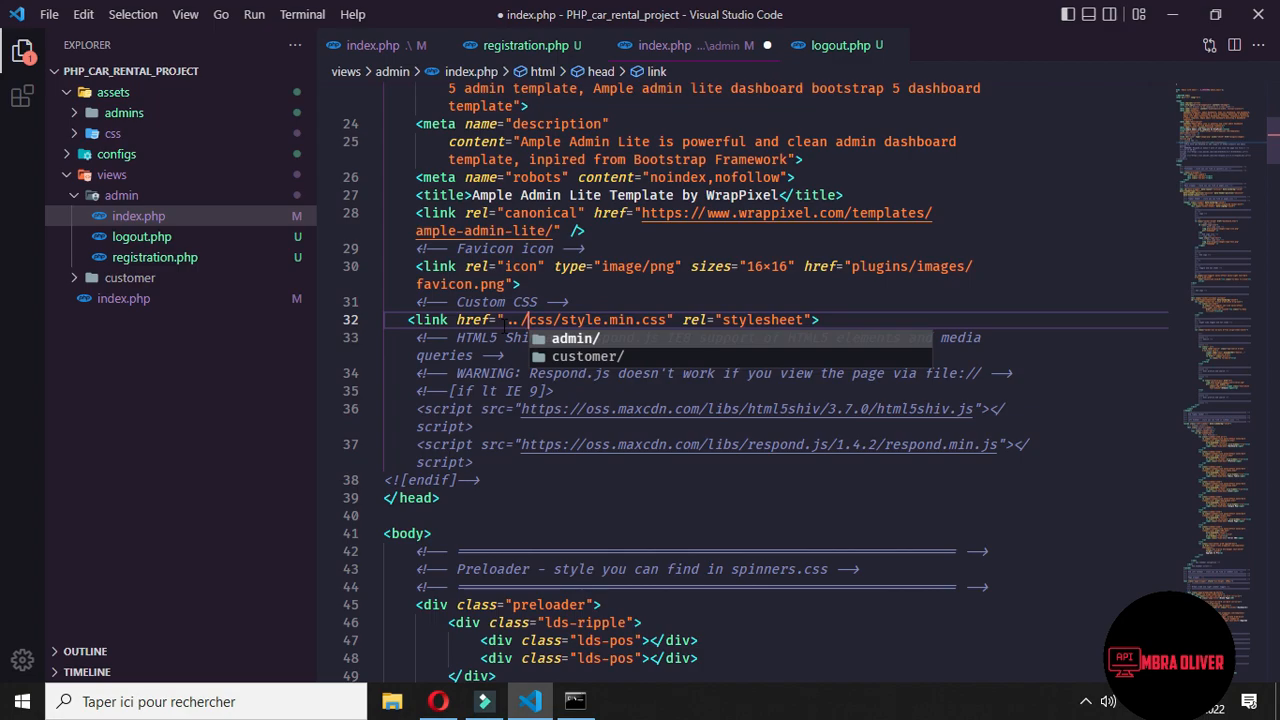
type("../assets/")
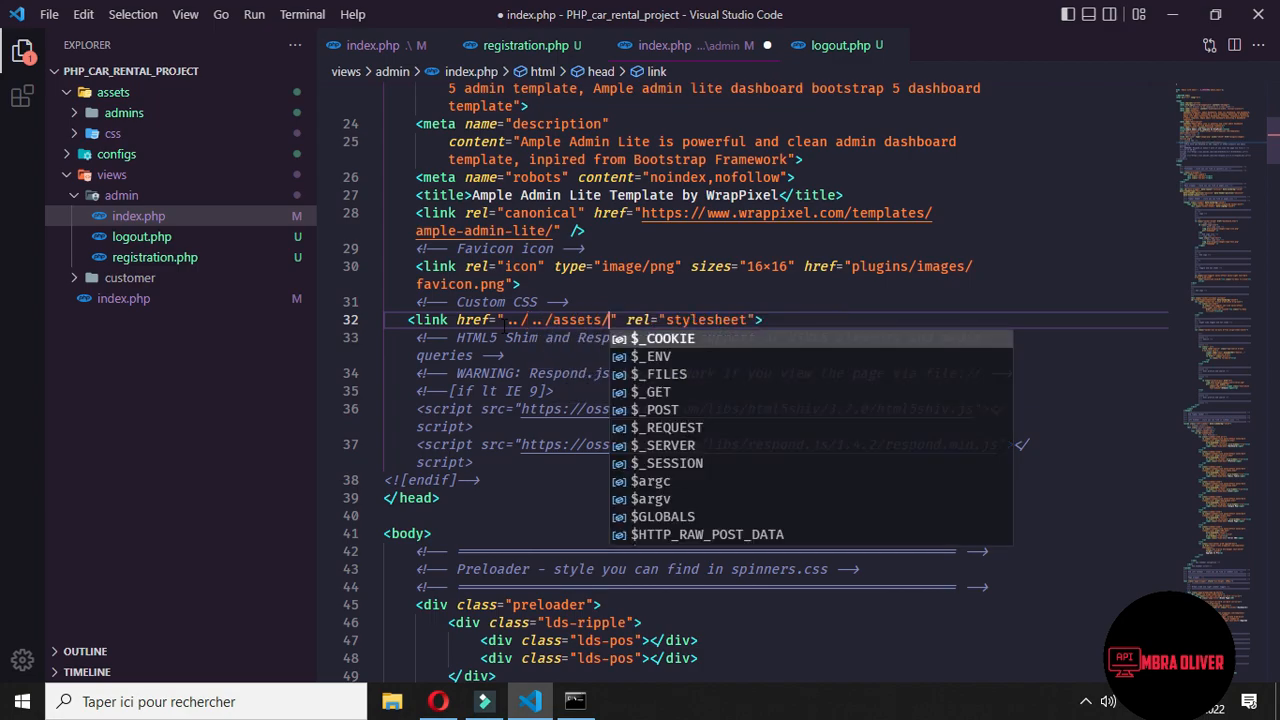
type("/")
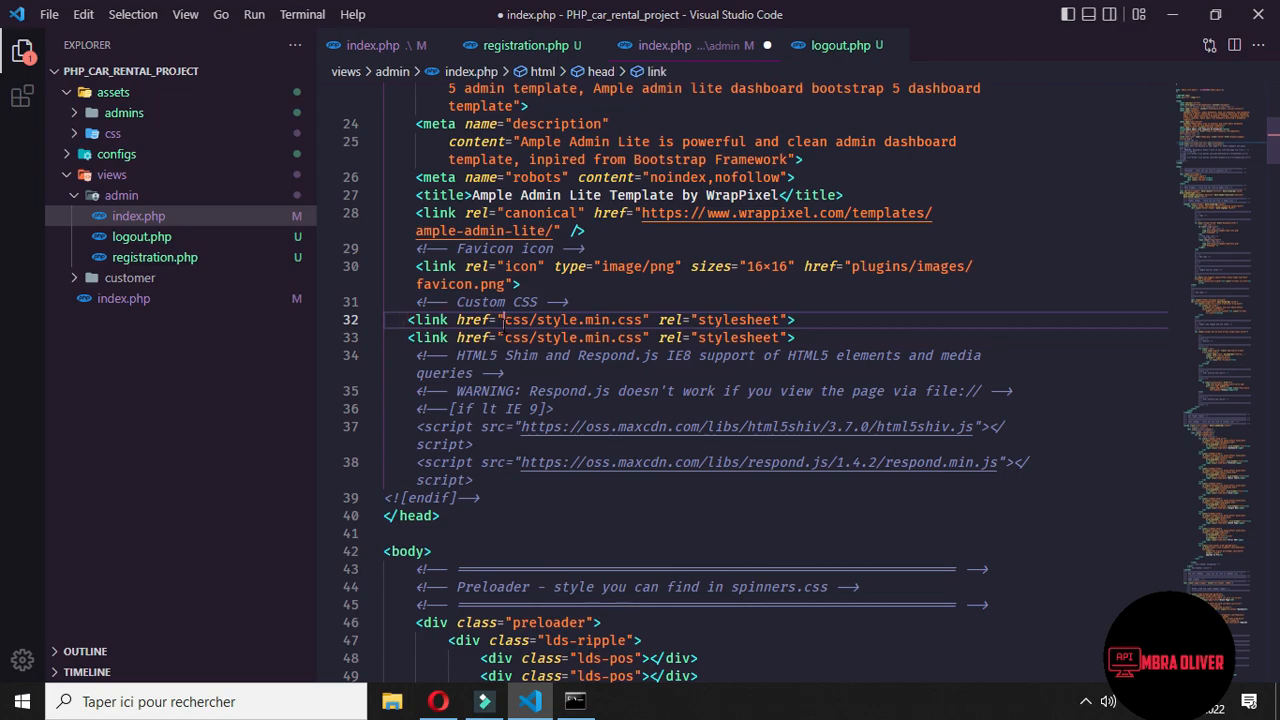
type("../../")
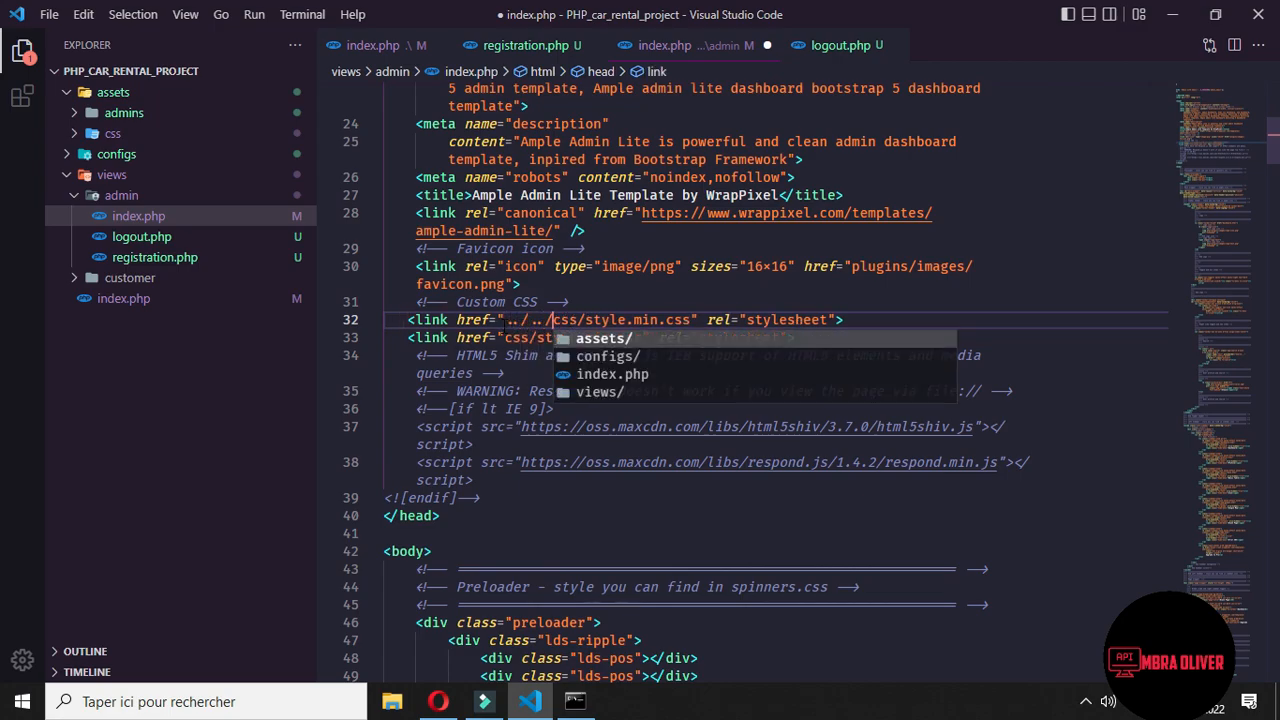
type("assets/")
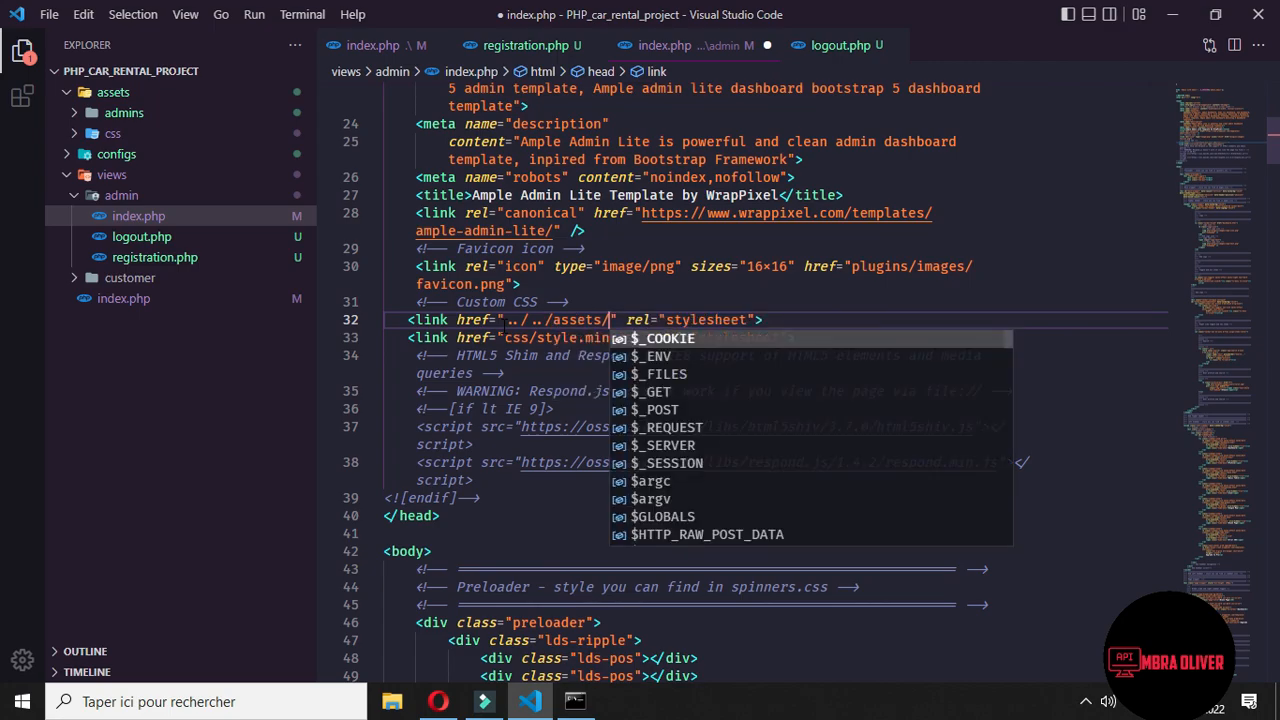
type("admins/")
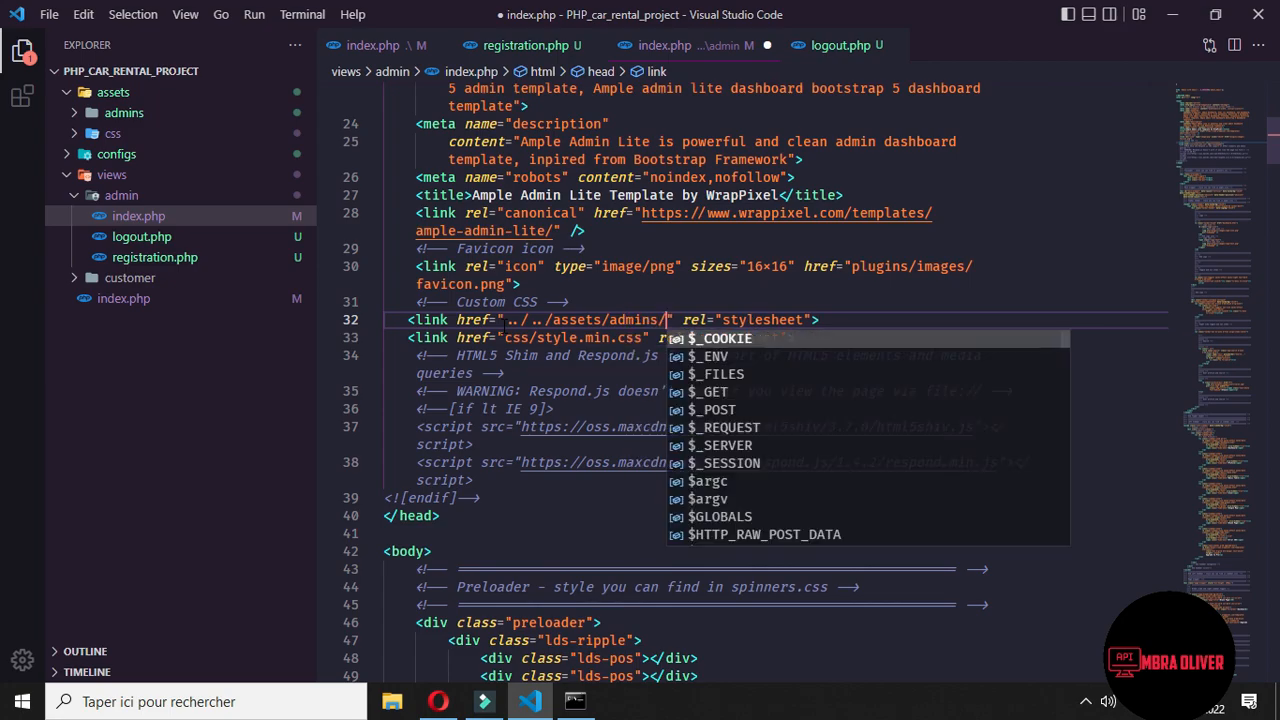
type("css/style.min.css")
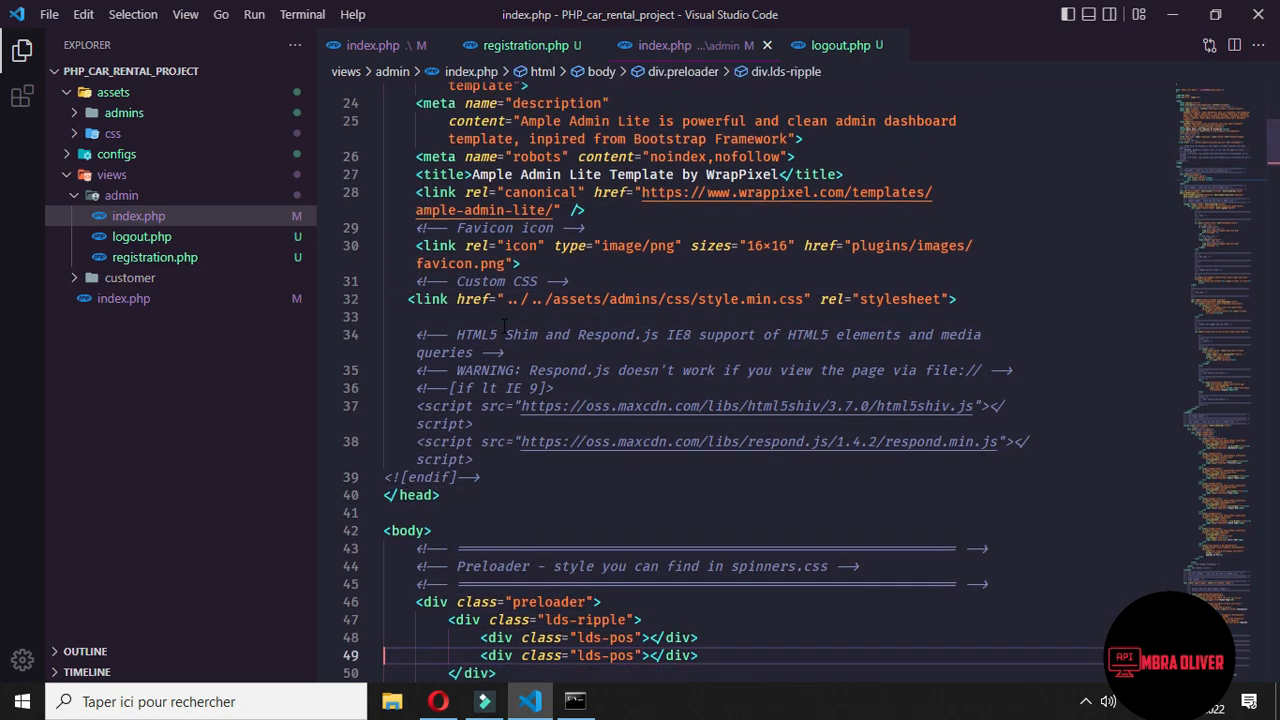
Prefix both logo image paths with ../../assets/admins/, save, and reach the script includes
scroll("down", 3)
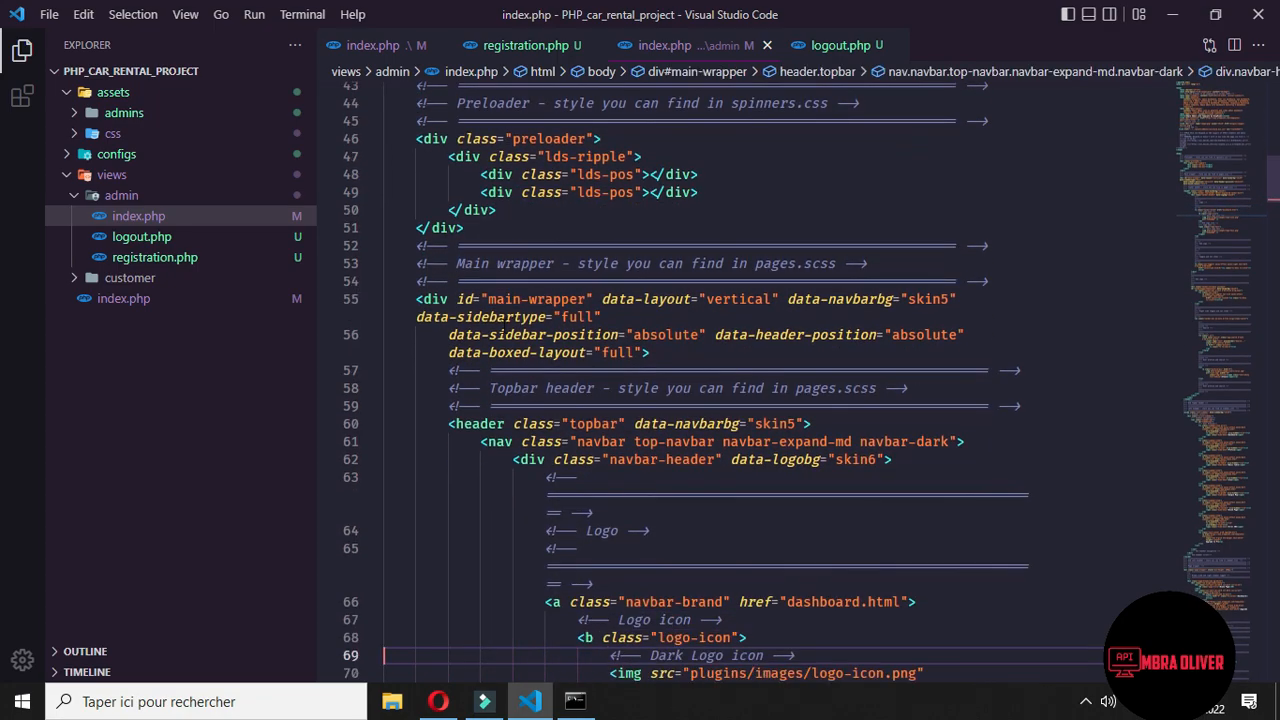
scroll("down", 3)
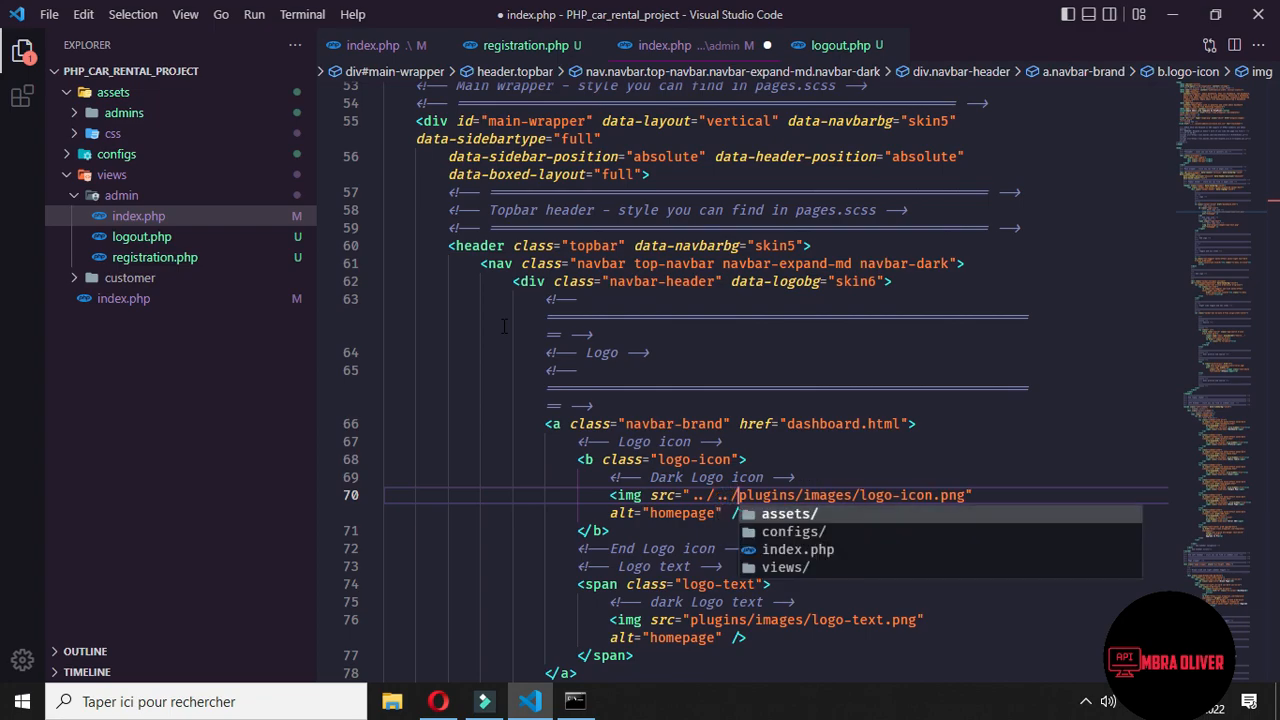
type("assets/admins/")
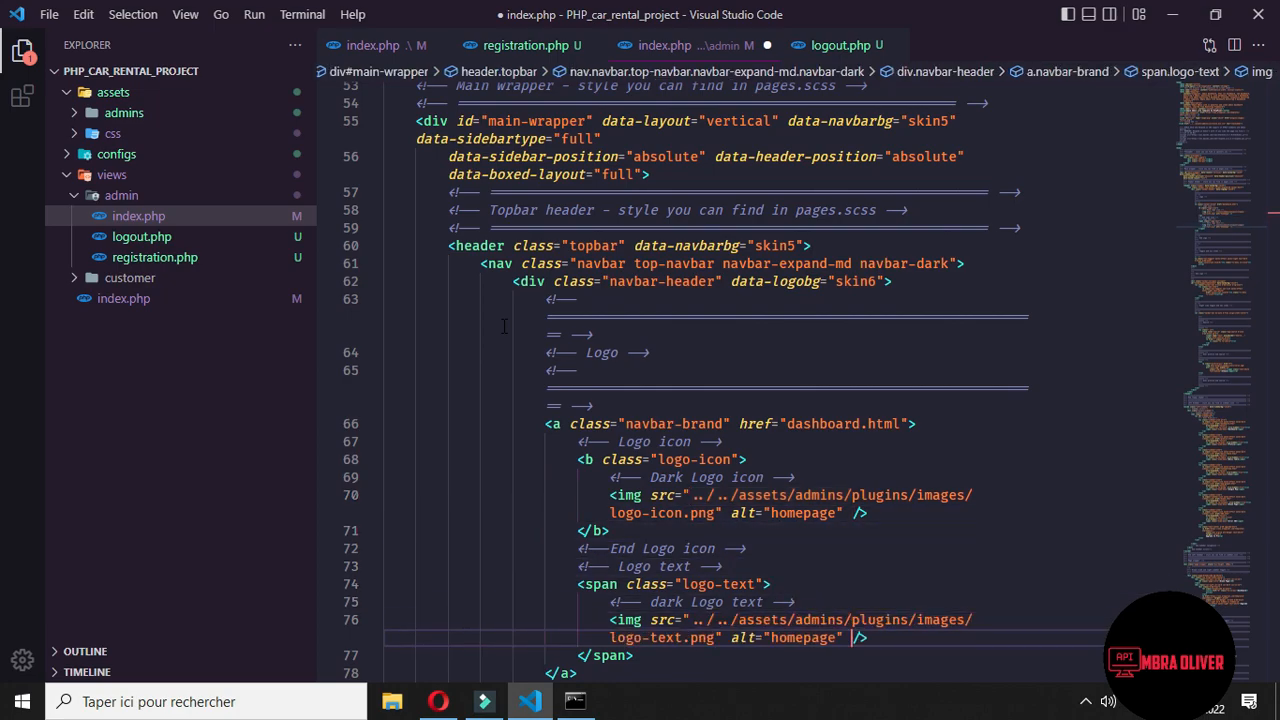
scroll("down", 3)
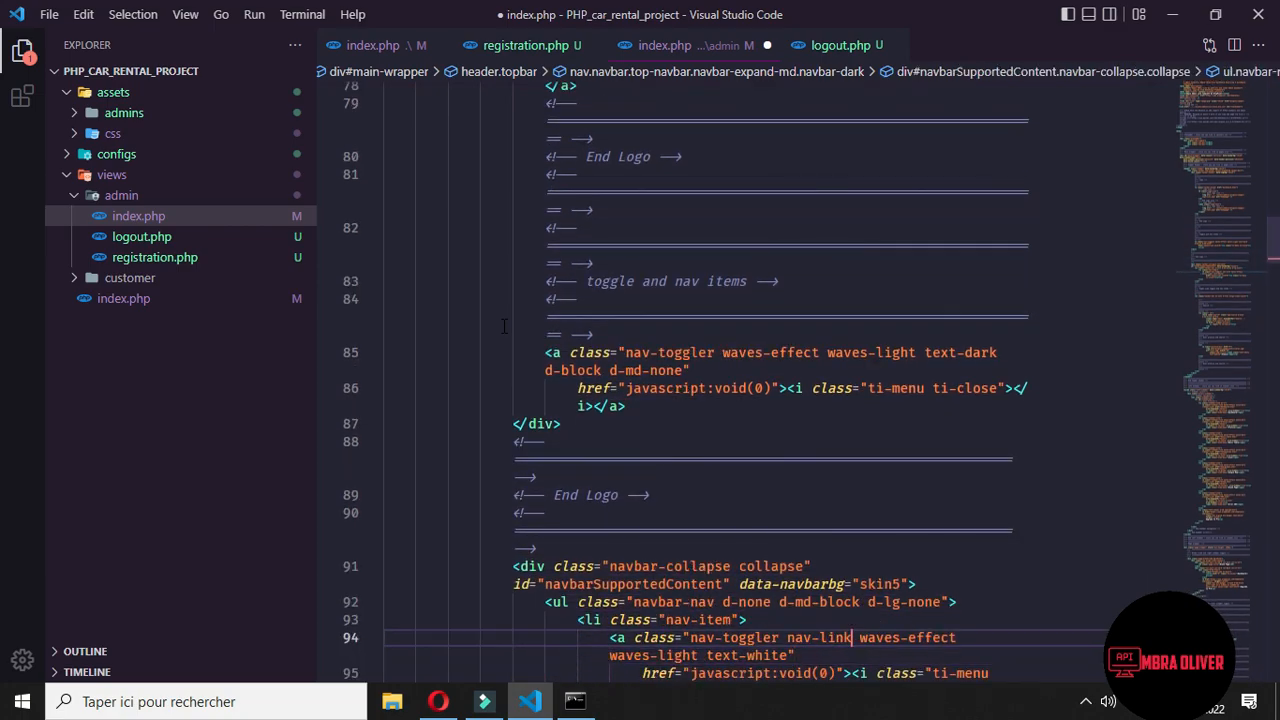
scroll("down", 3)
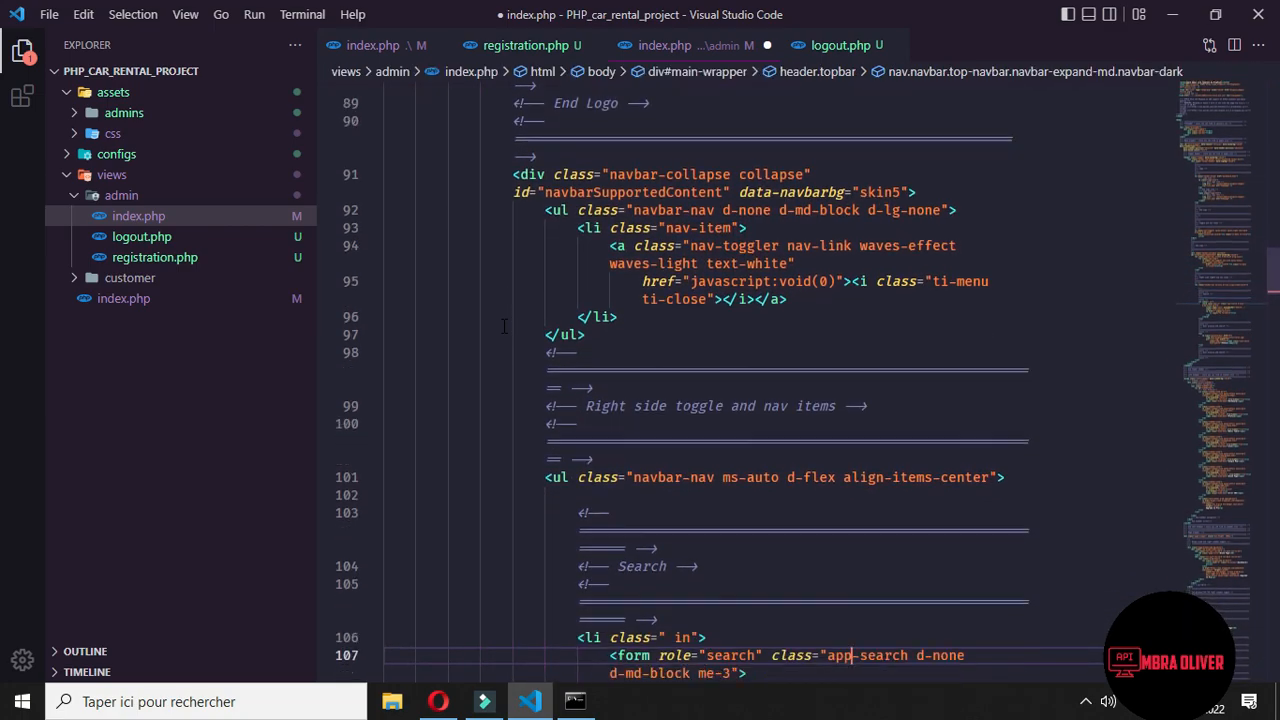
scroll("down", 3)
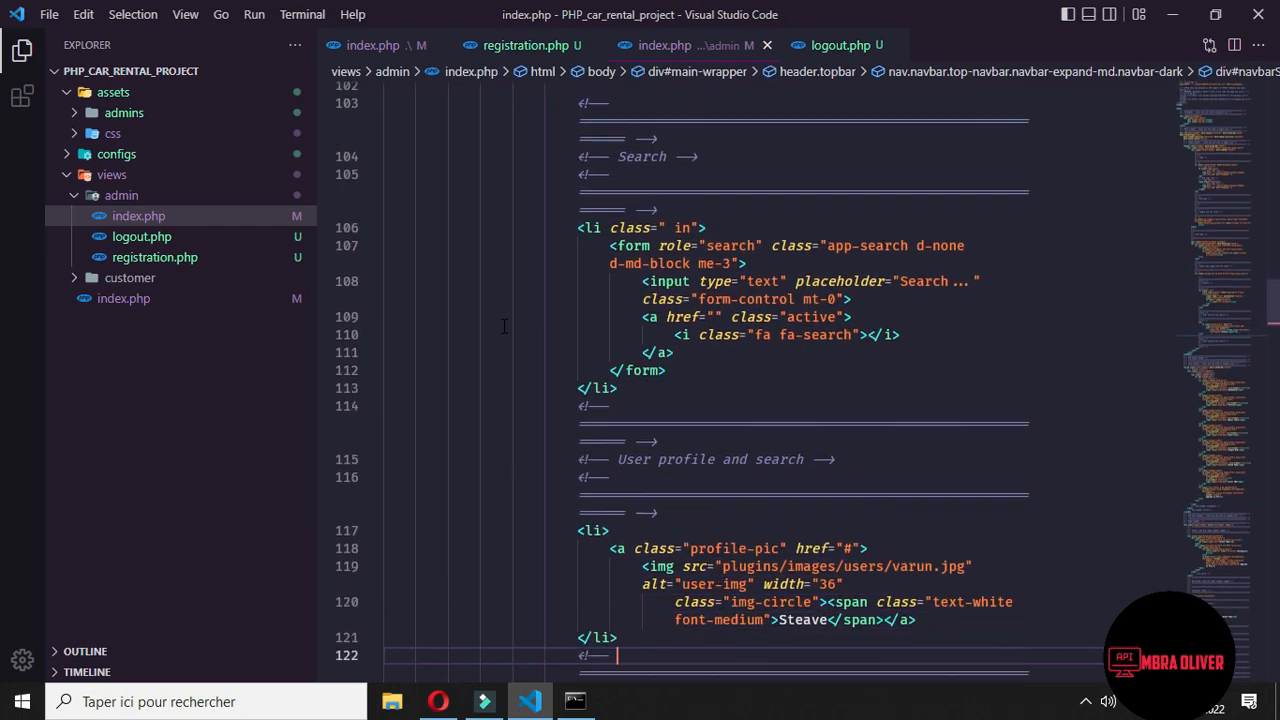
scroll("down", 3)
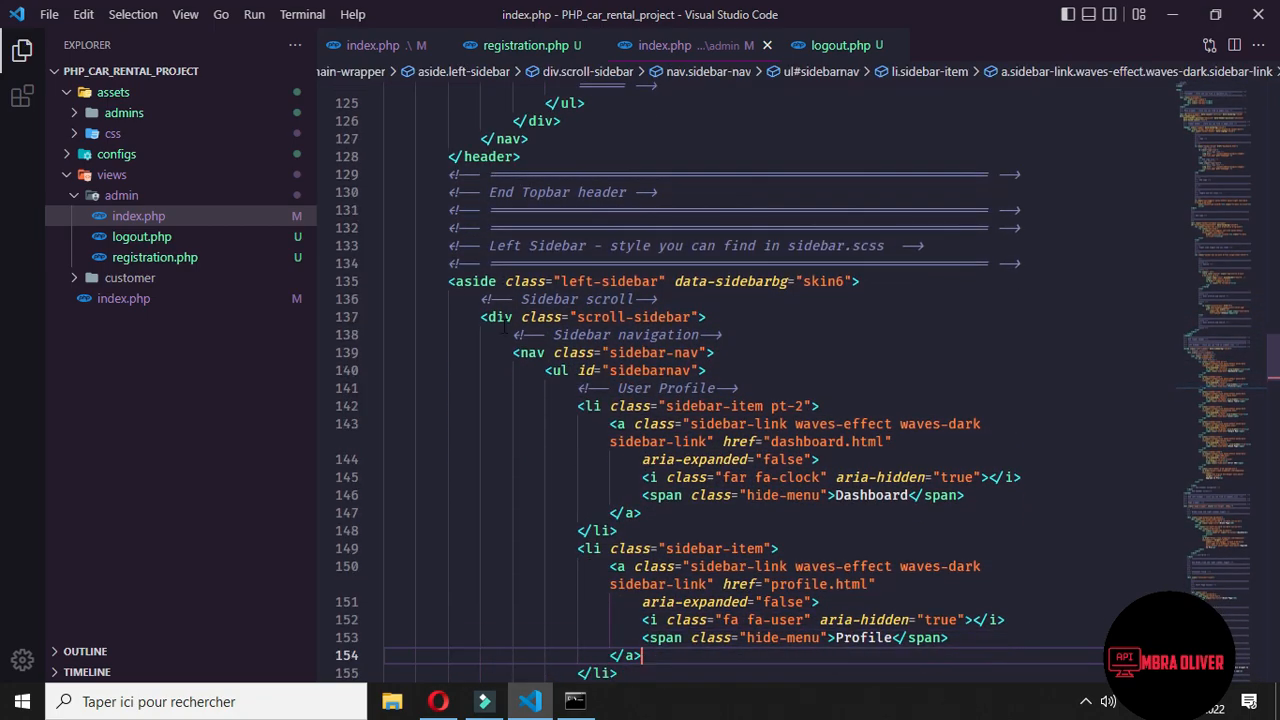
scroll("down", 3)
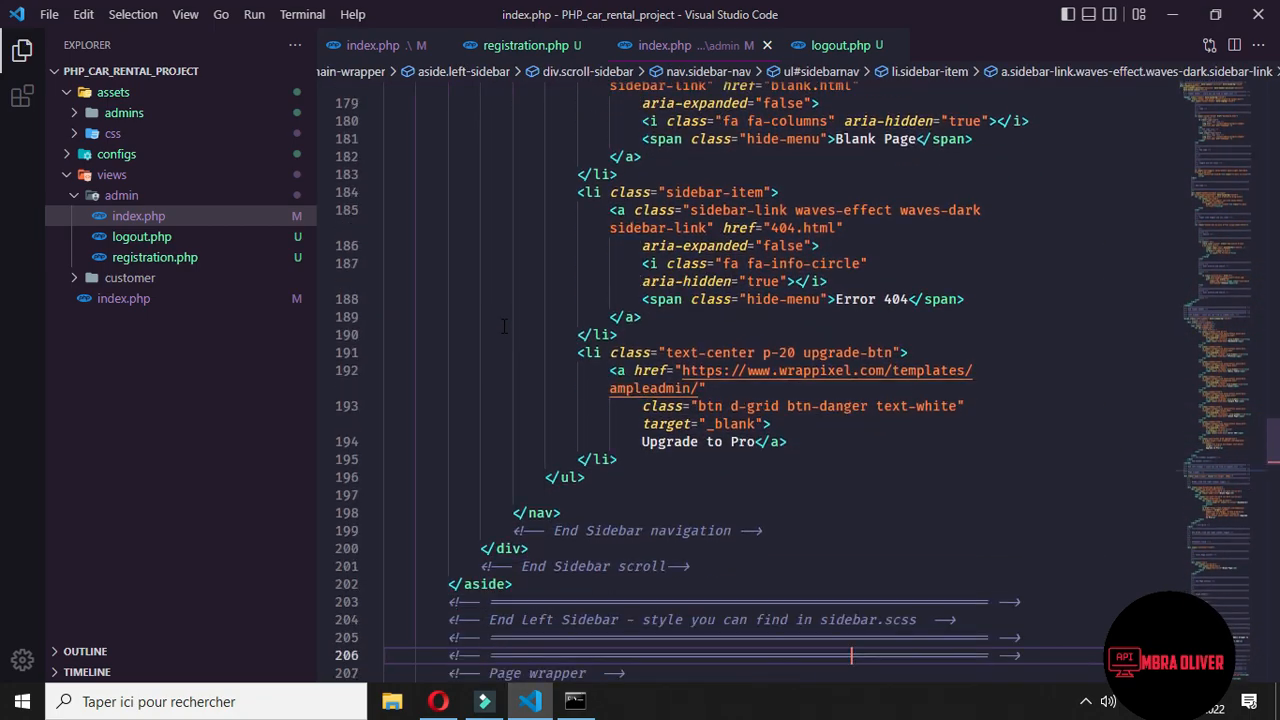
scroll("down", 3)
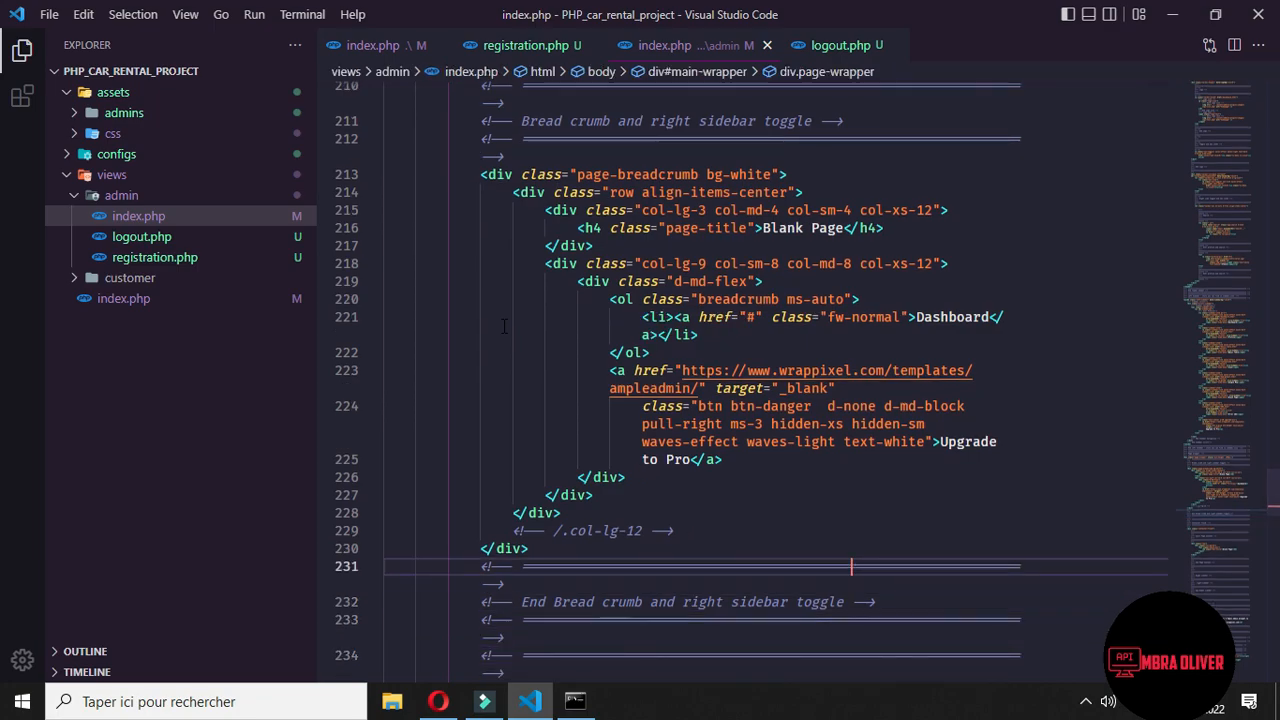
scroll("down", 3)
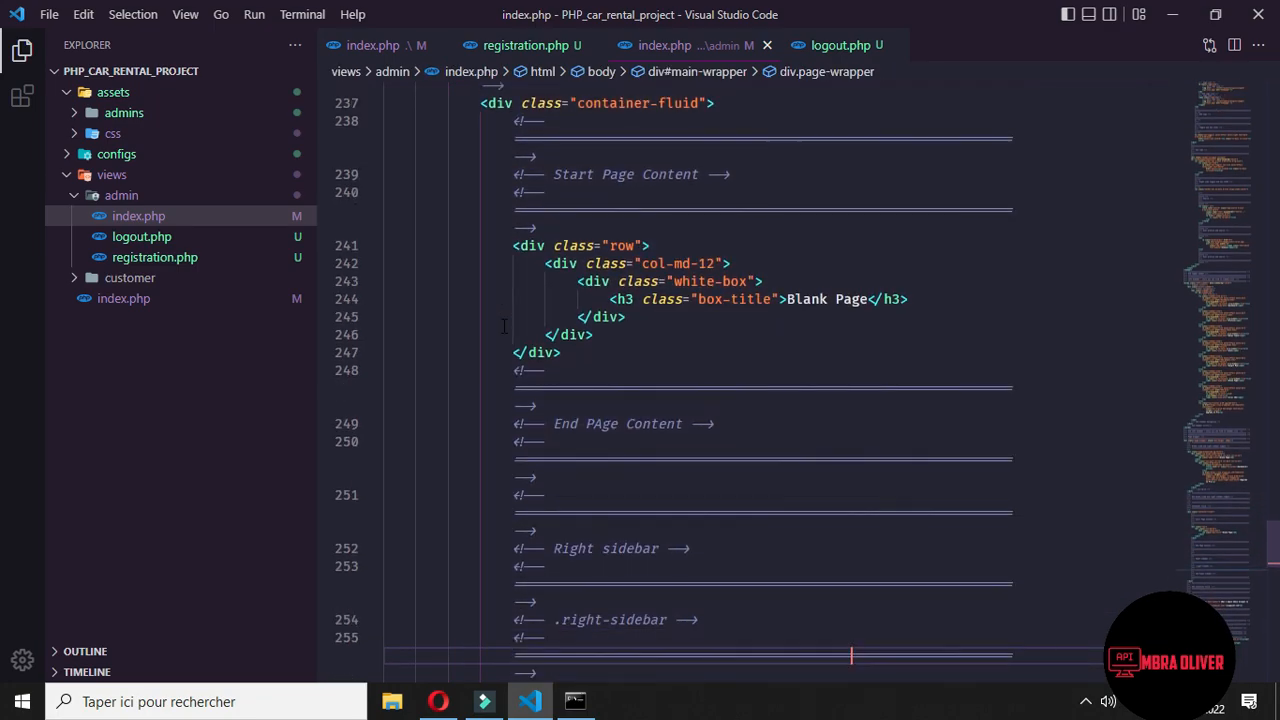
scroll("down", 3)
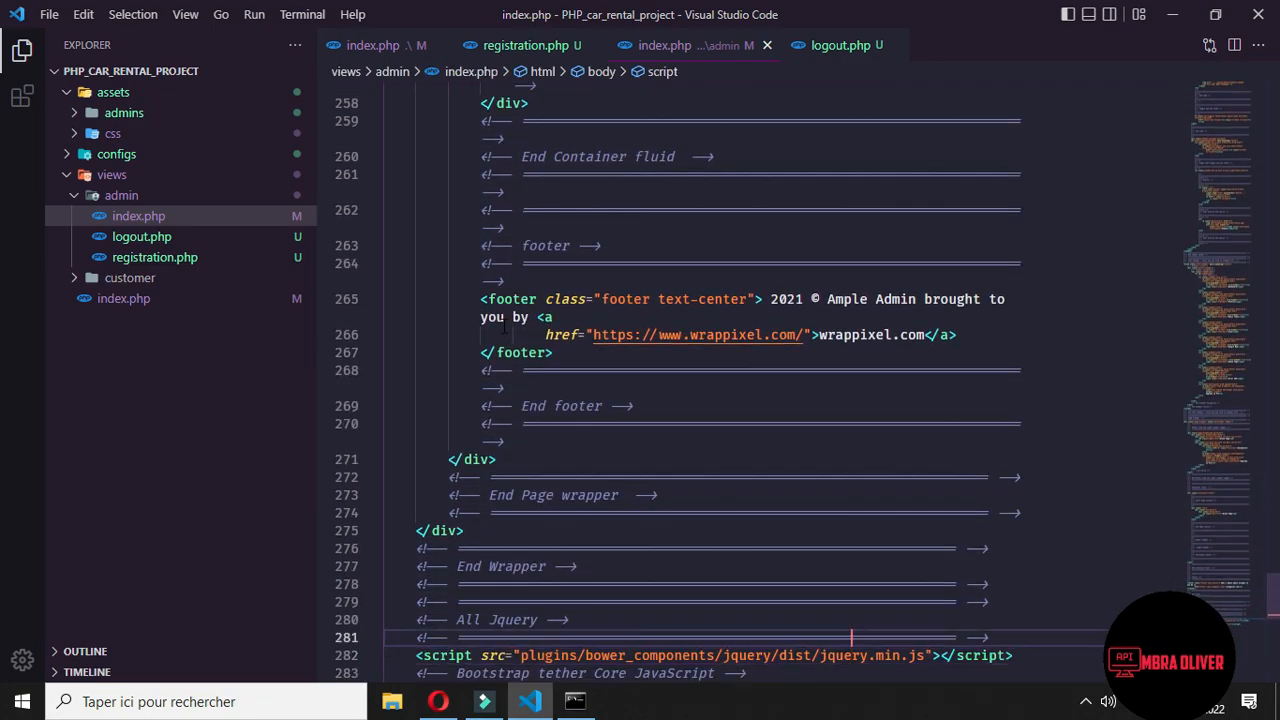
scroll("down", 3)
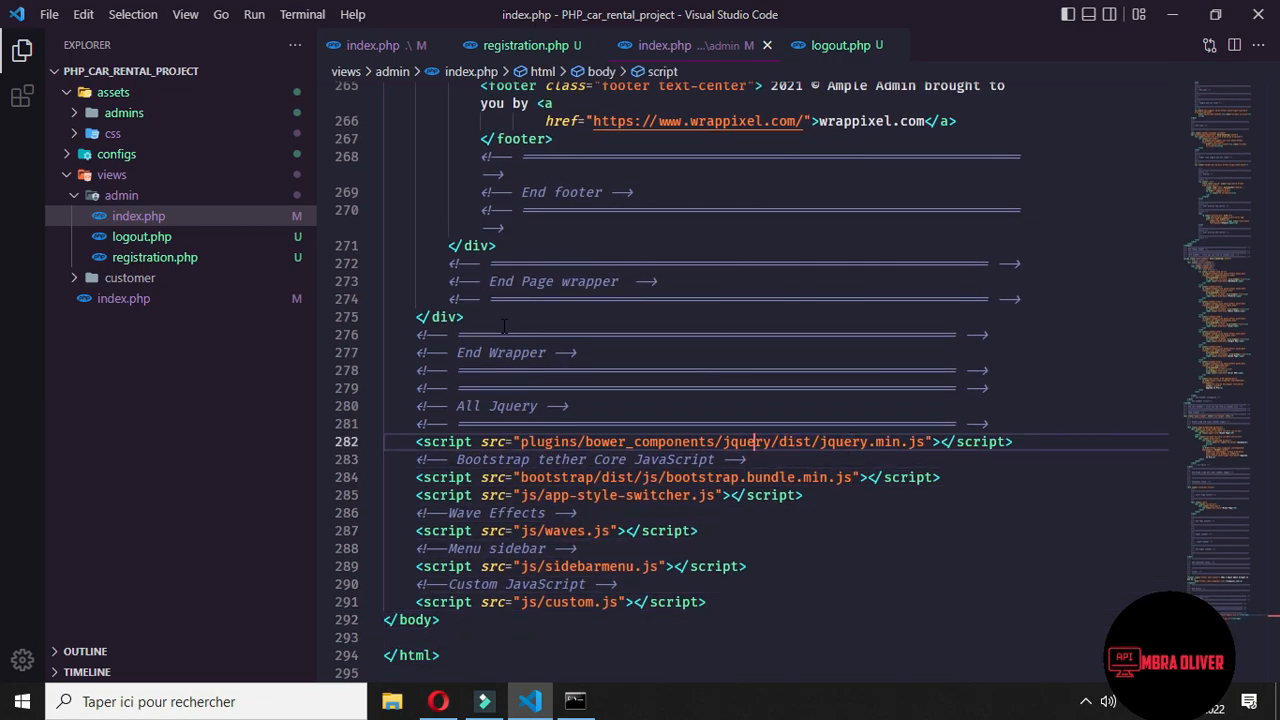
Prefix the jQuery, Bootstrap and custom script sources and favicon href with ../../assets/admins/
left_click(755, 441)
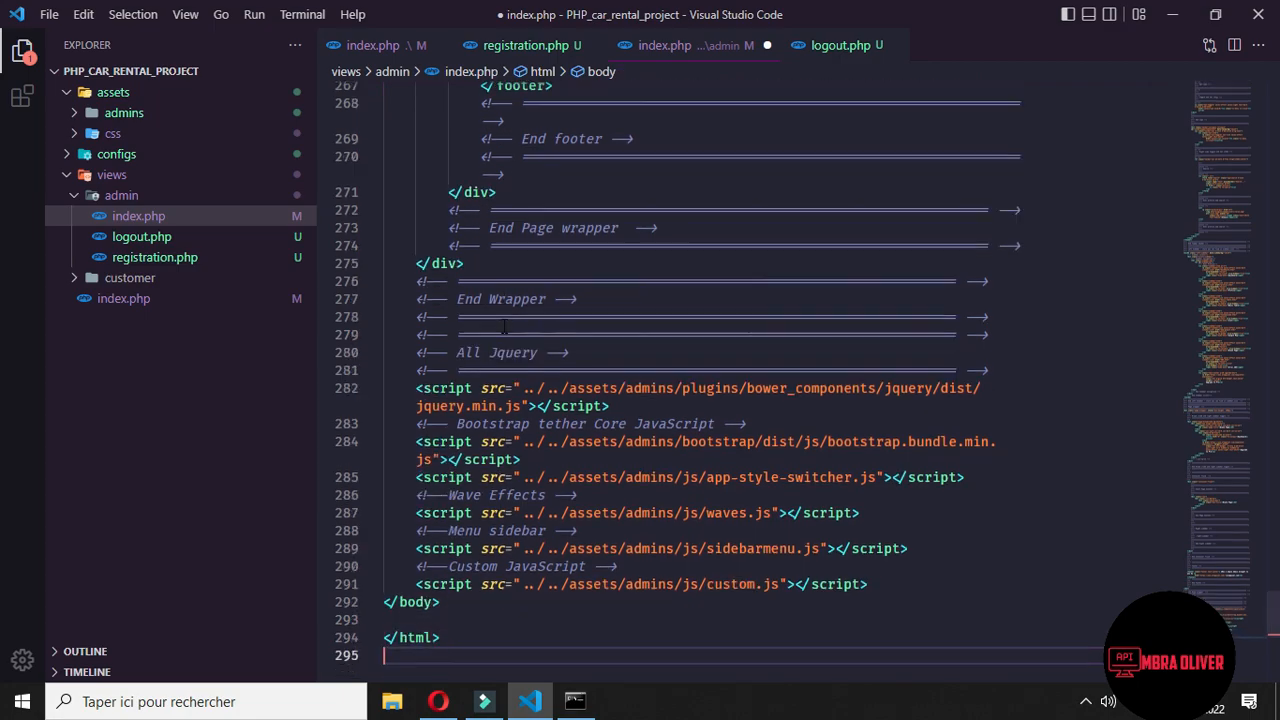
left_click(438, 701)
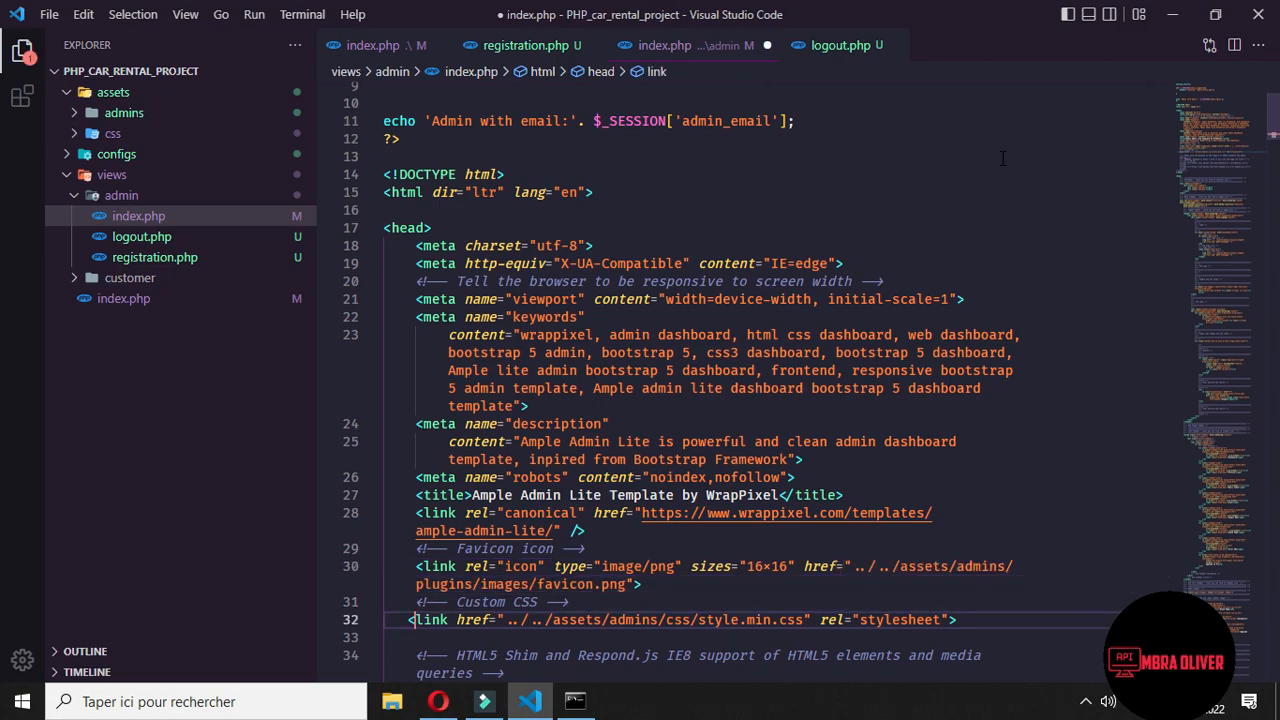
scroll("down", 3)
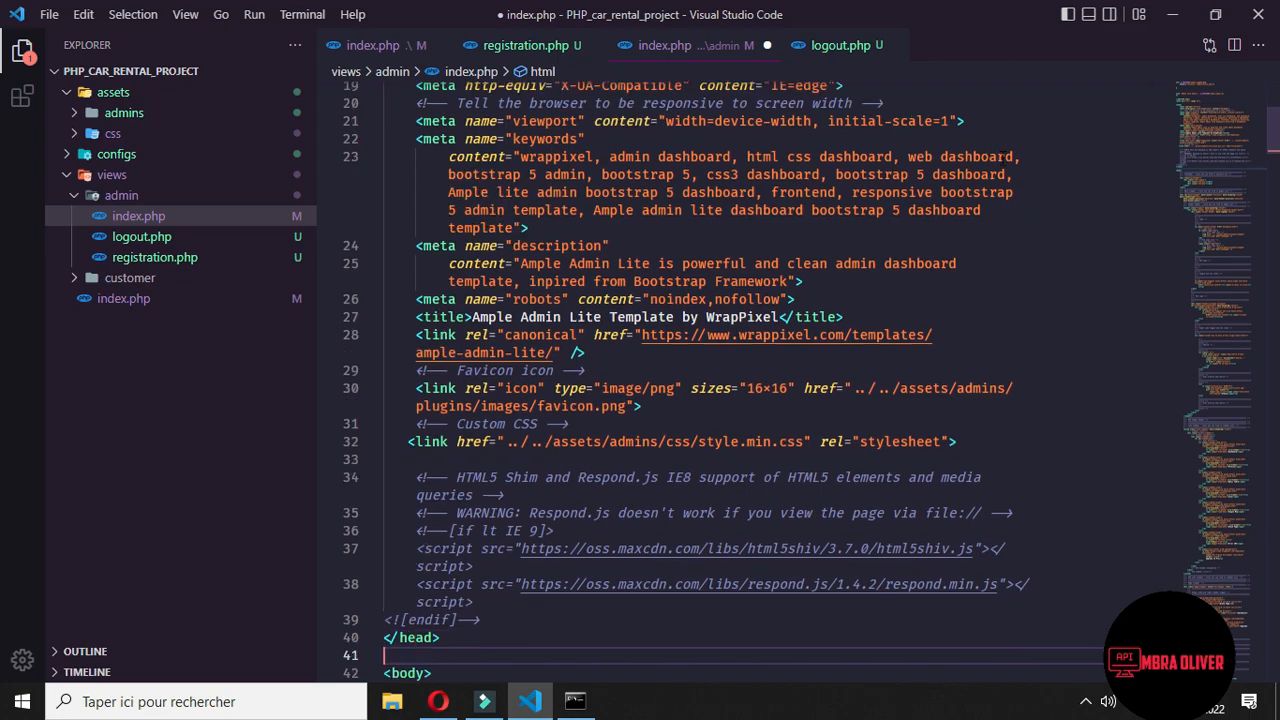
left_click(438, 701)
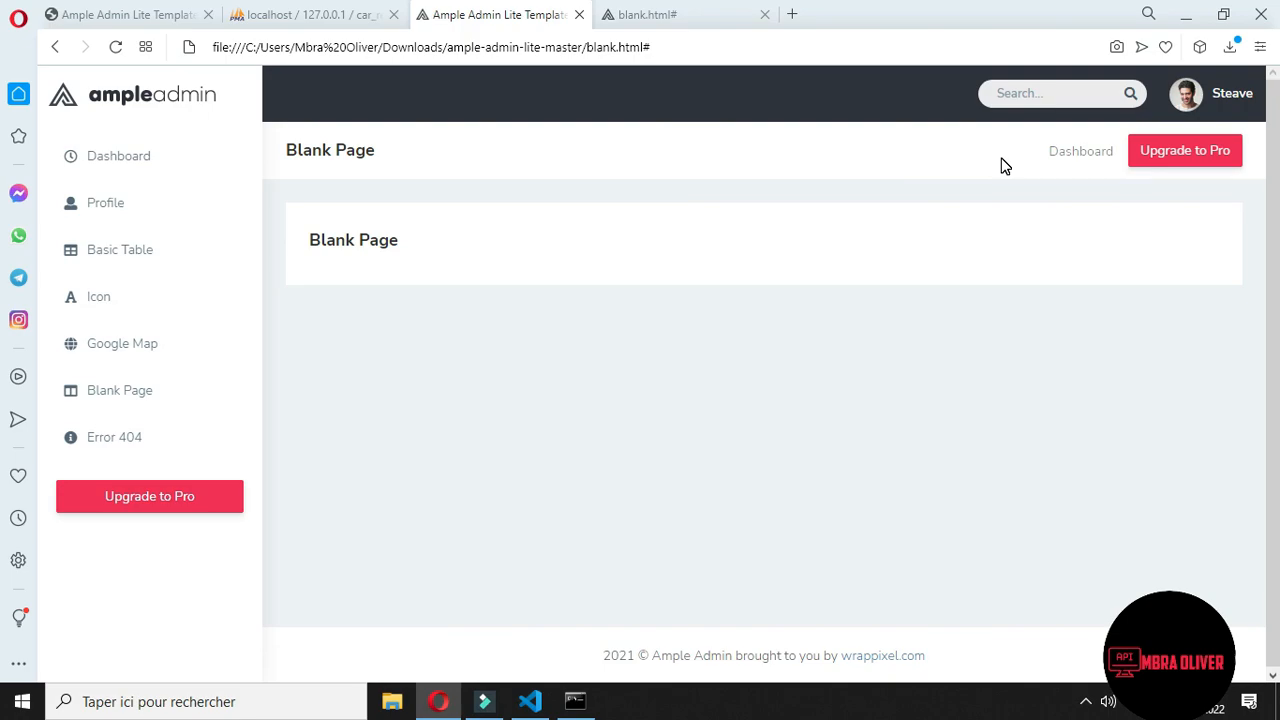
left_click(305, 14)
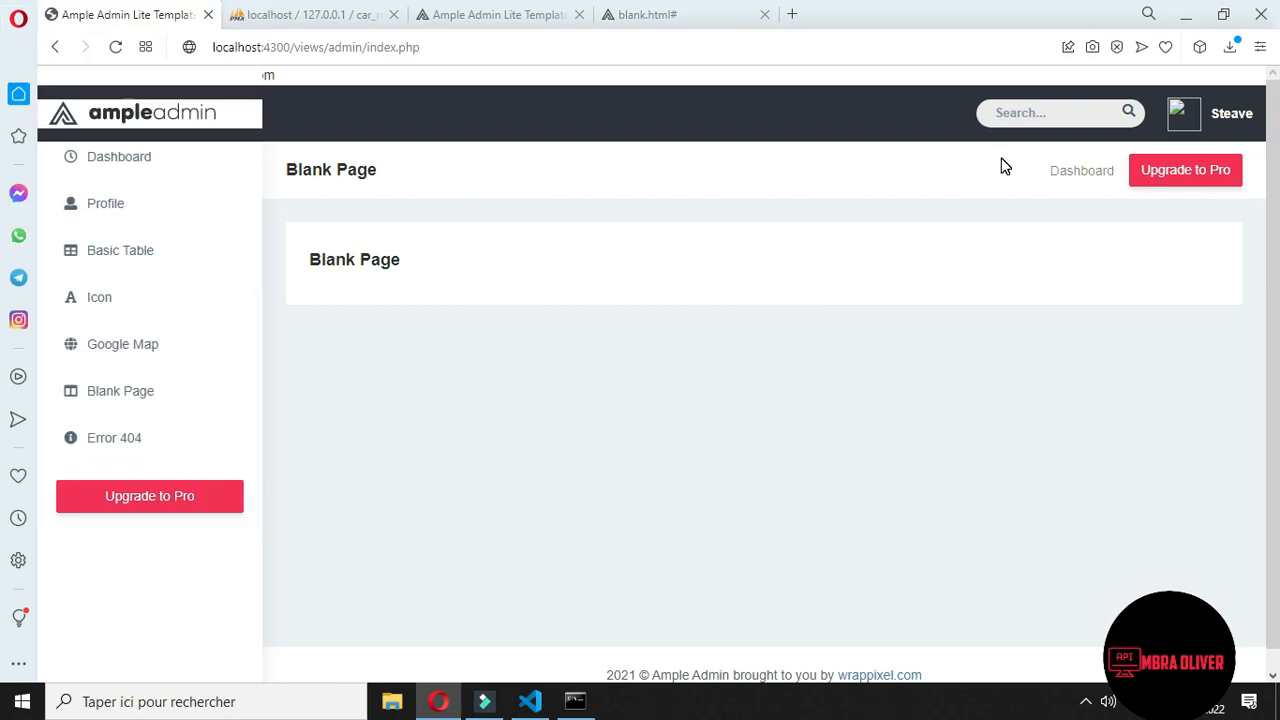
left_click(529, 701)
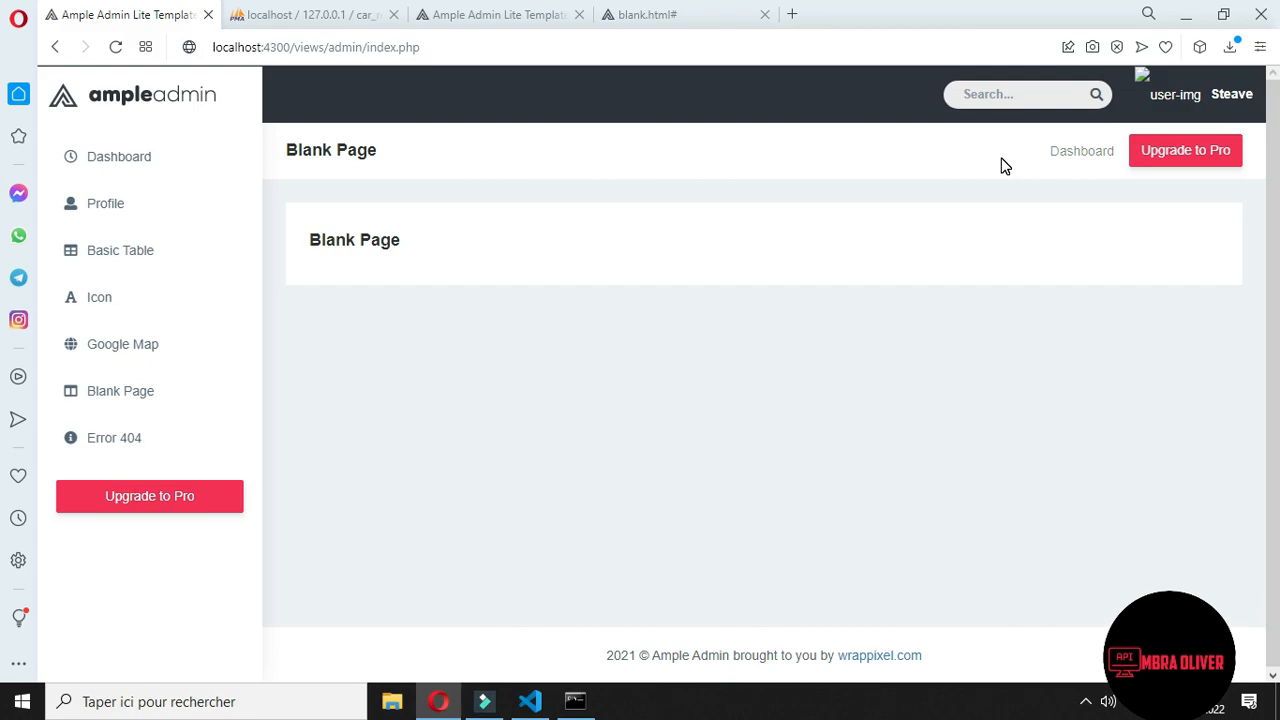
left_click(529, 701)
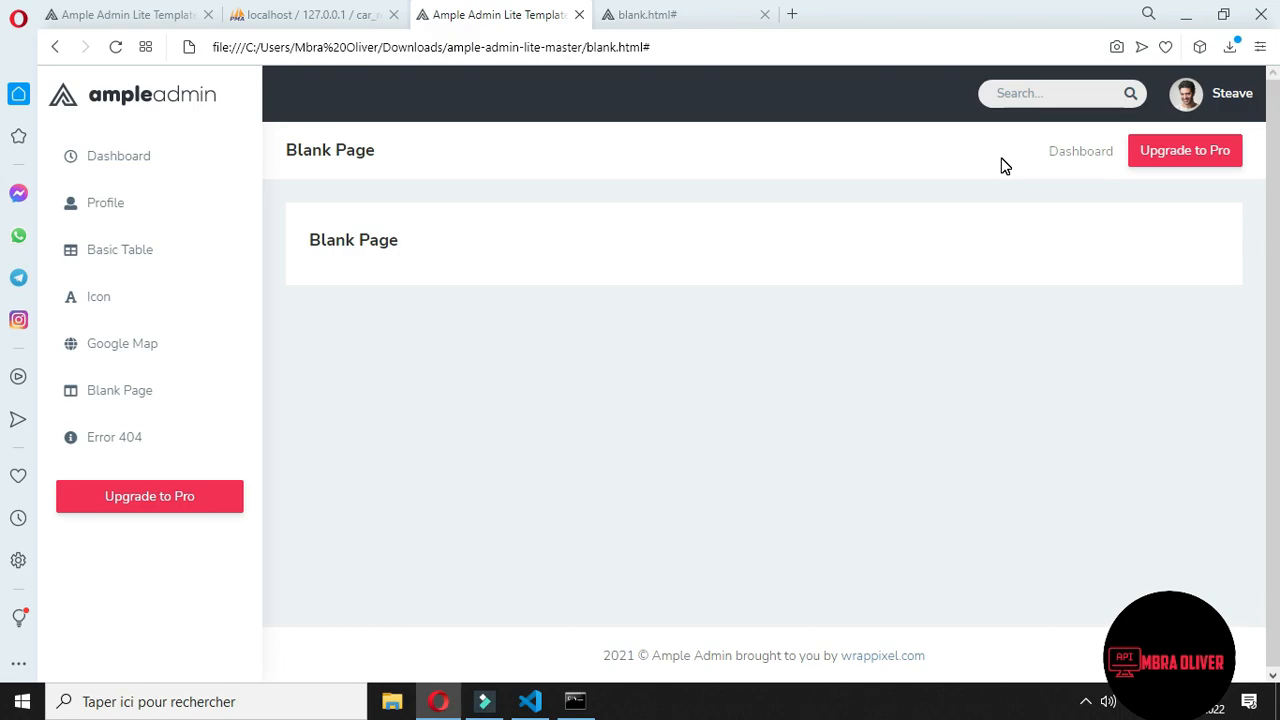
mouse_move(649, 254)
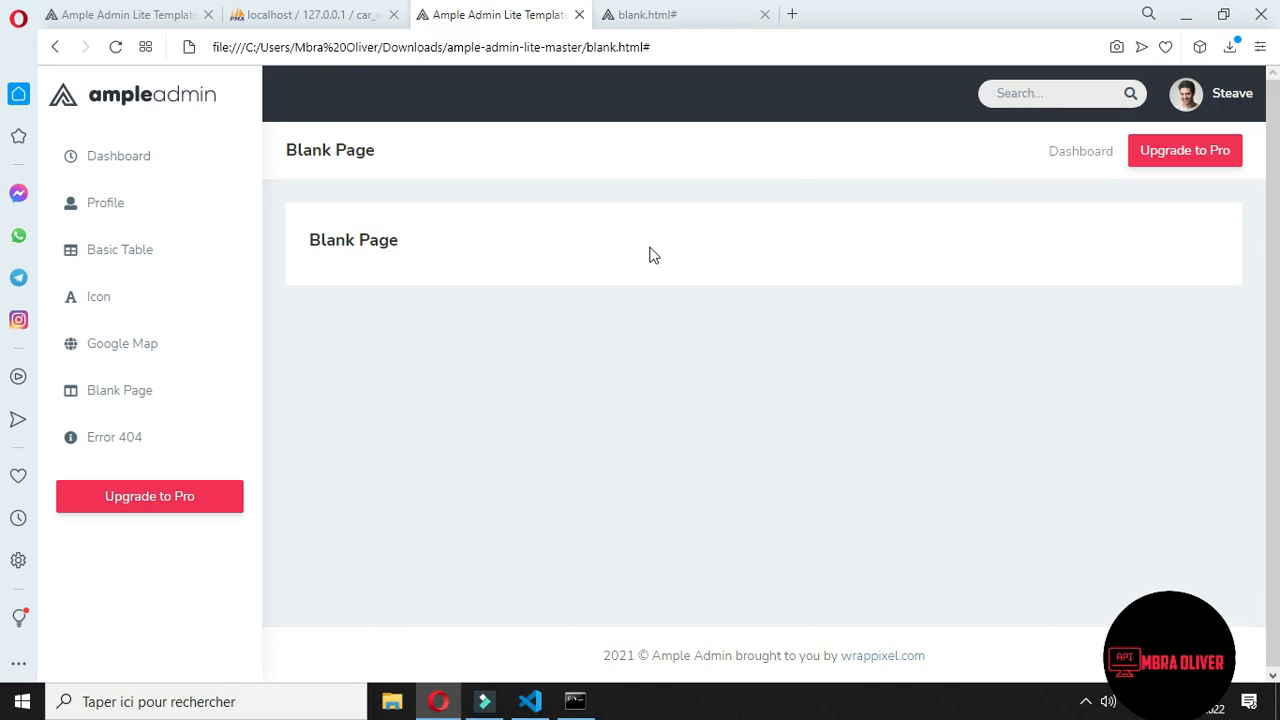
mouse_move(105, 203)
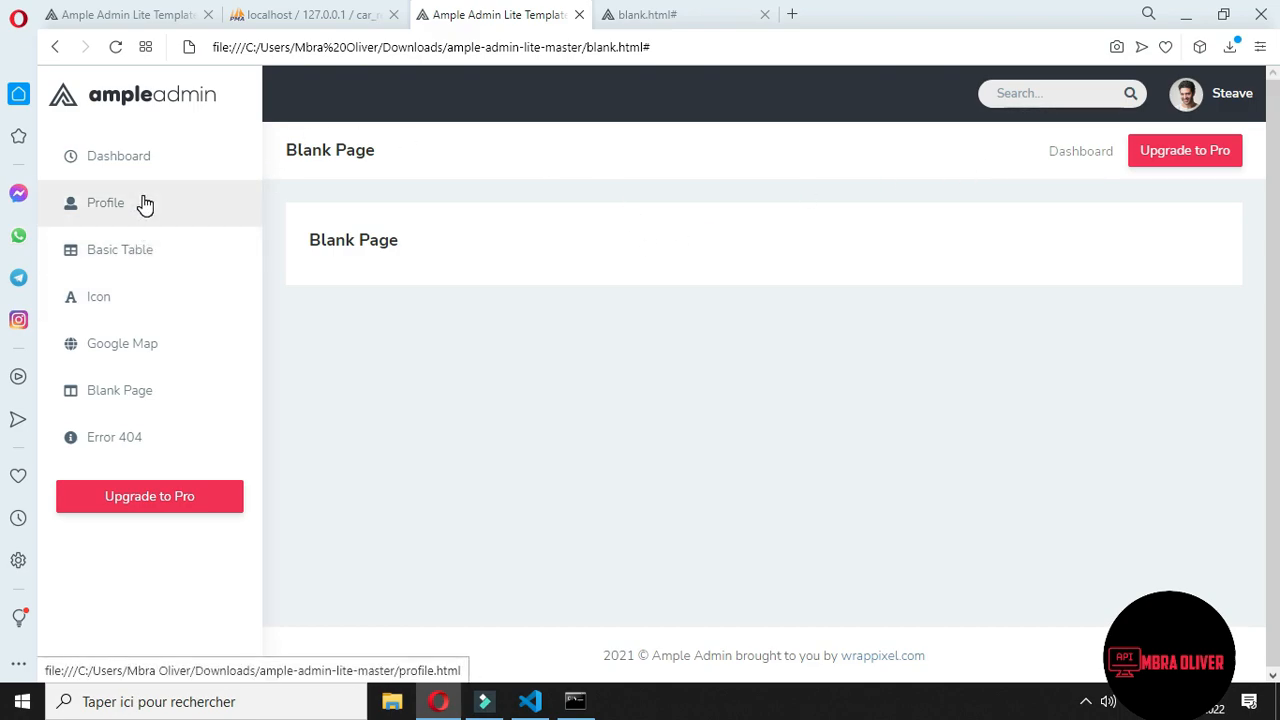
mouse_move(120, 249)
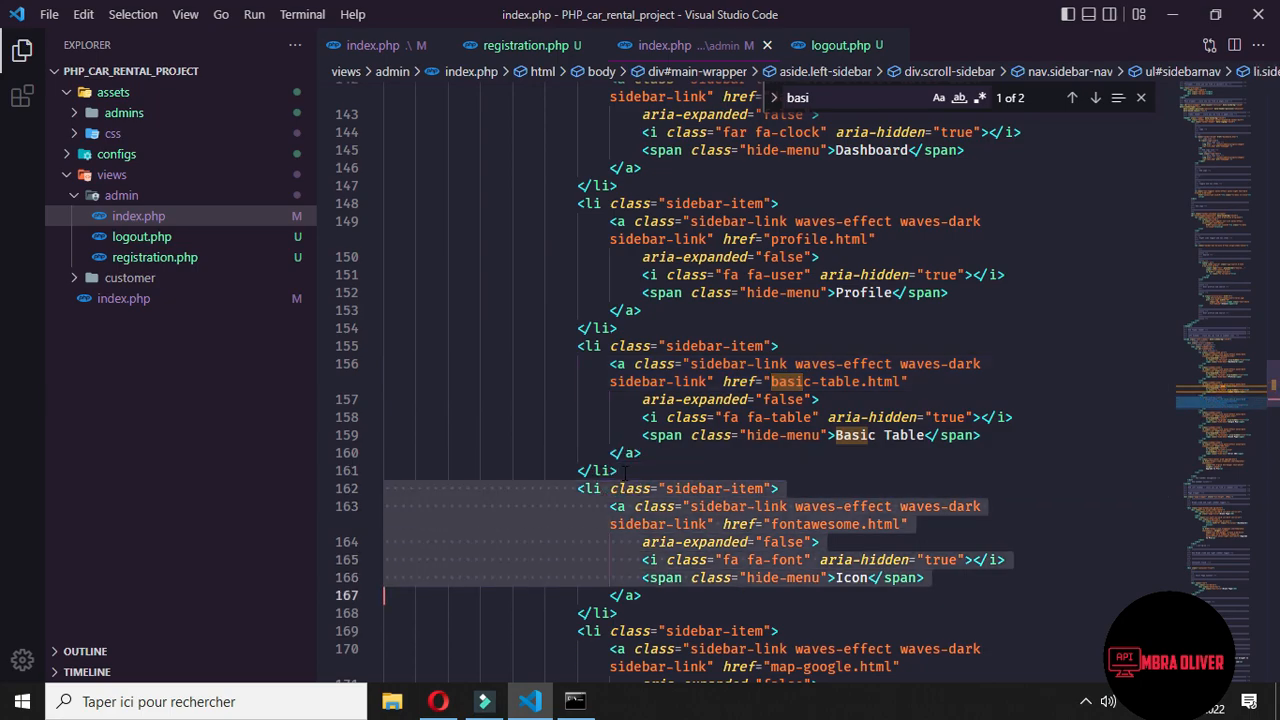
scroll("down", 3)
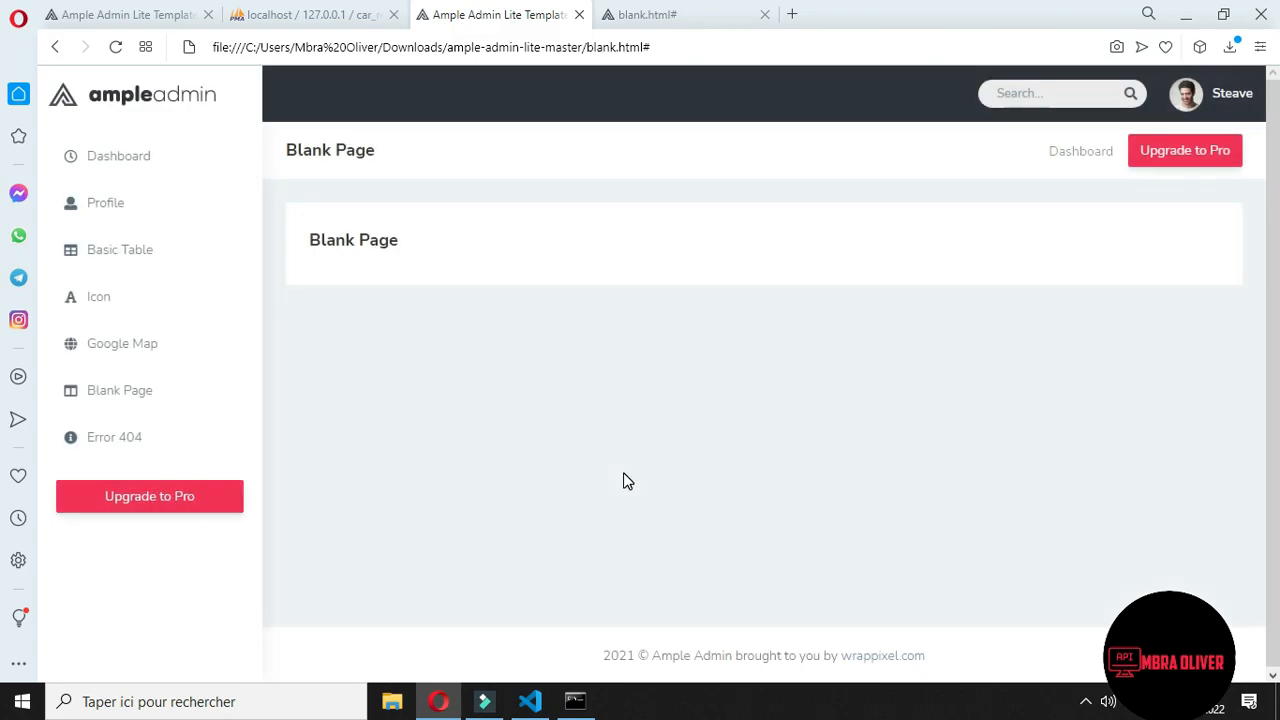
Inspect the localhost admin page's sidebar showing Dashboard, Profile and Basic Table
left_click(18, 18)
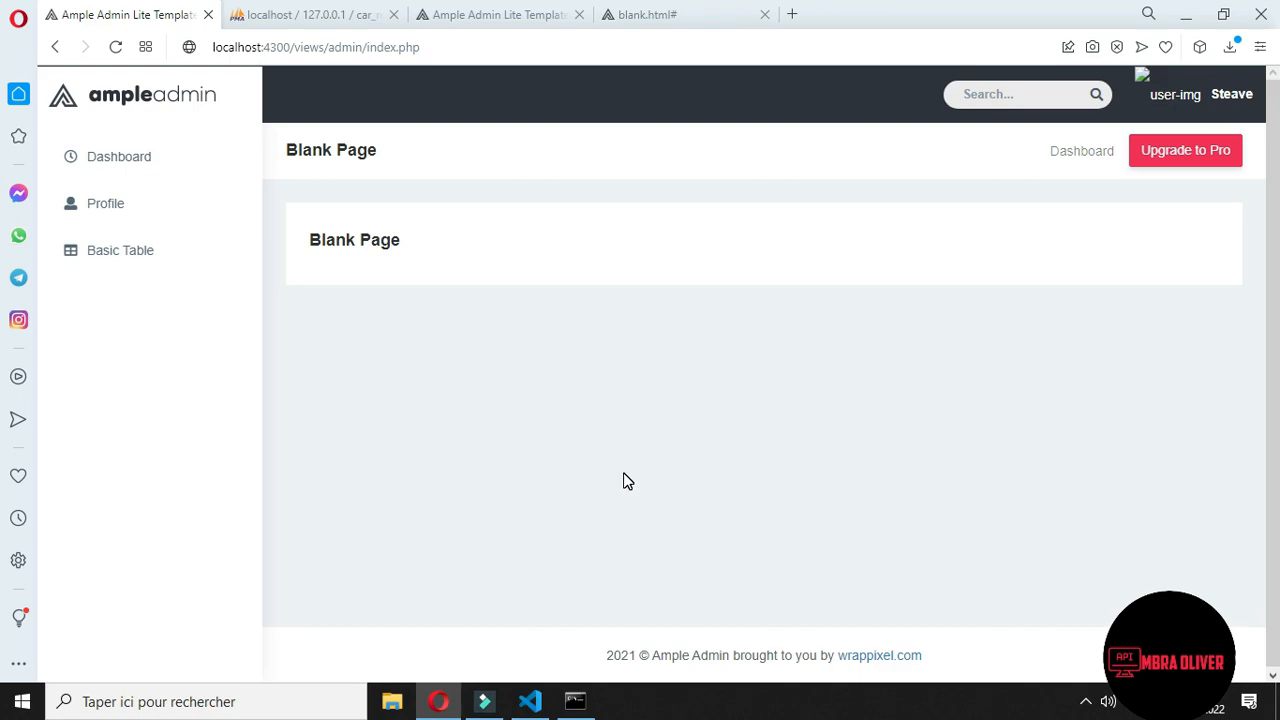
mouse_move(625, 477)
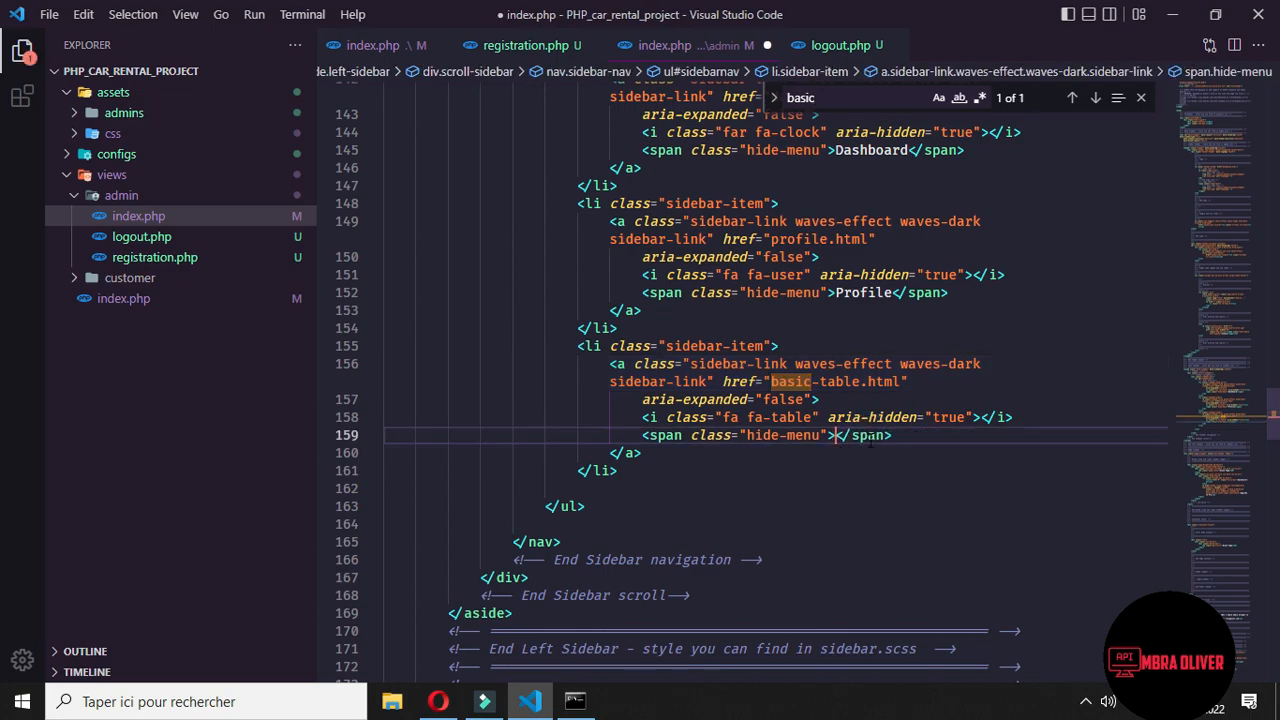
Rename the third sidebar link from Basic Table to Cars, save, and check it in Opera
type("Cars")
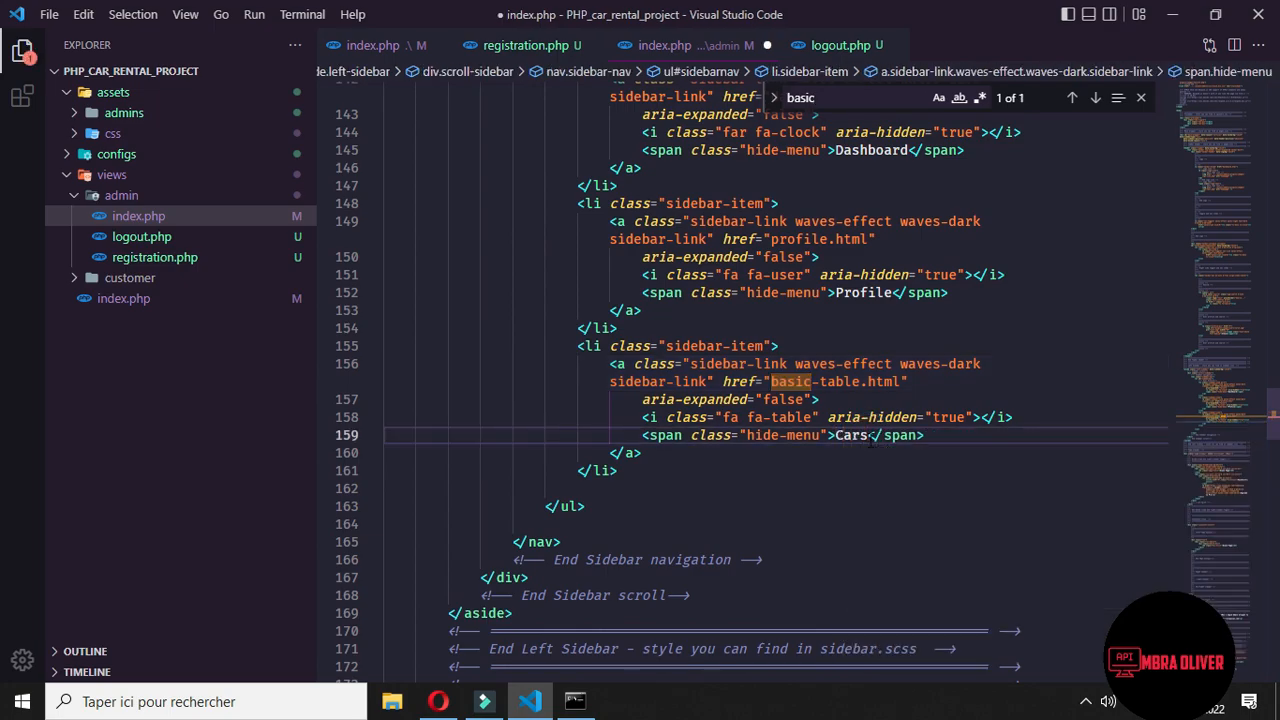
left_click(438, 700)
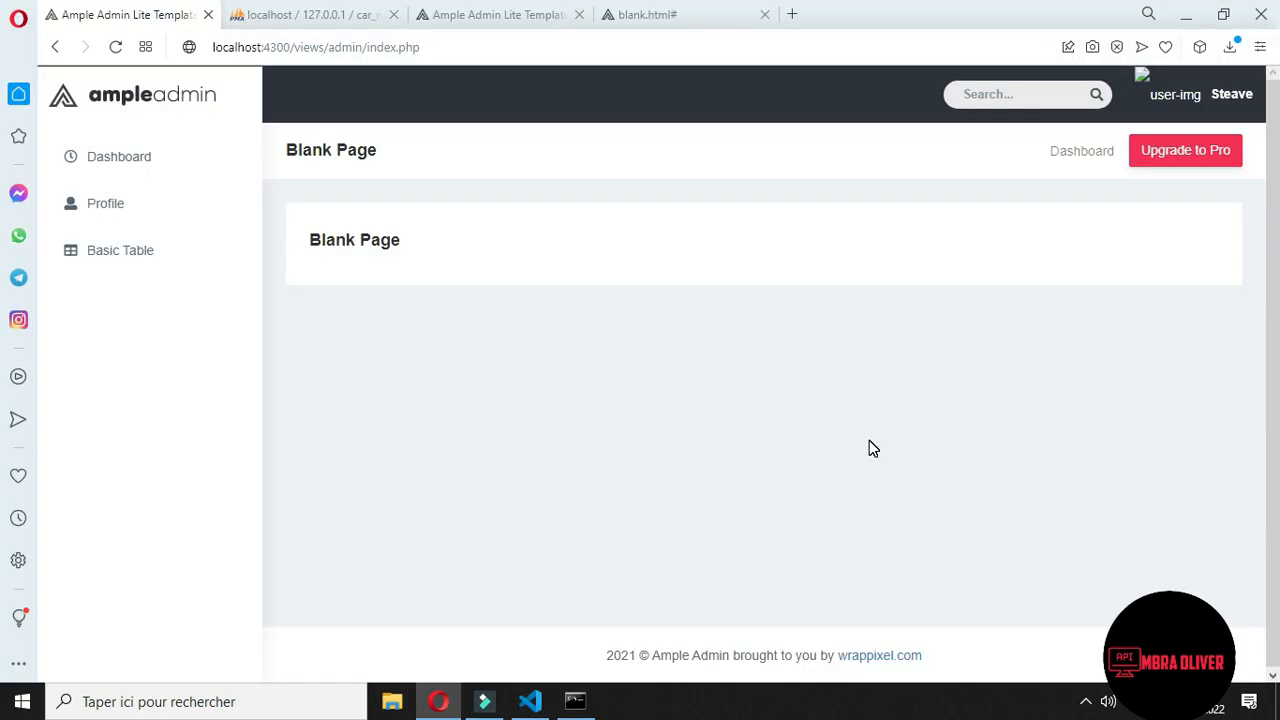
left_click(530, 701)
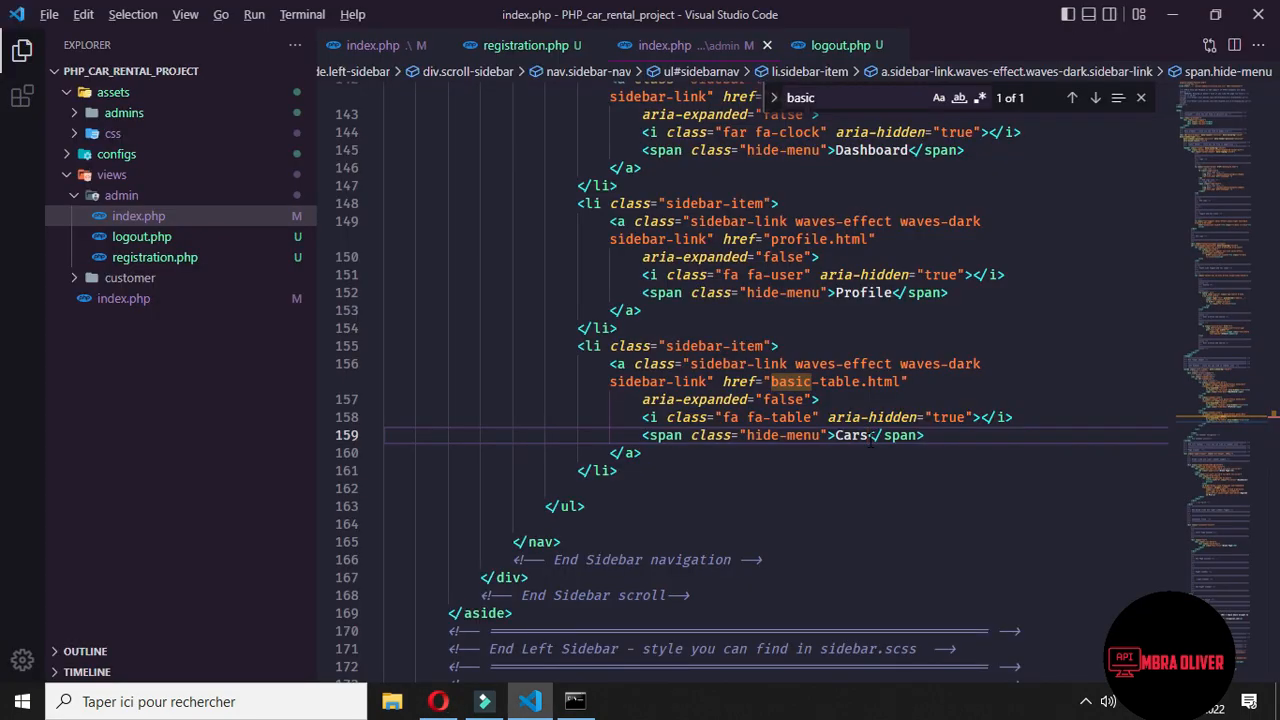
left_click(438, 701)
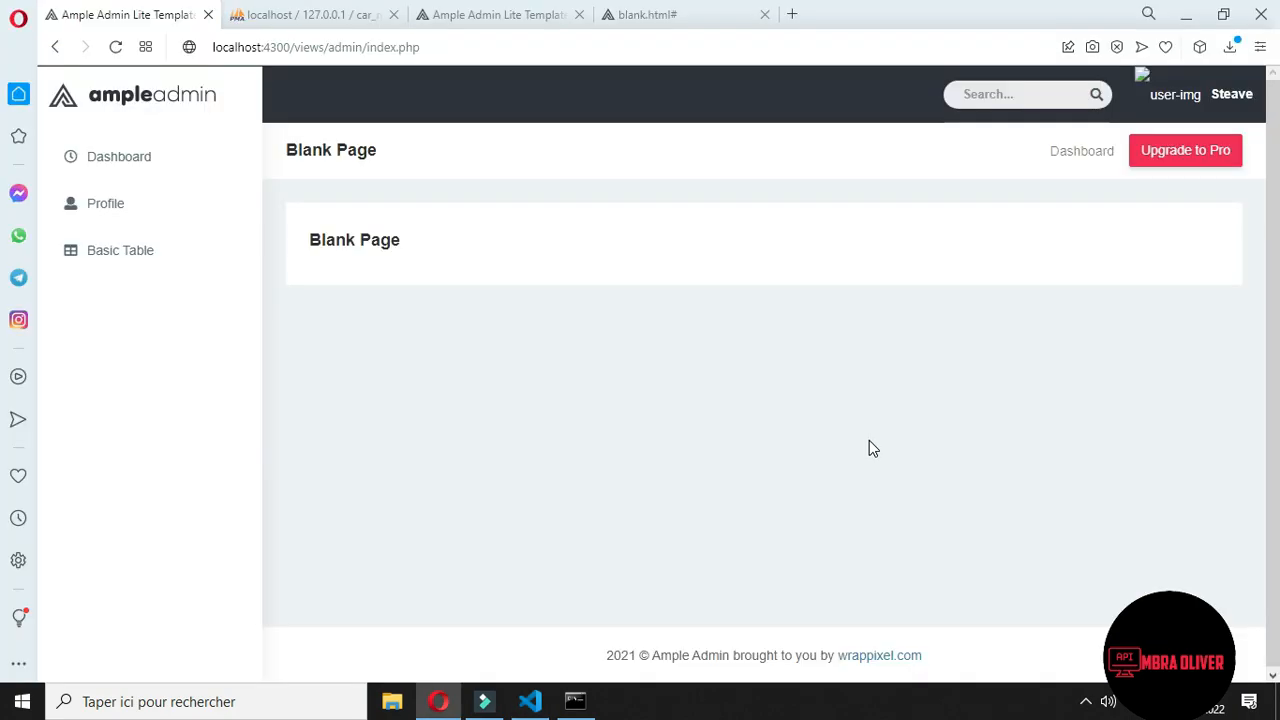
key("ctrl+s")
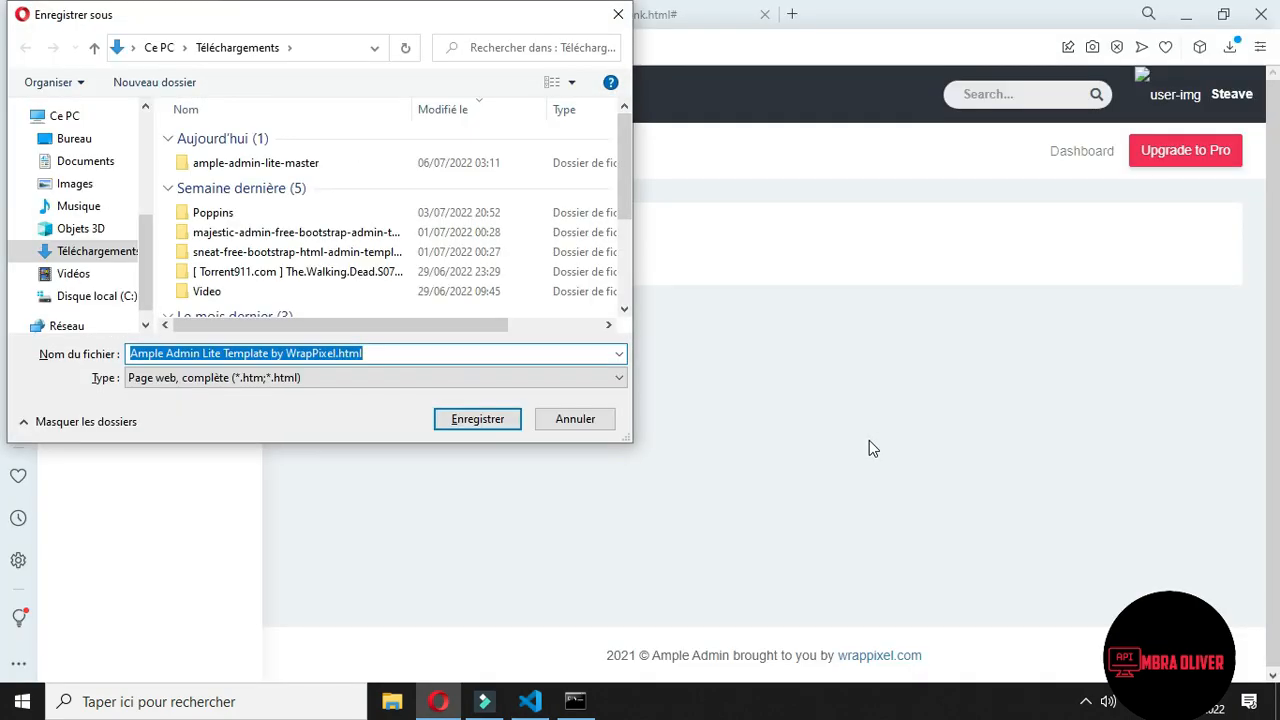
left_click(575, 418)
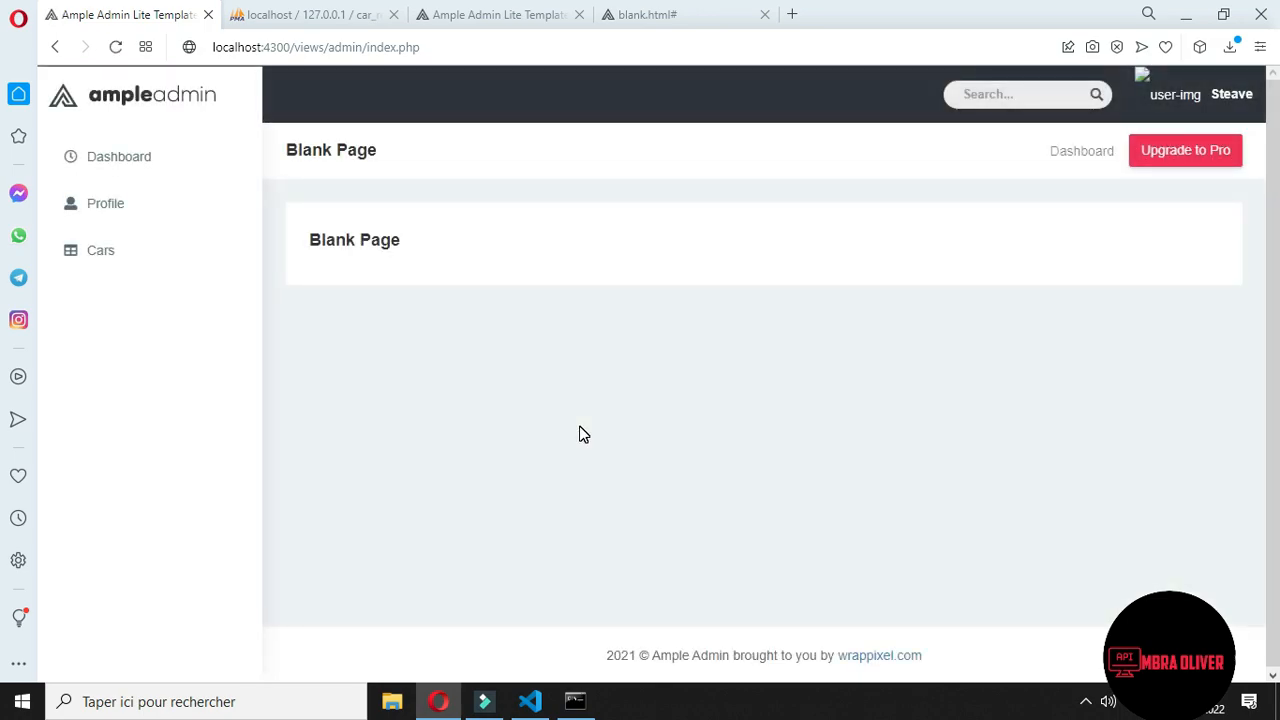
left_click(529, 701)
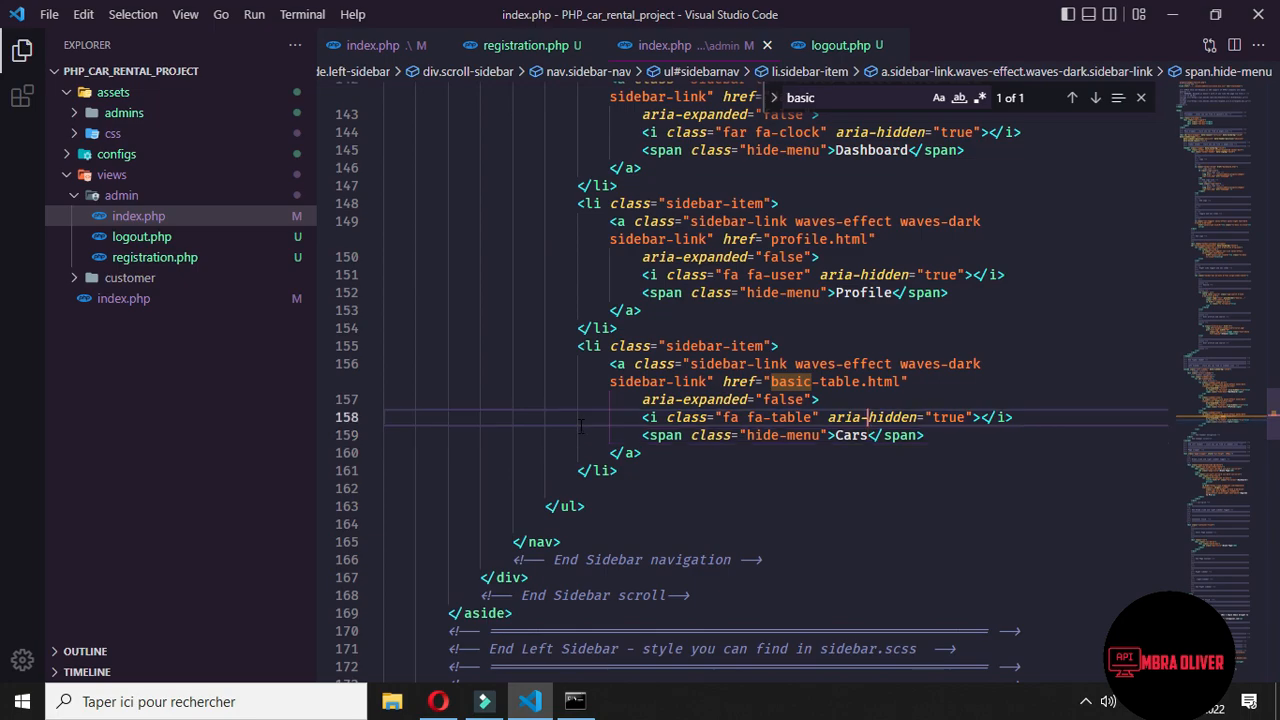
Change the Cars link's icon class from fa-table to fa-car and verify it in Opera
left_click(793, 417)
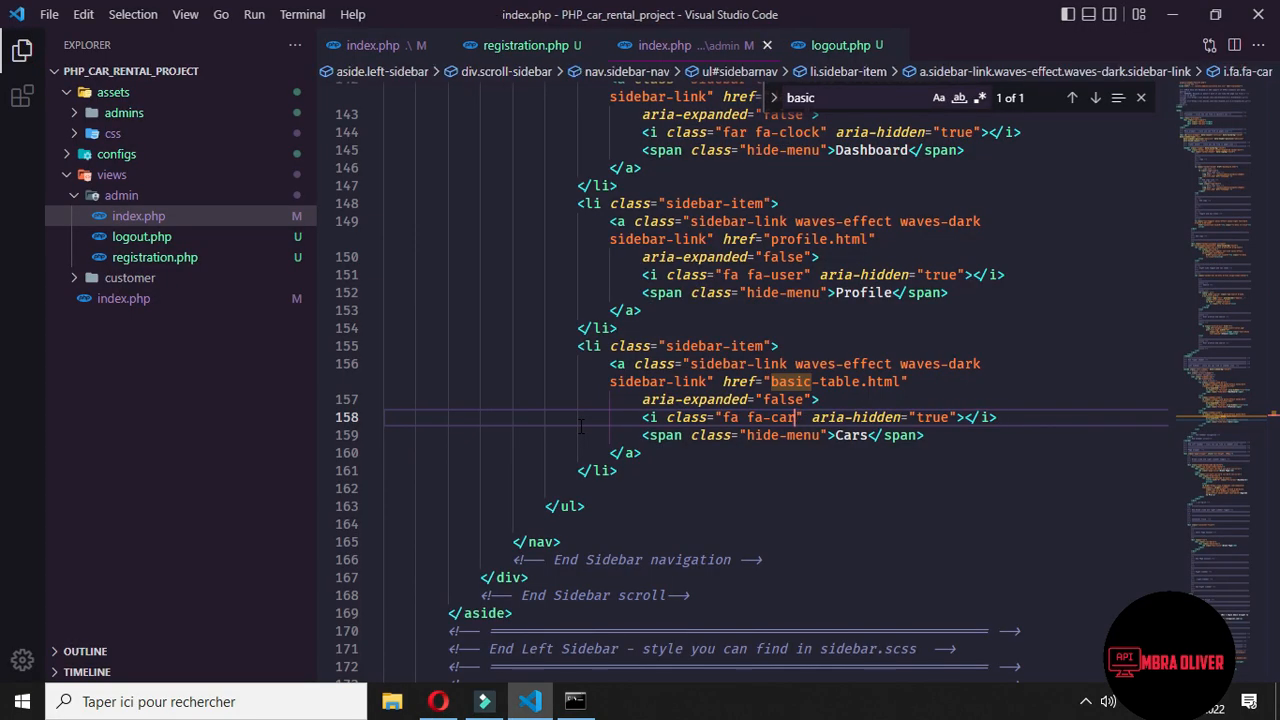
left_click(438, 701)
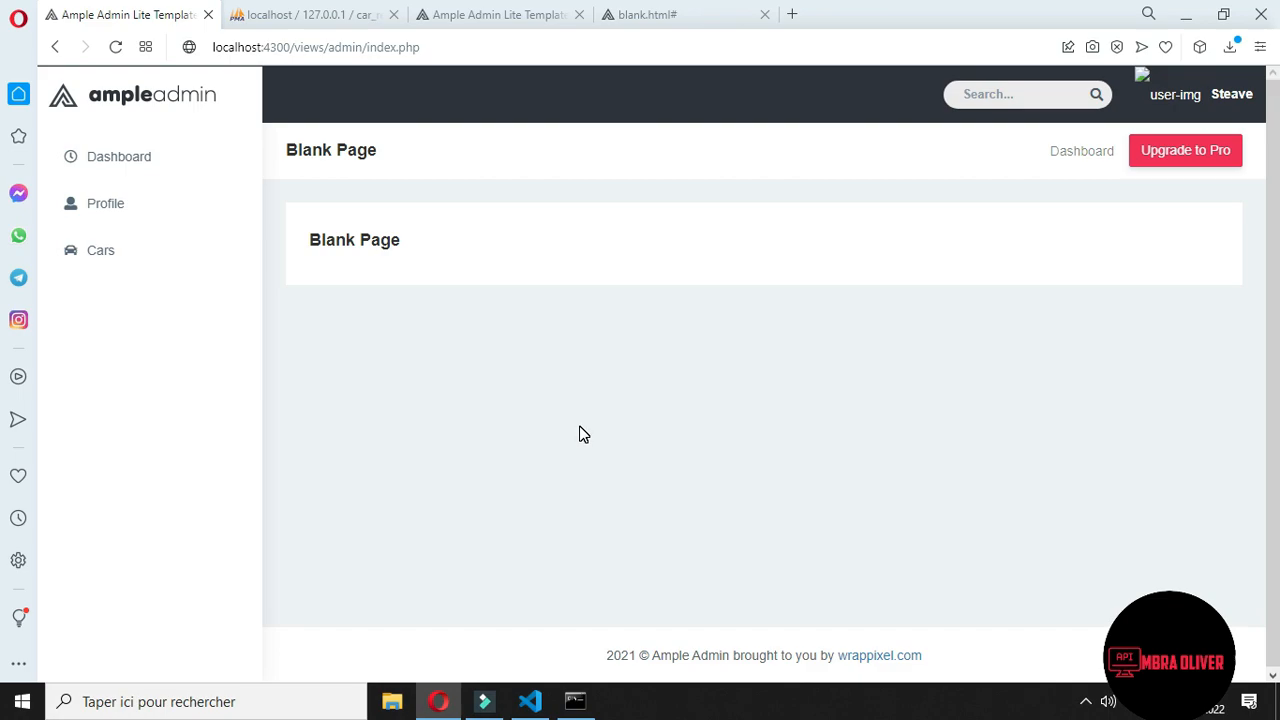
mouse_move(150, 388)
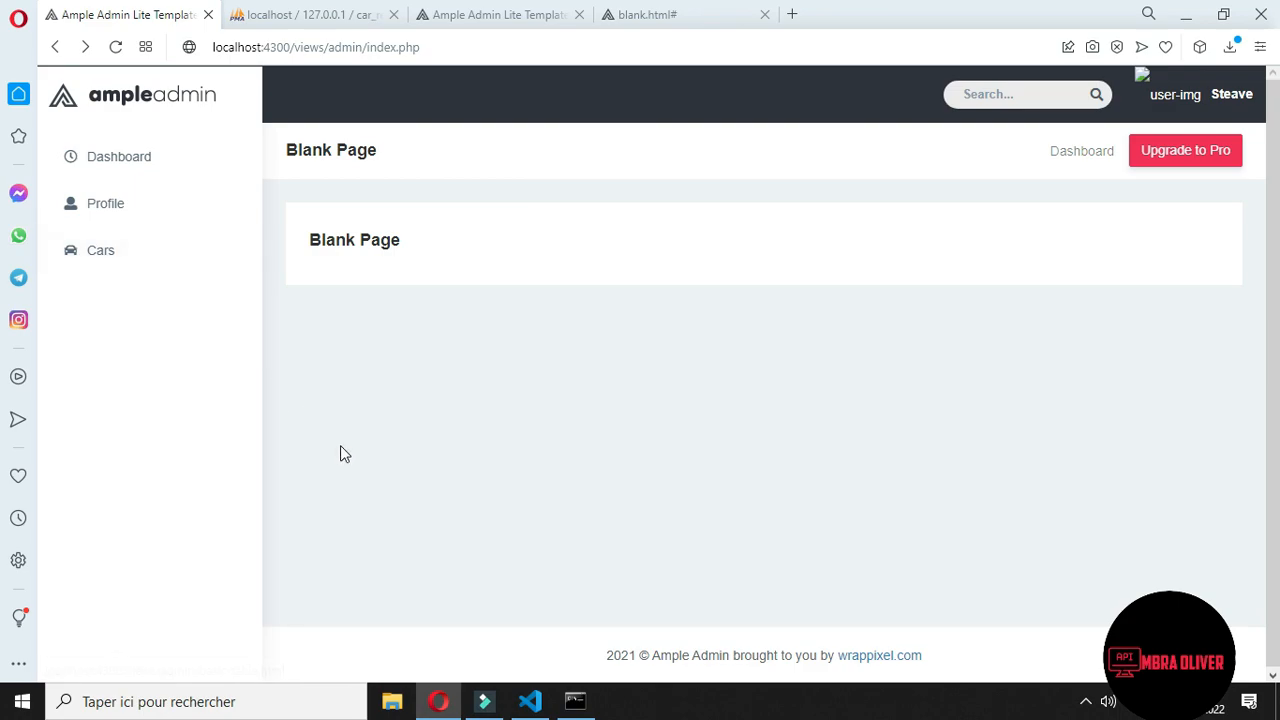
left_click(529, 701)
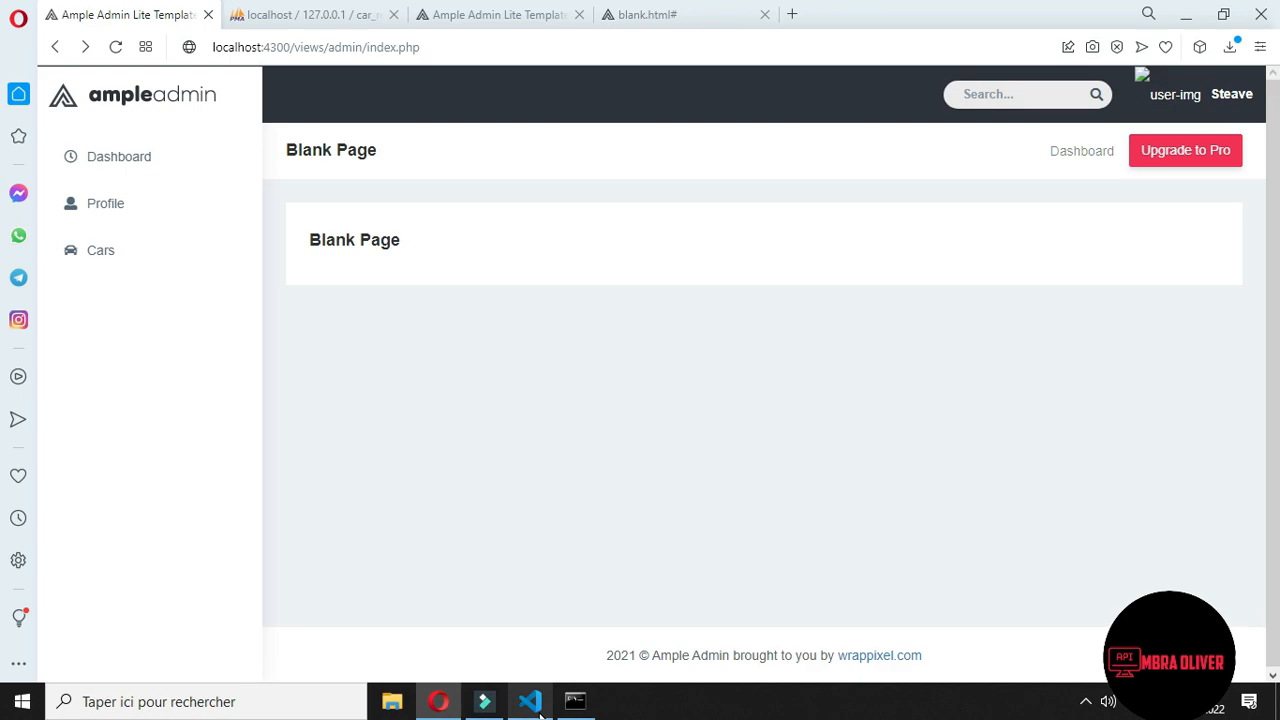
left_click(530, 701)
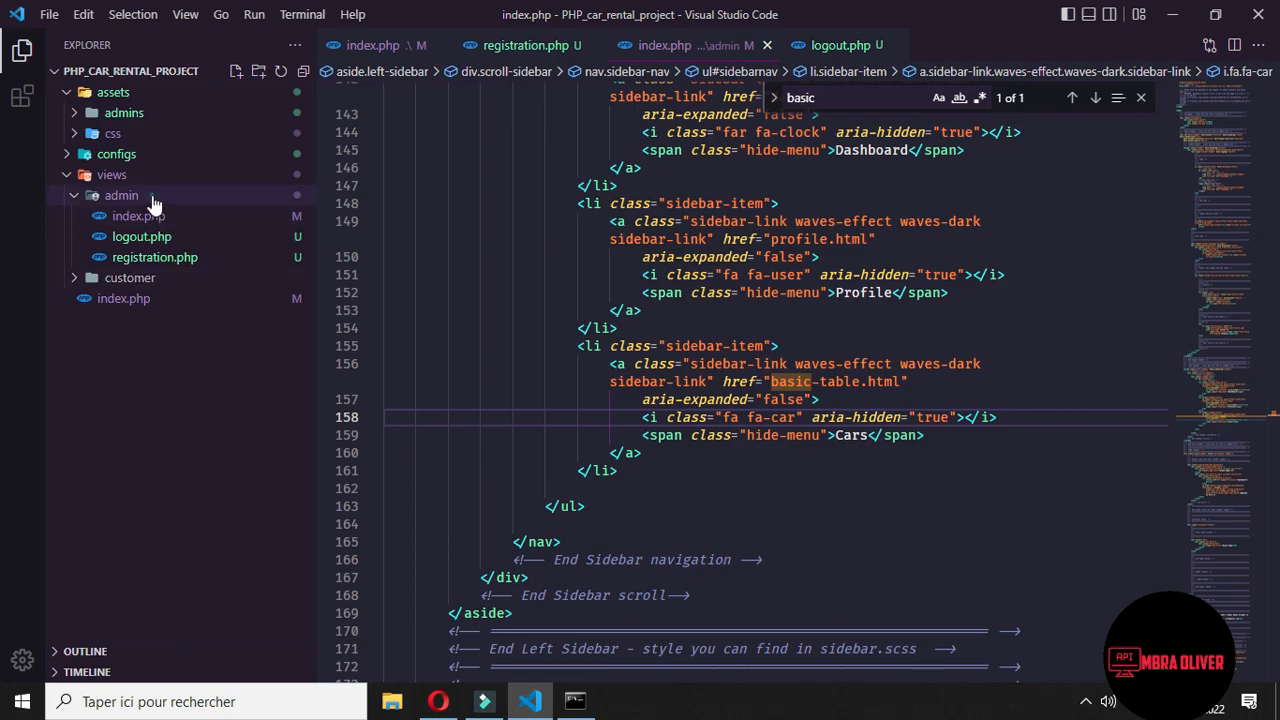
Create an includes folder under views/admin containing a new header.php file
left_click(120, 195)
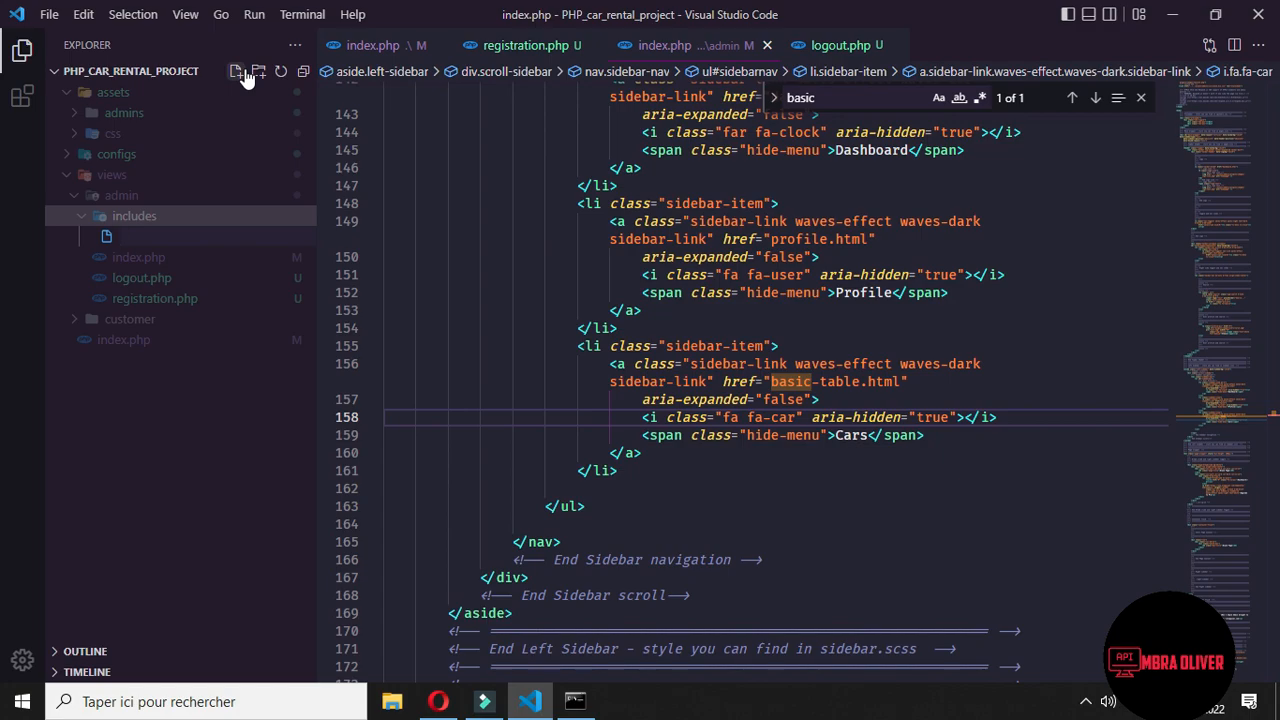
type("h")
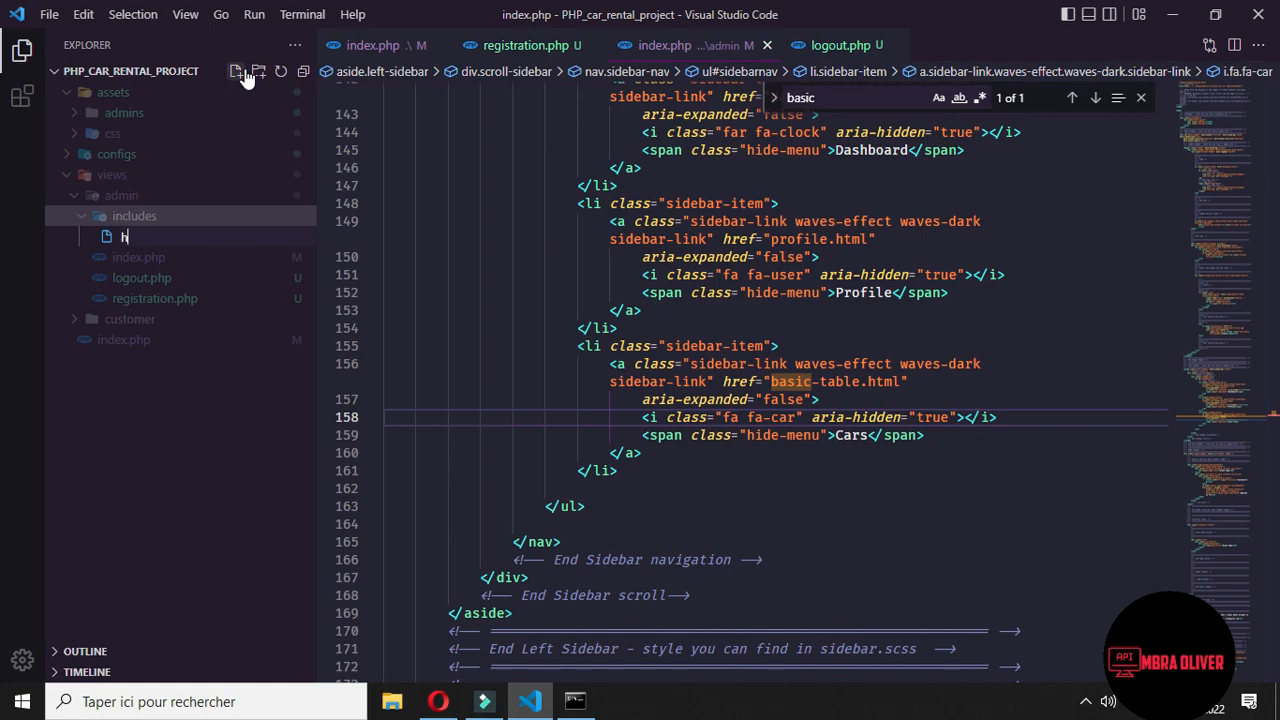
type("eader.php")
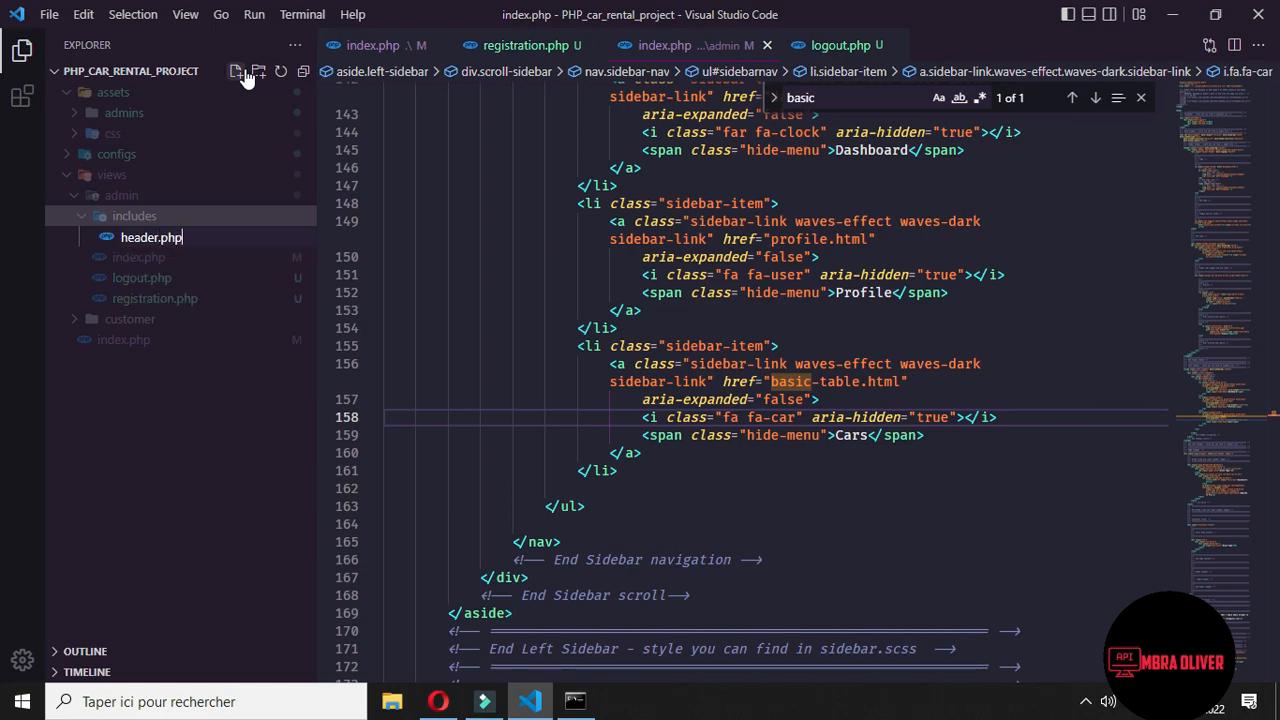
left_click(150, 236)
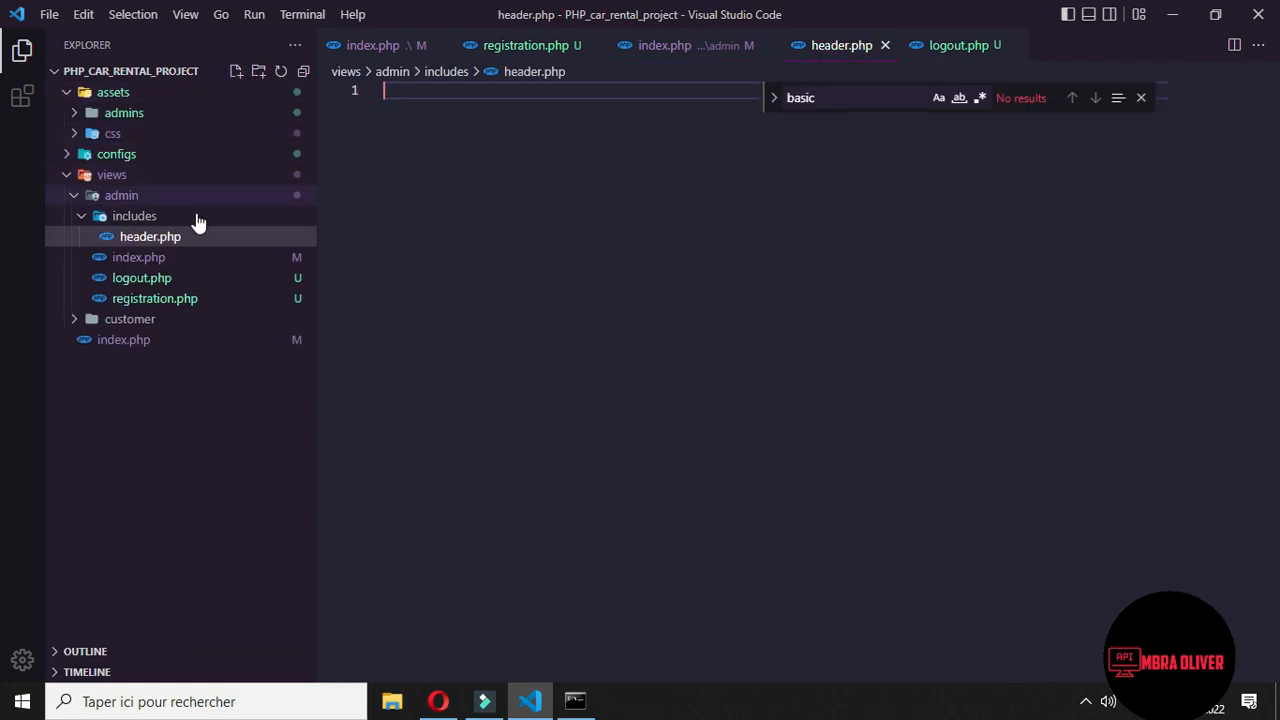
Add an empty footer.php to includes and close the root index.php tab
right_click(134, 215)
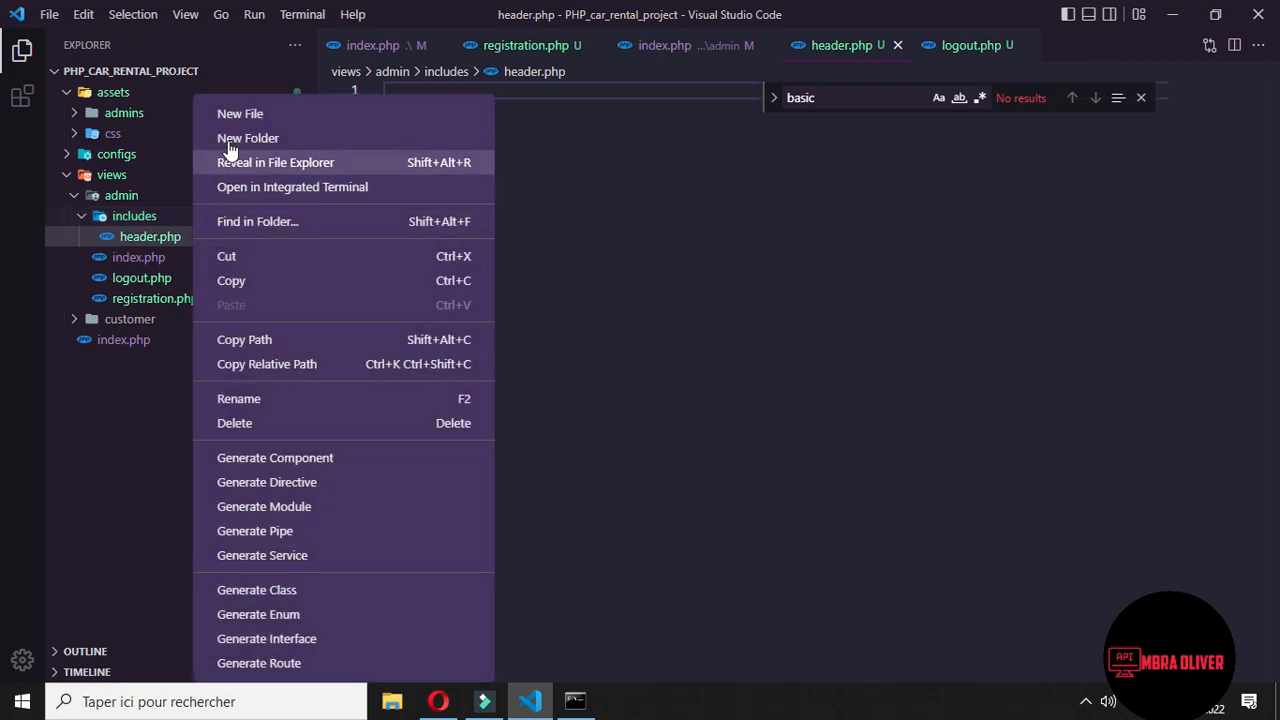
left_click(240, 113)
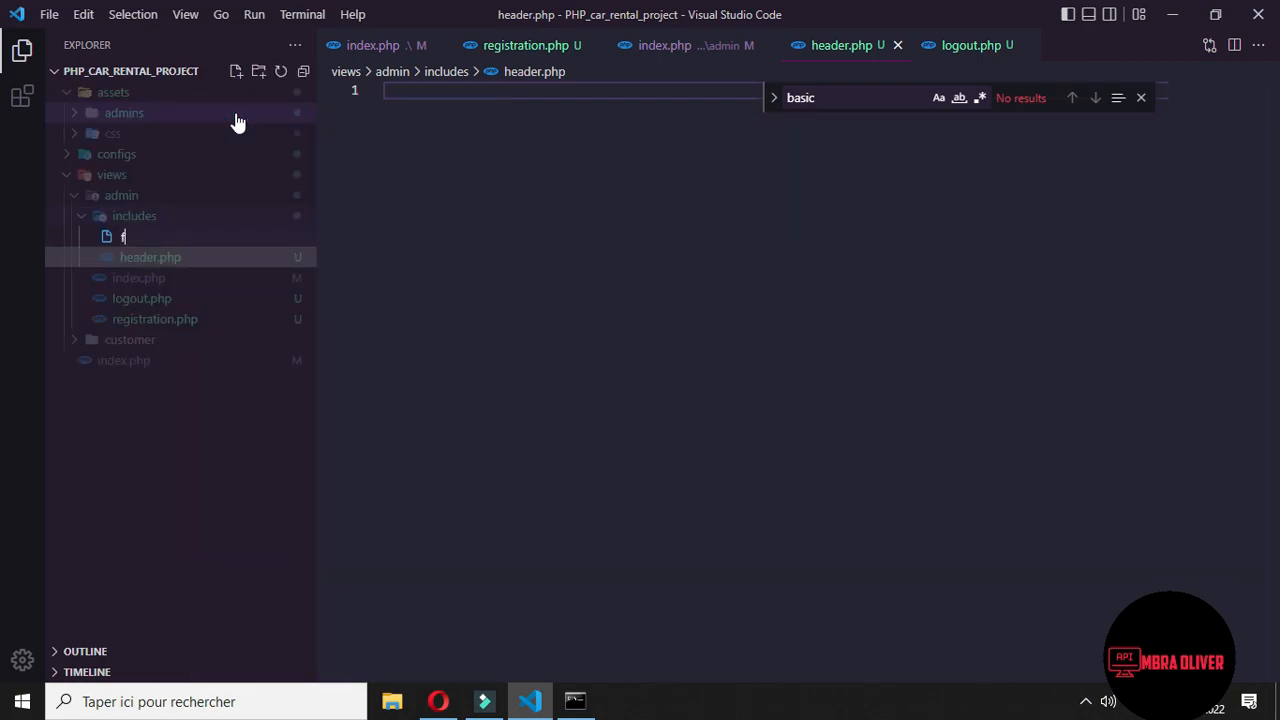
type("footer.p")
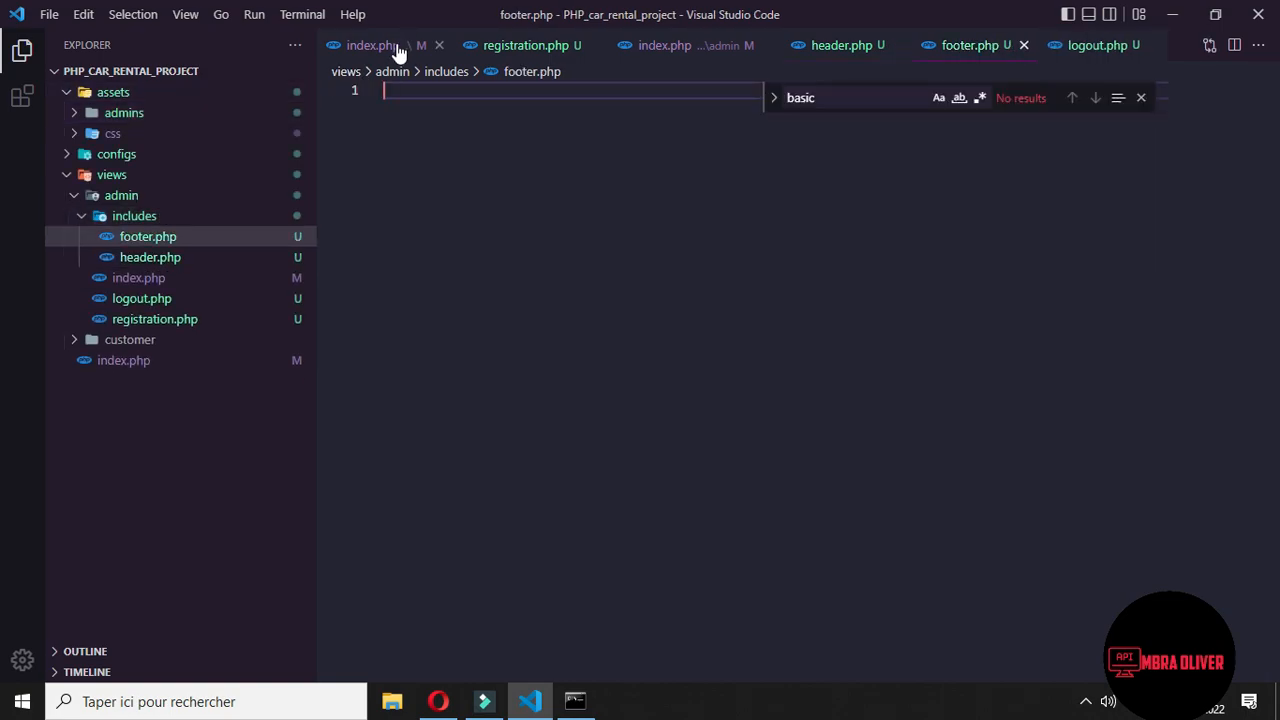
left_click(372, 45)
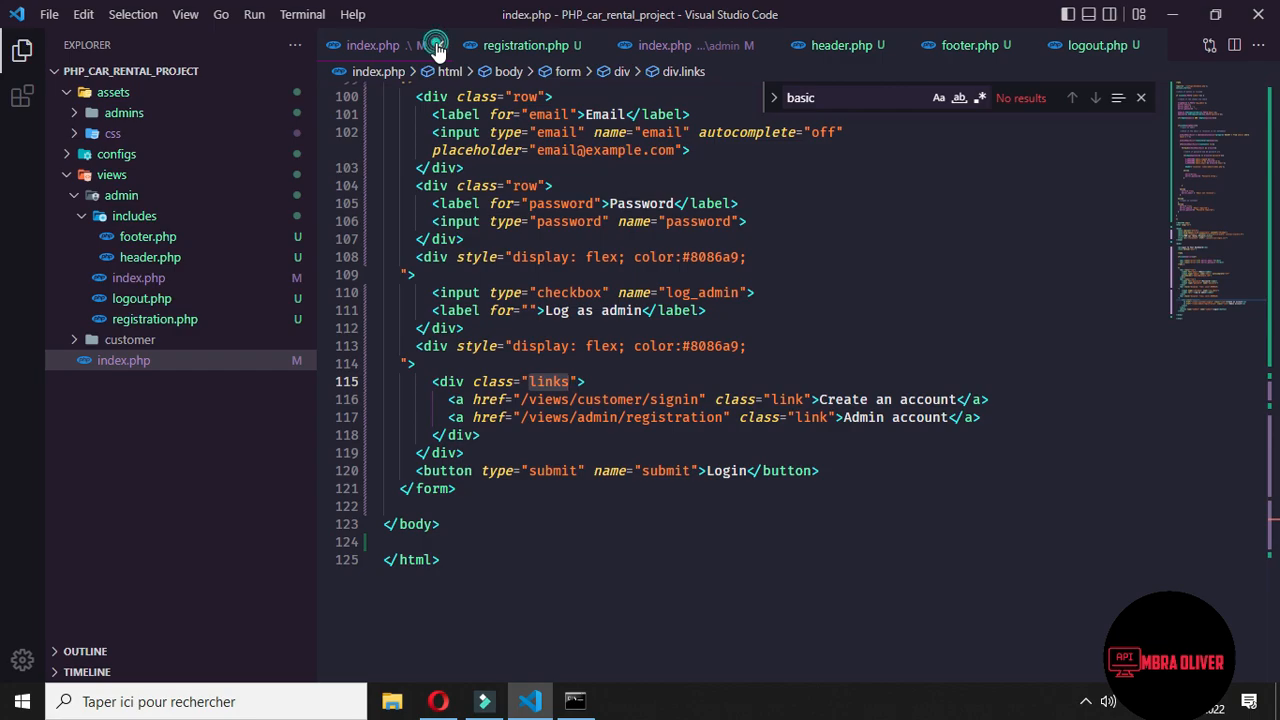
left_click(148, 236)
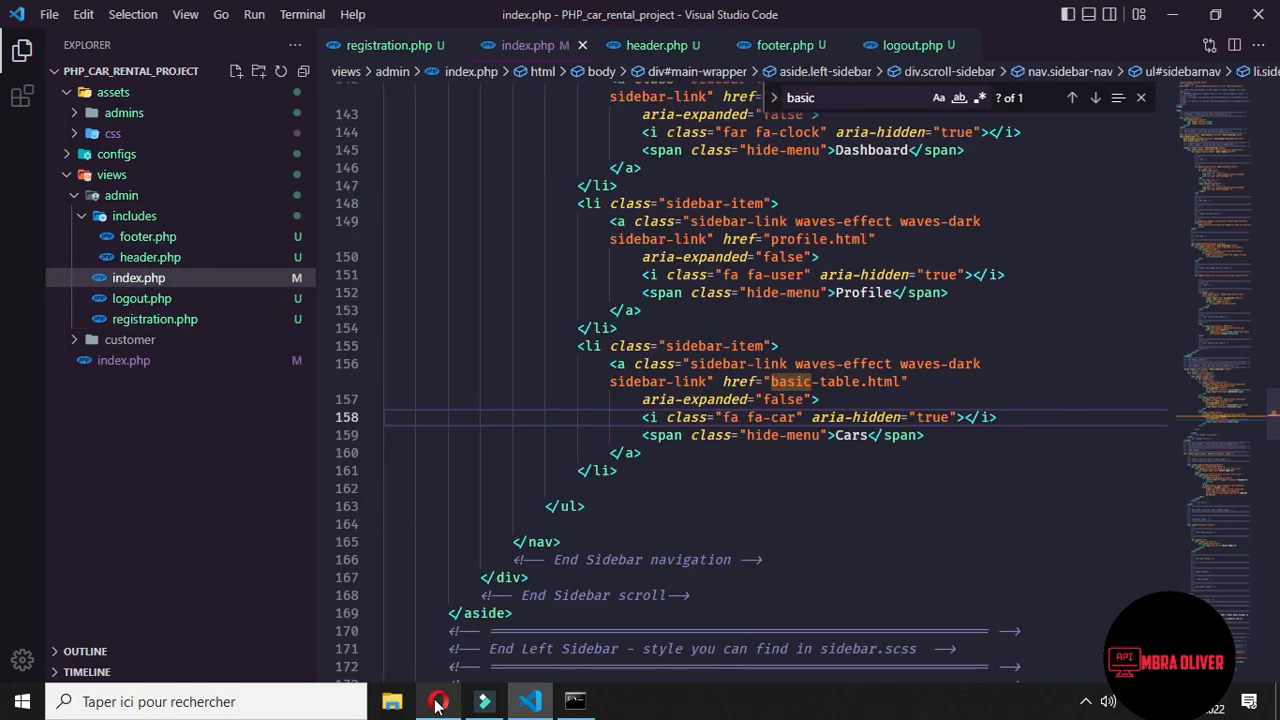
Search admin index.php for 'blan' to locate the Blank Page heading
left_click(438, 701)
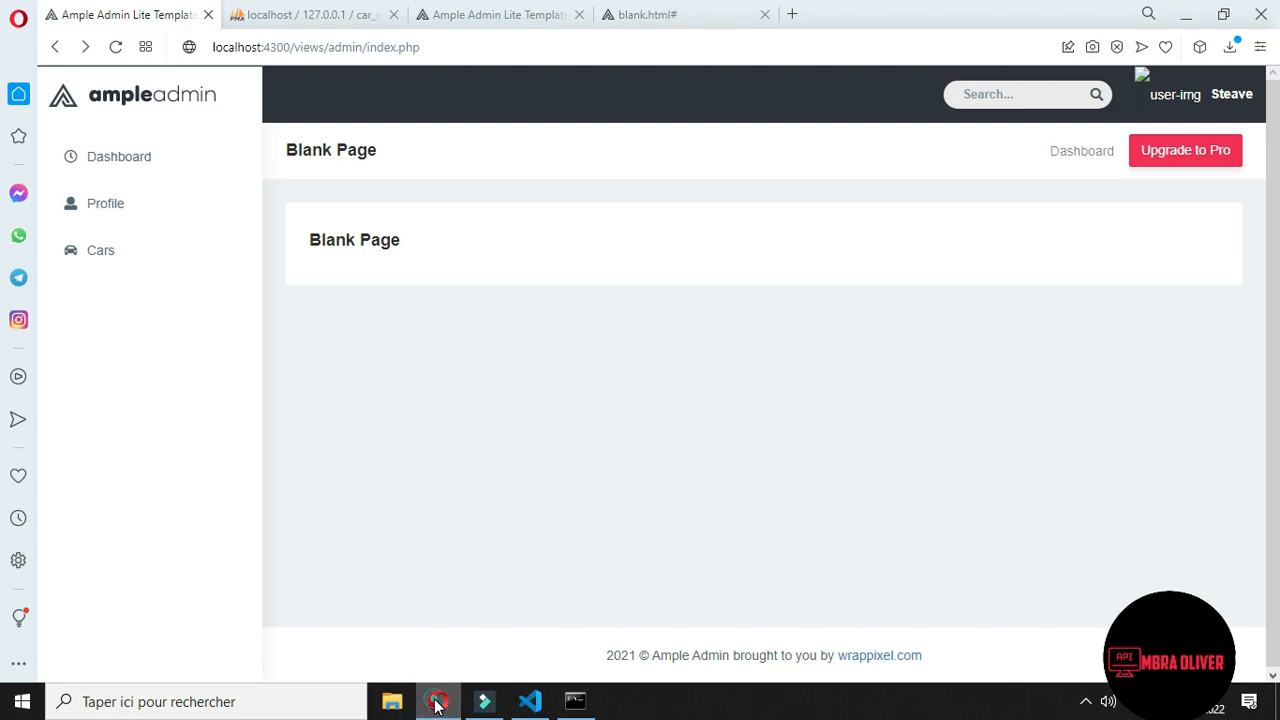
left_click(529, 701)
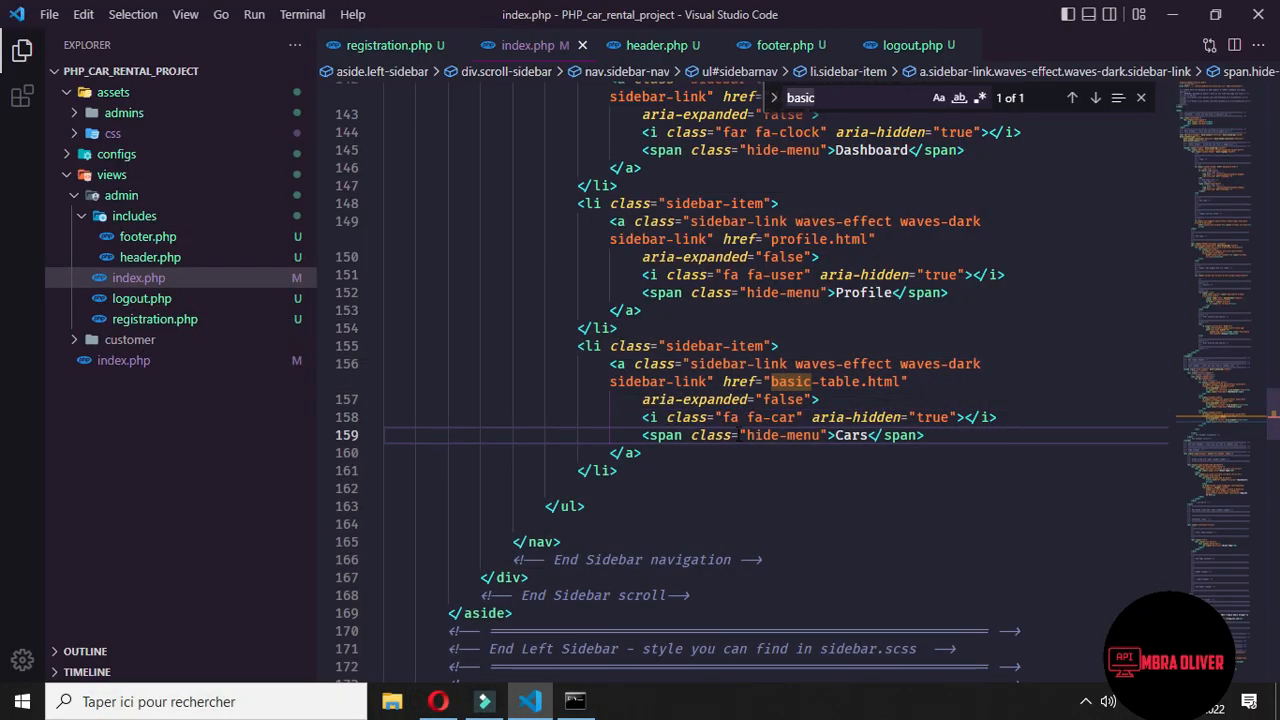
type("blan")
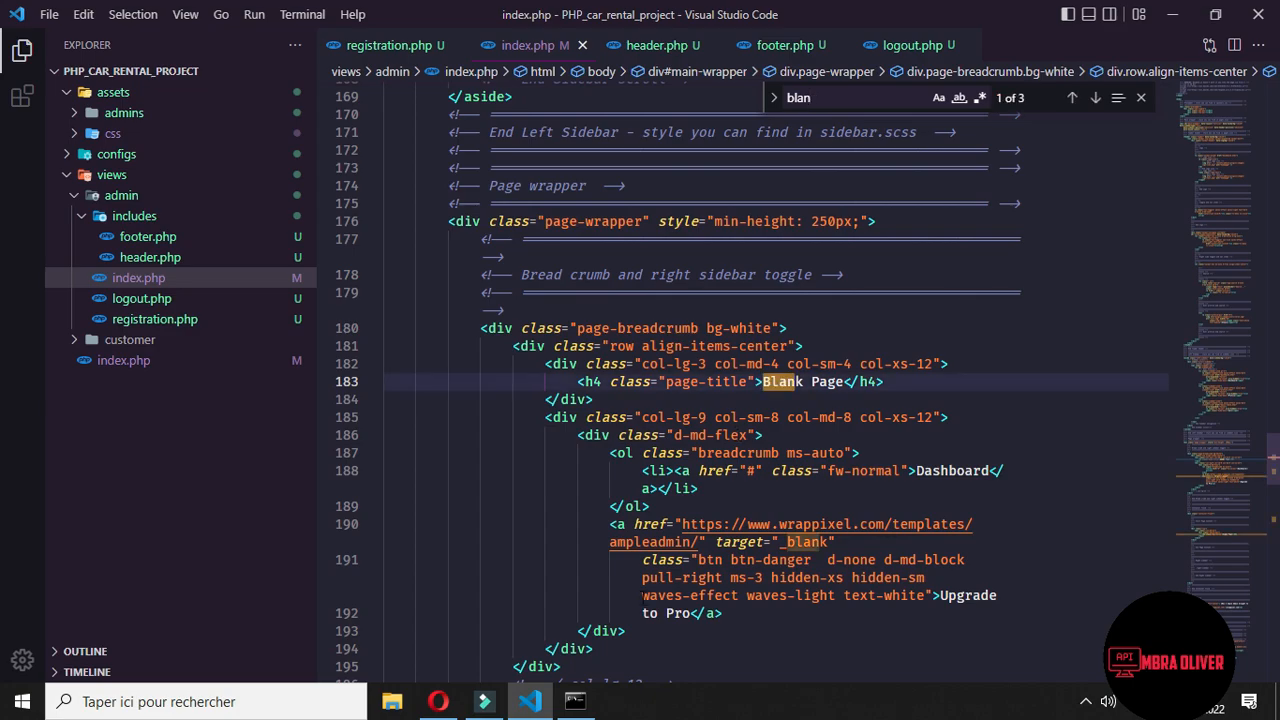
left_click(537, 318)
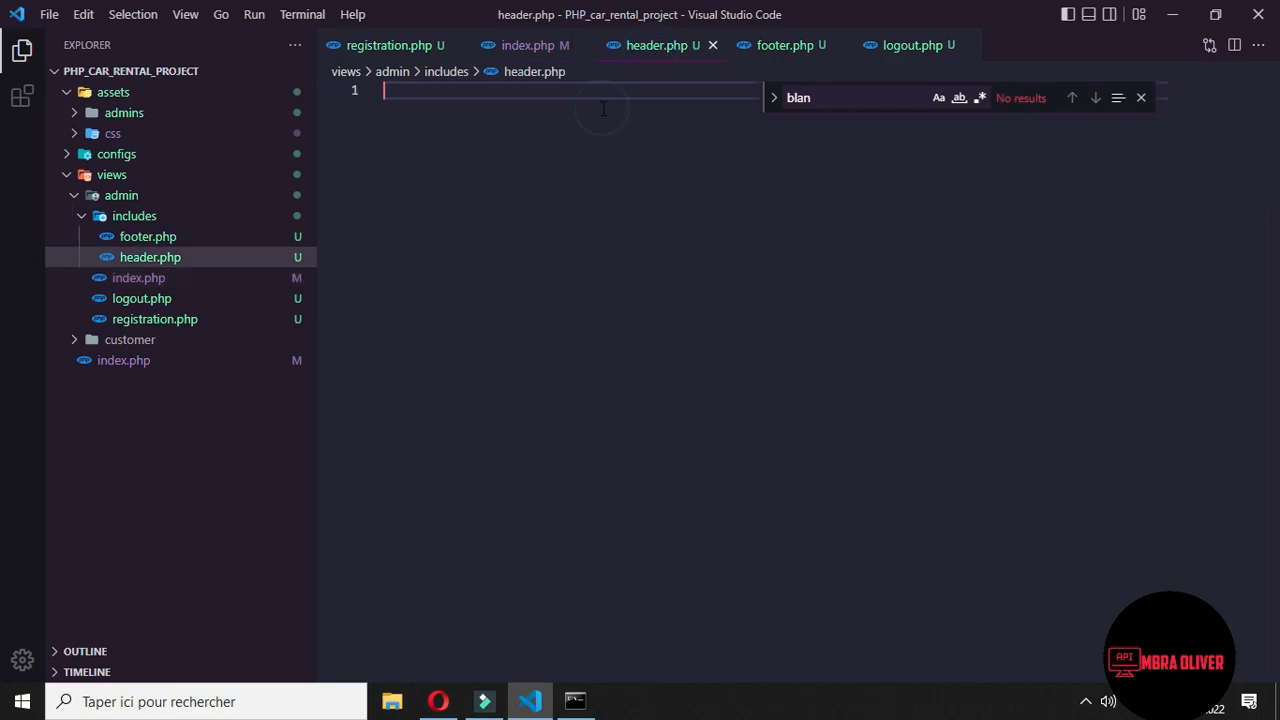
Collapse the breadcrumb block in admin index.php and preview the page in Opera
scroll("down", 3)
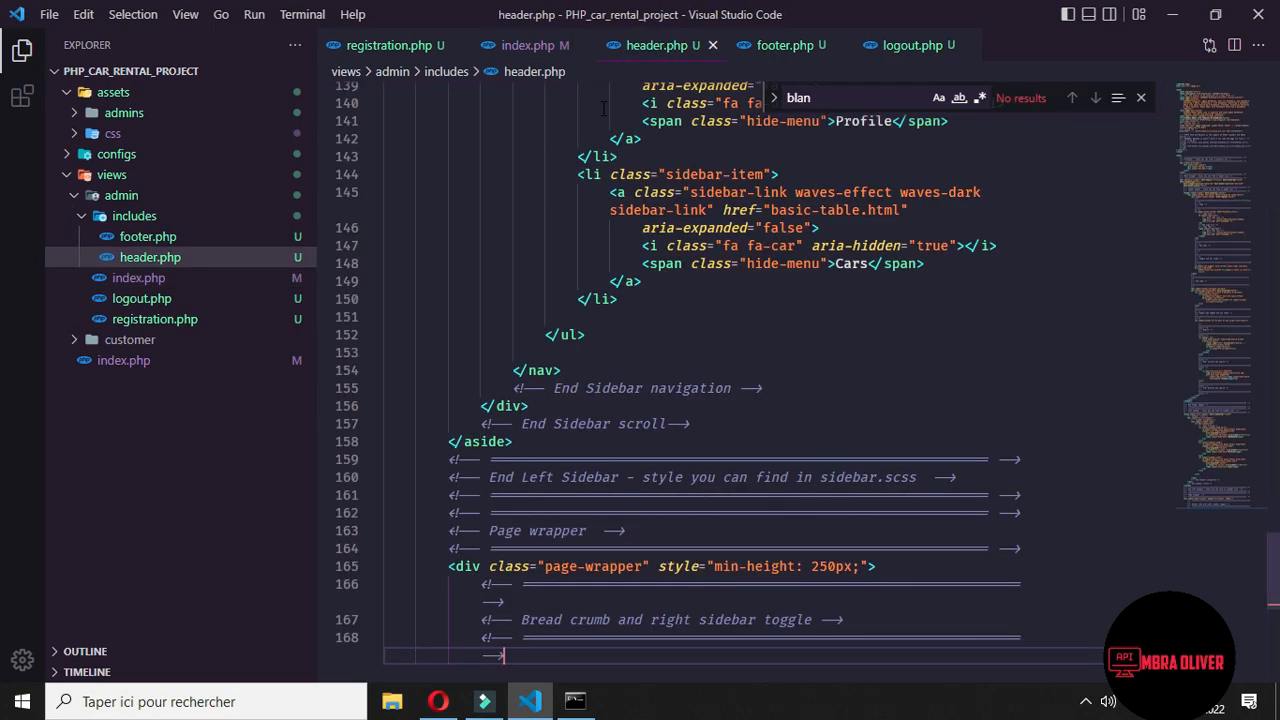
left_click(527, 45)
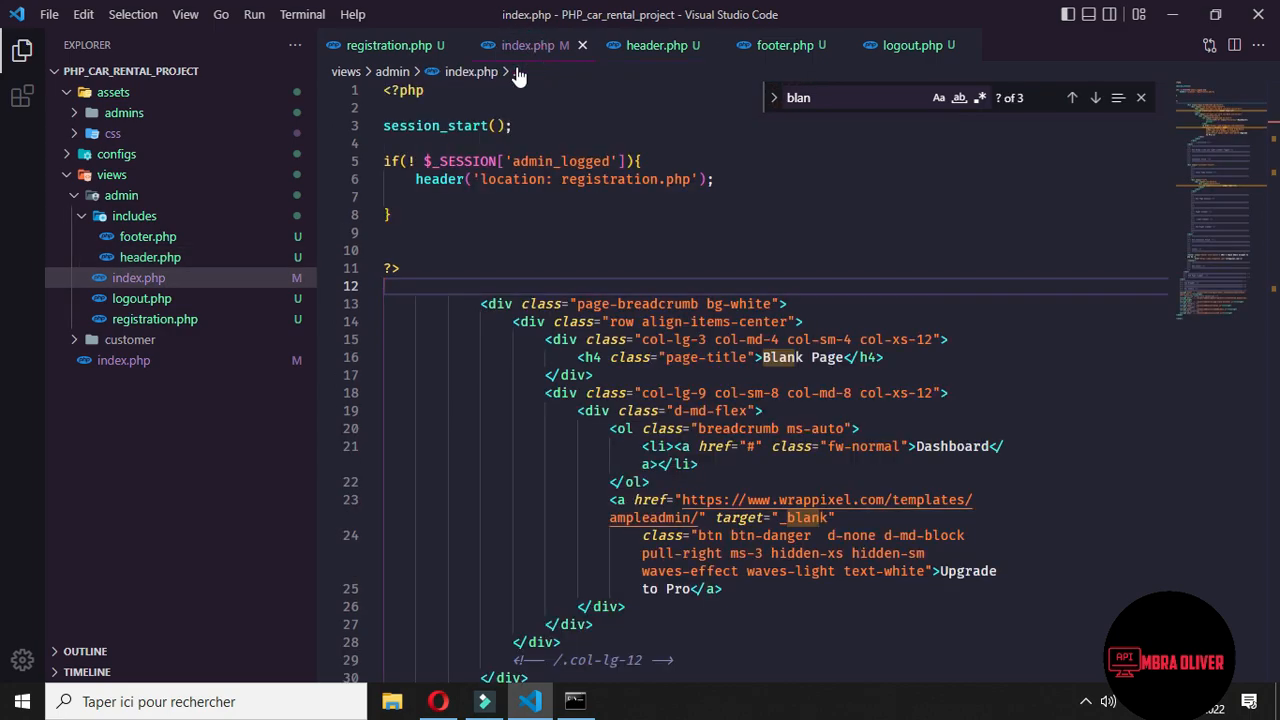
left_click(372, 303)
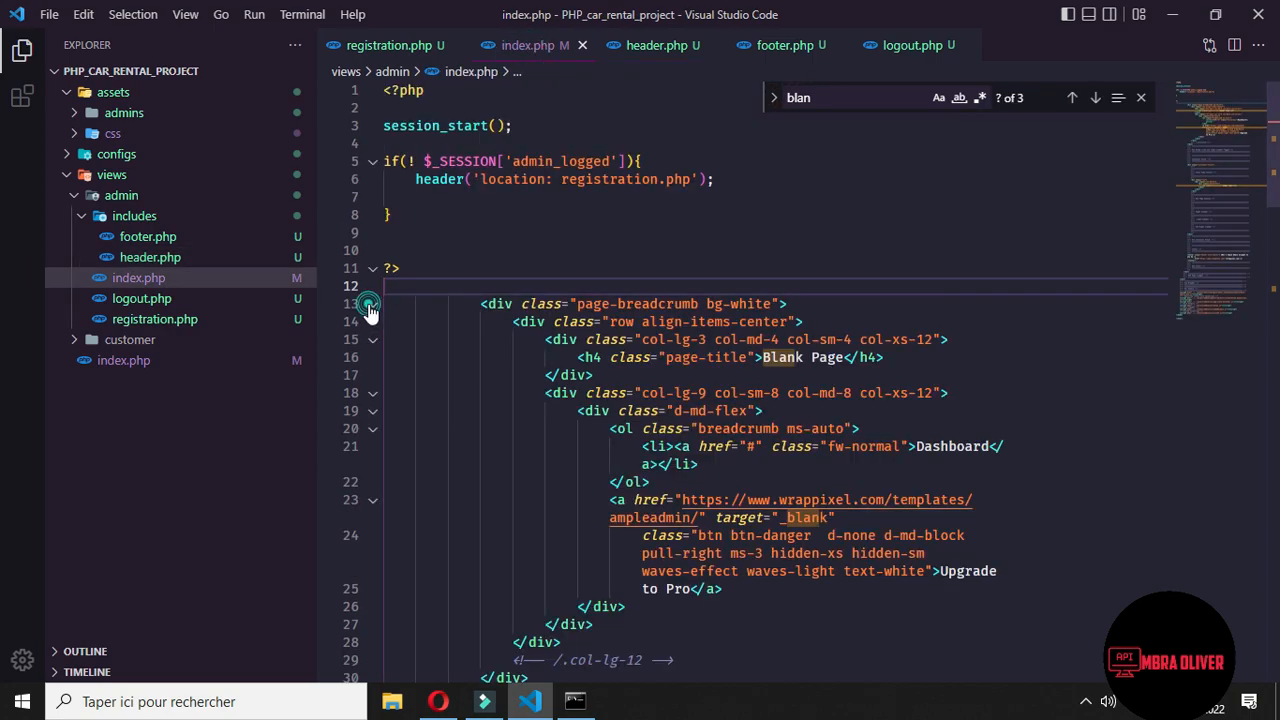
left_click(371, 303)
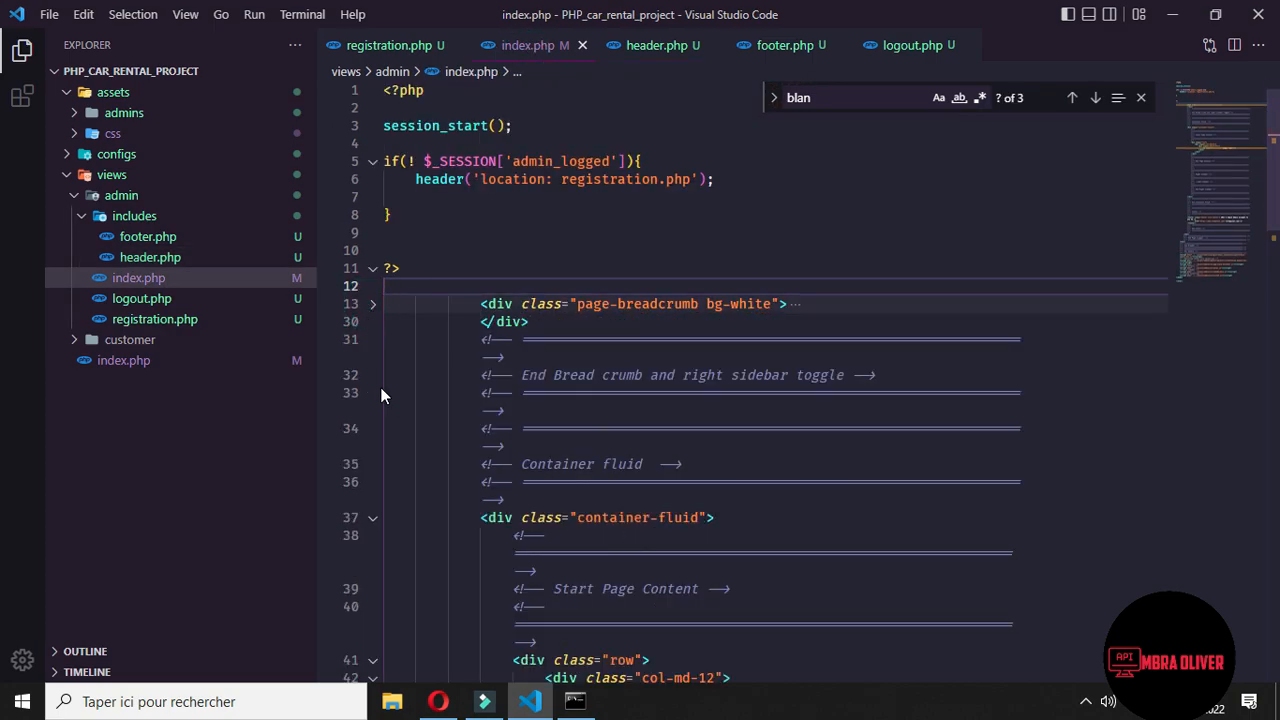
left_click(438, 701)
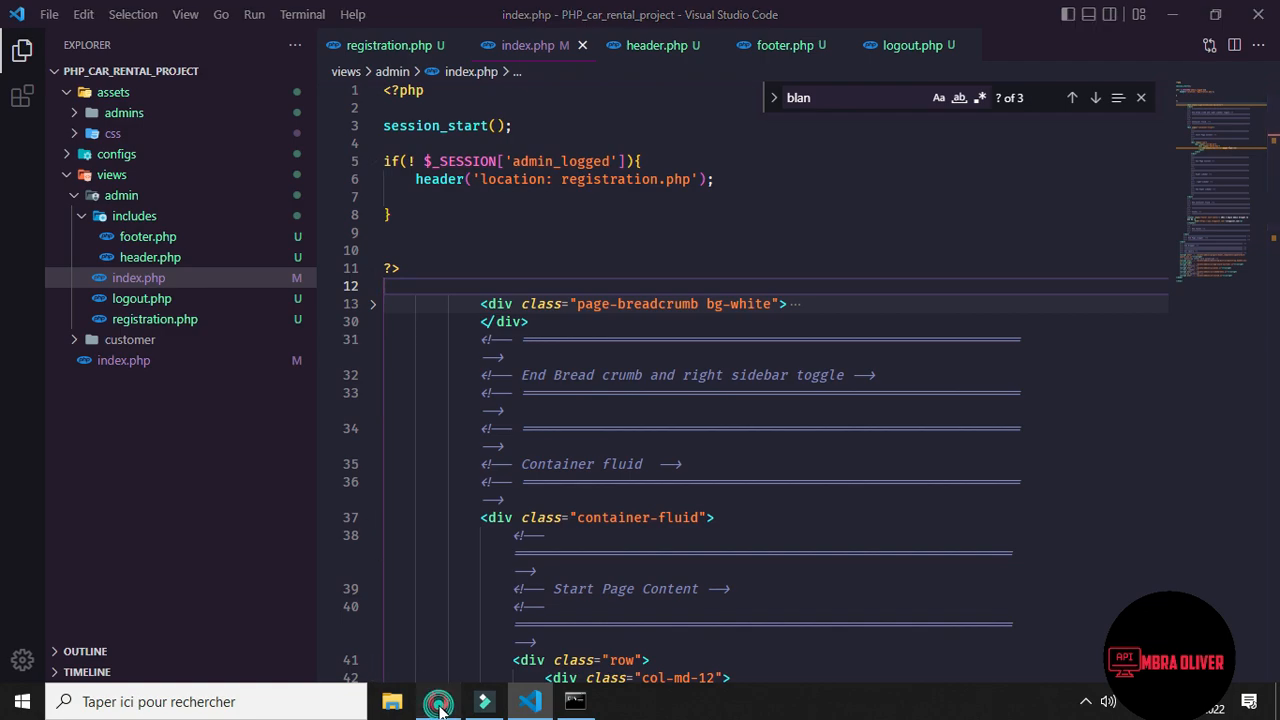
left_click(438, 701)
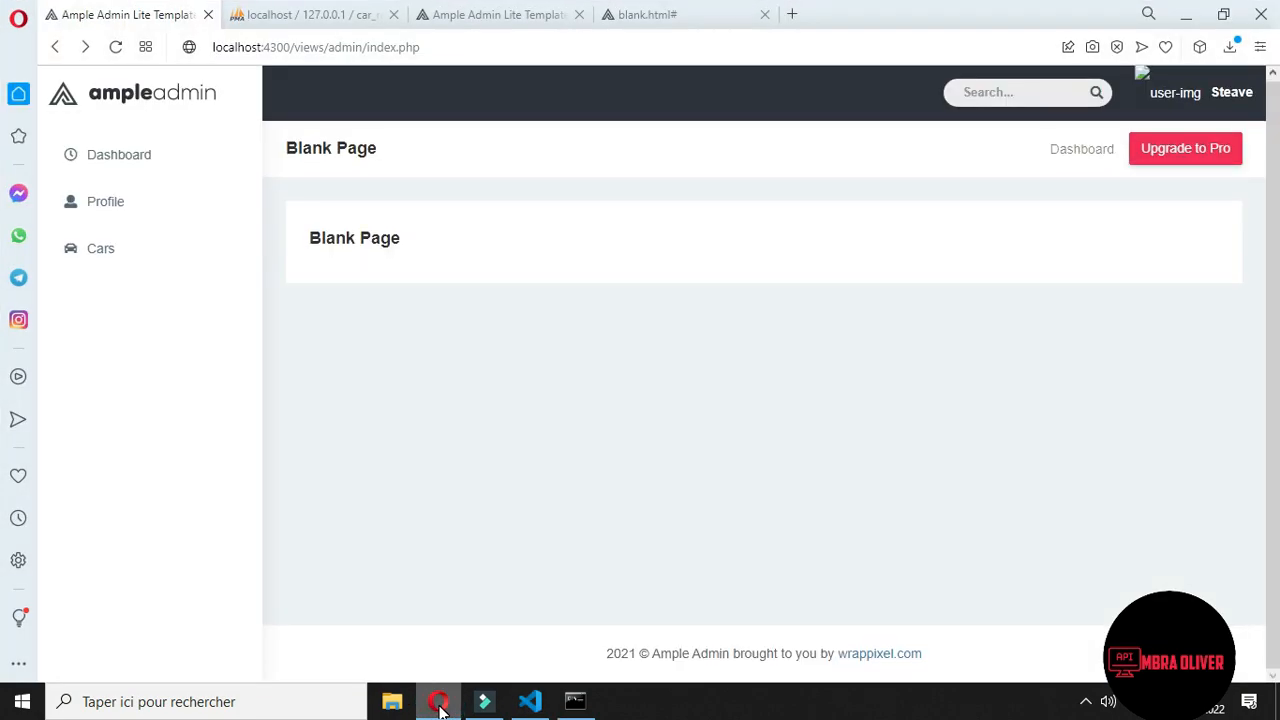
left_click(530, 701)
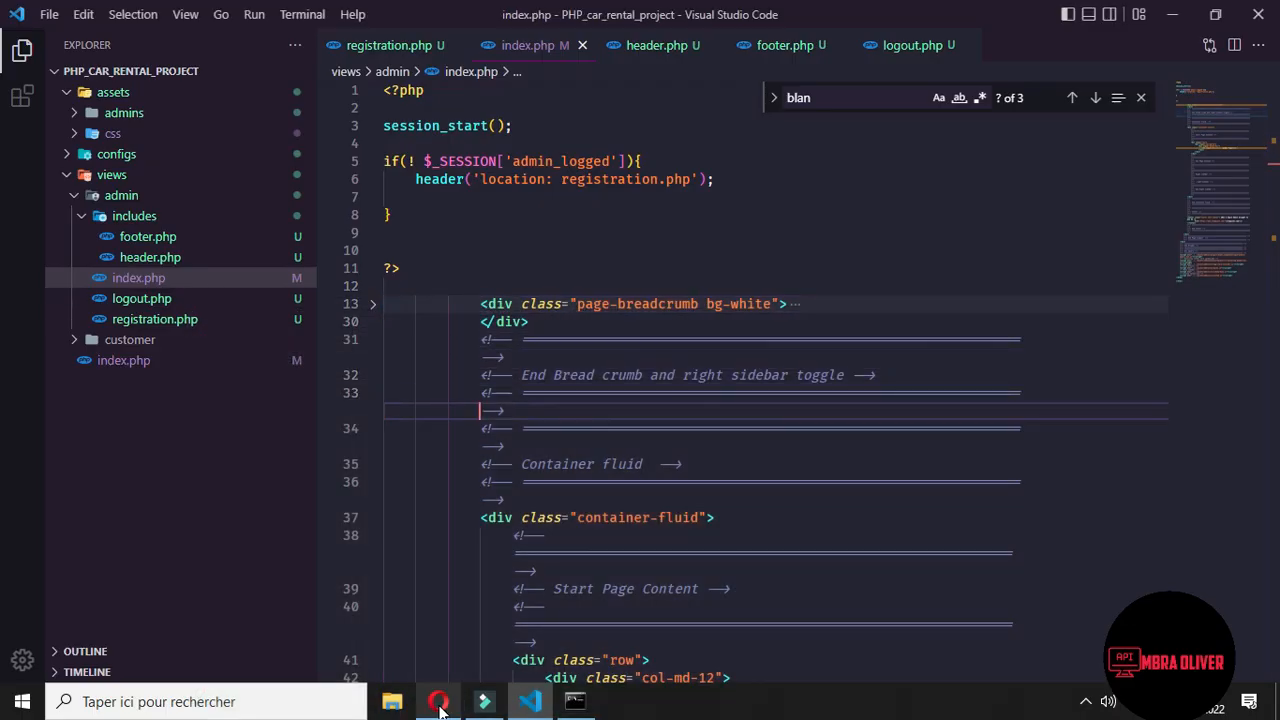
Collapse the container-fluid block and cut everything from the <footer> line to </html>
scroll("down", 3)
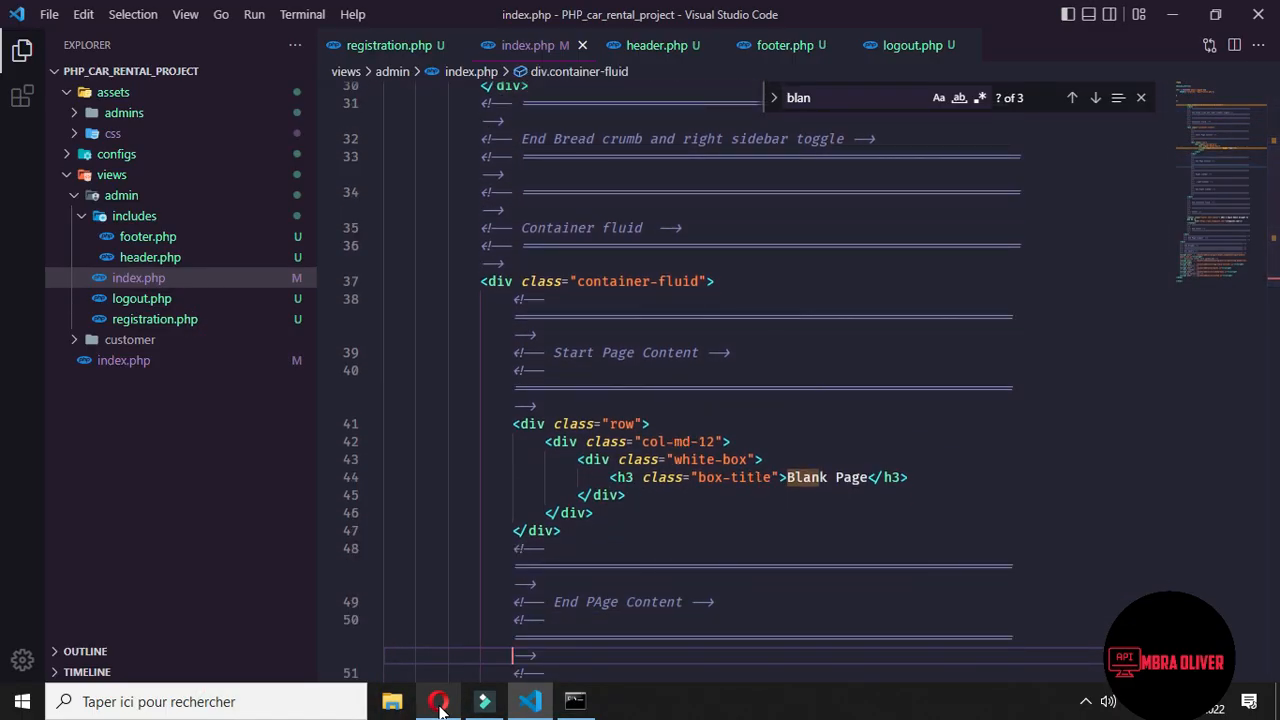
scroll("down", 3)
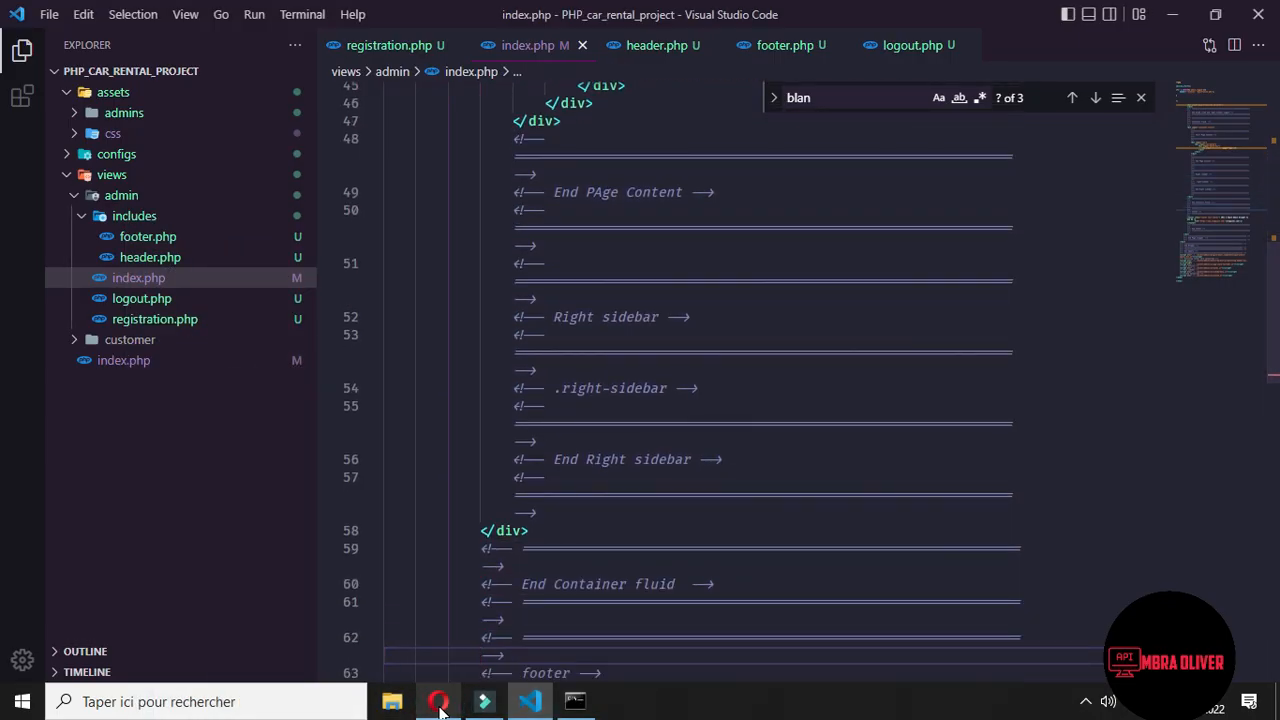
scroll("up", 3)
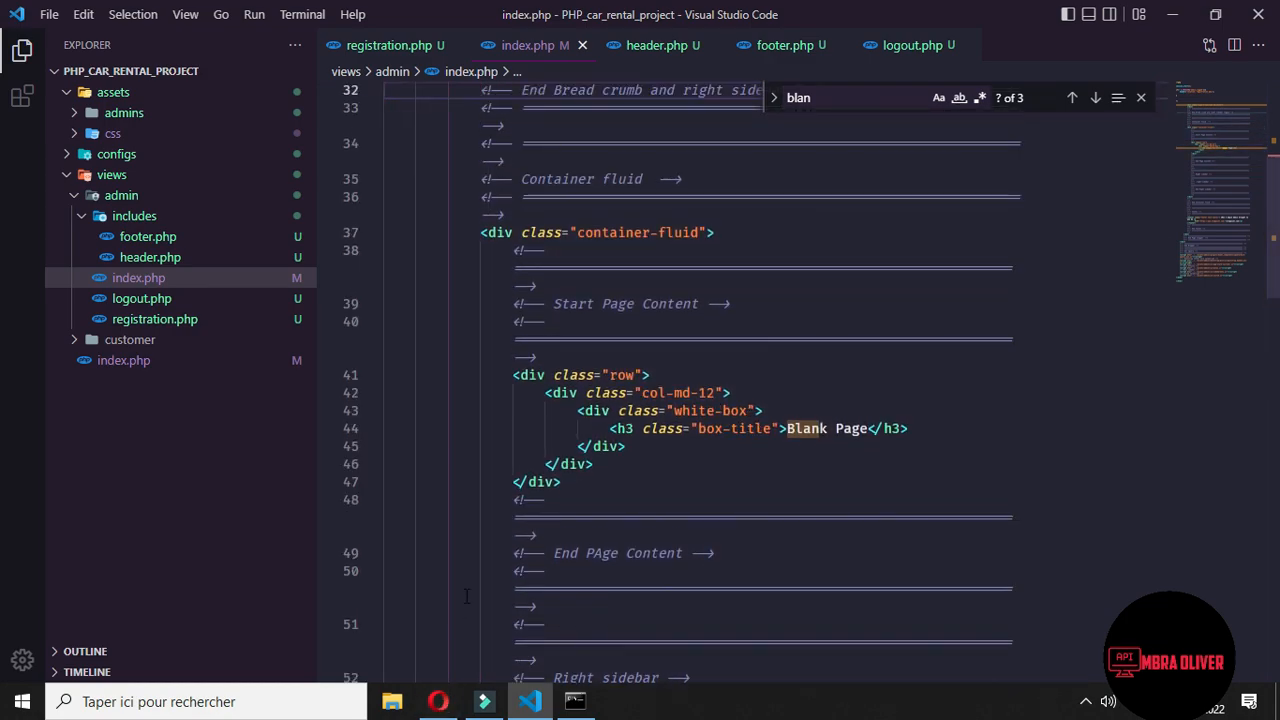
left_click(373, 232)
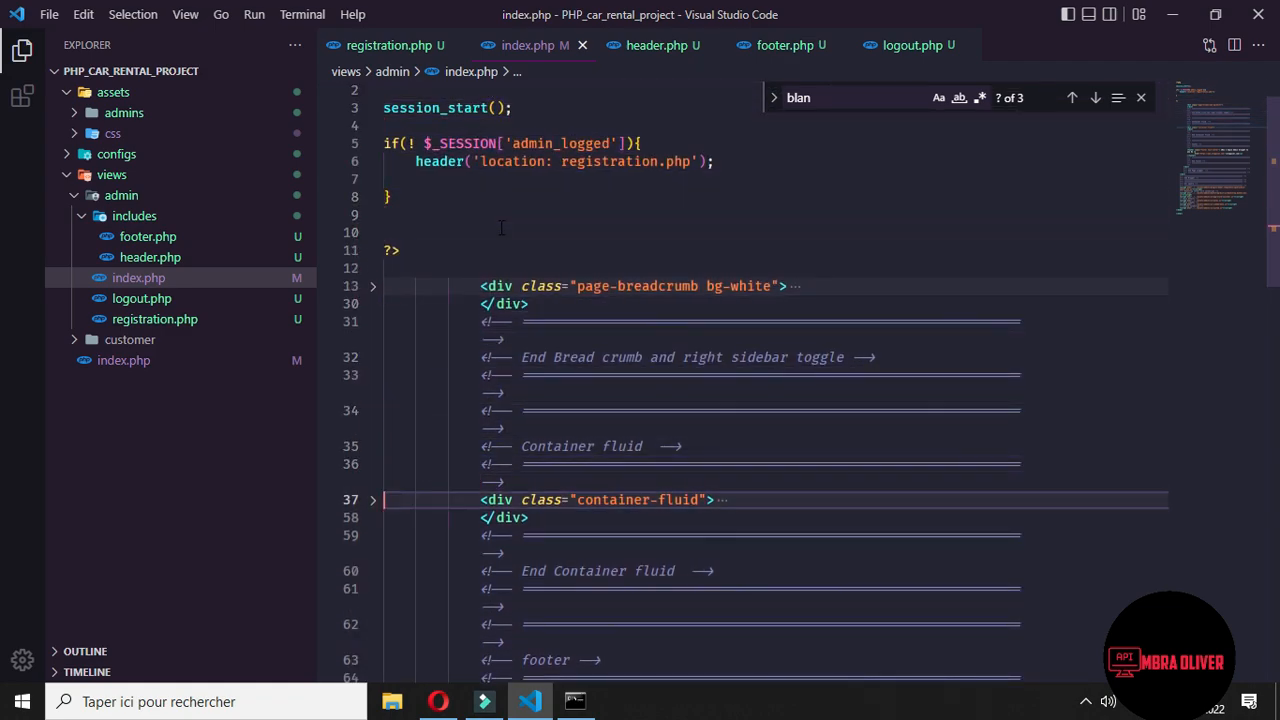
scroll("down", 3)
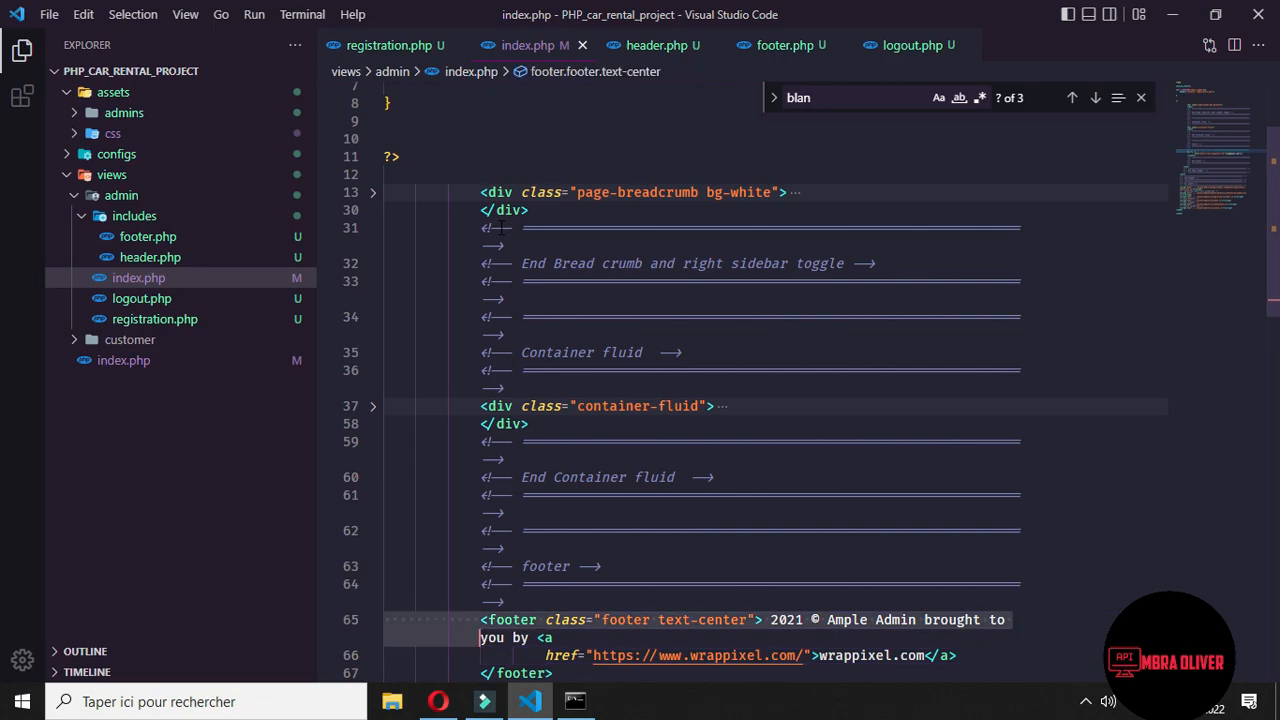
scroll("down", 3)
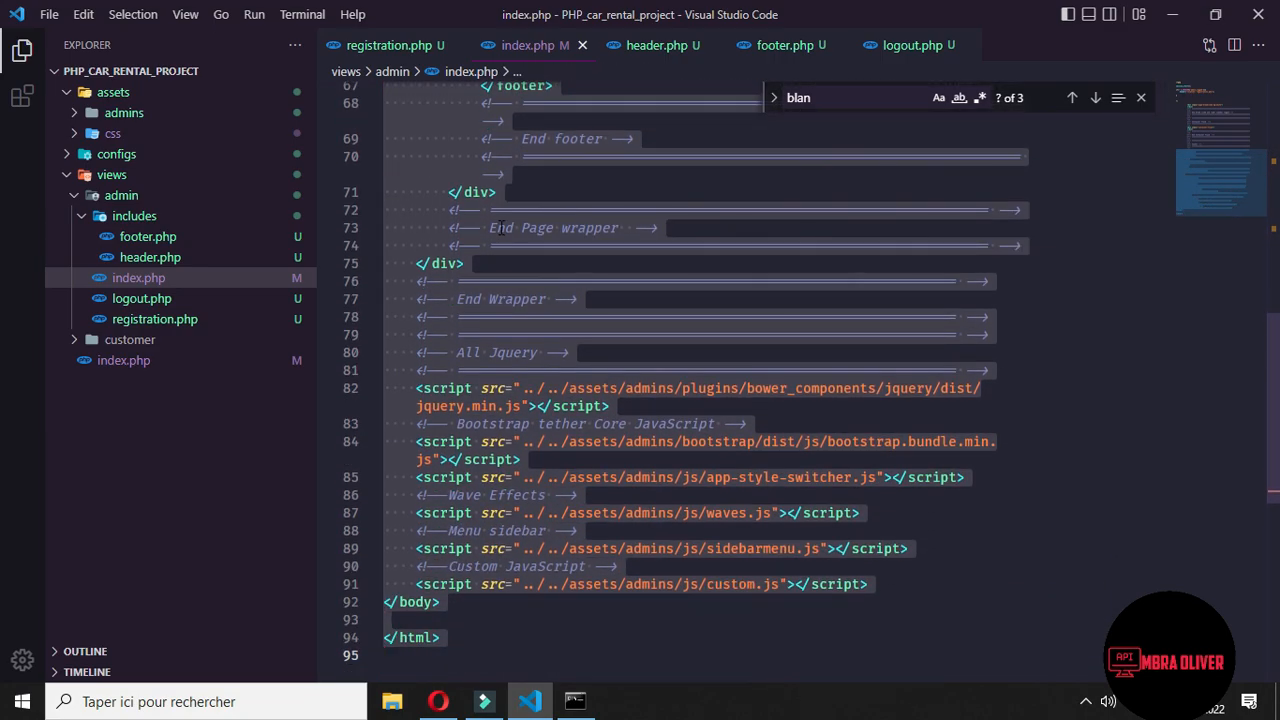
left_click(1071, 97)
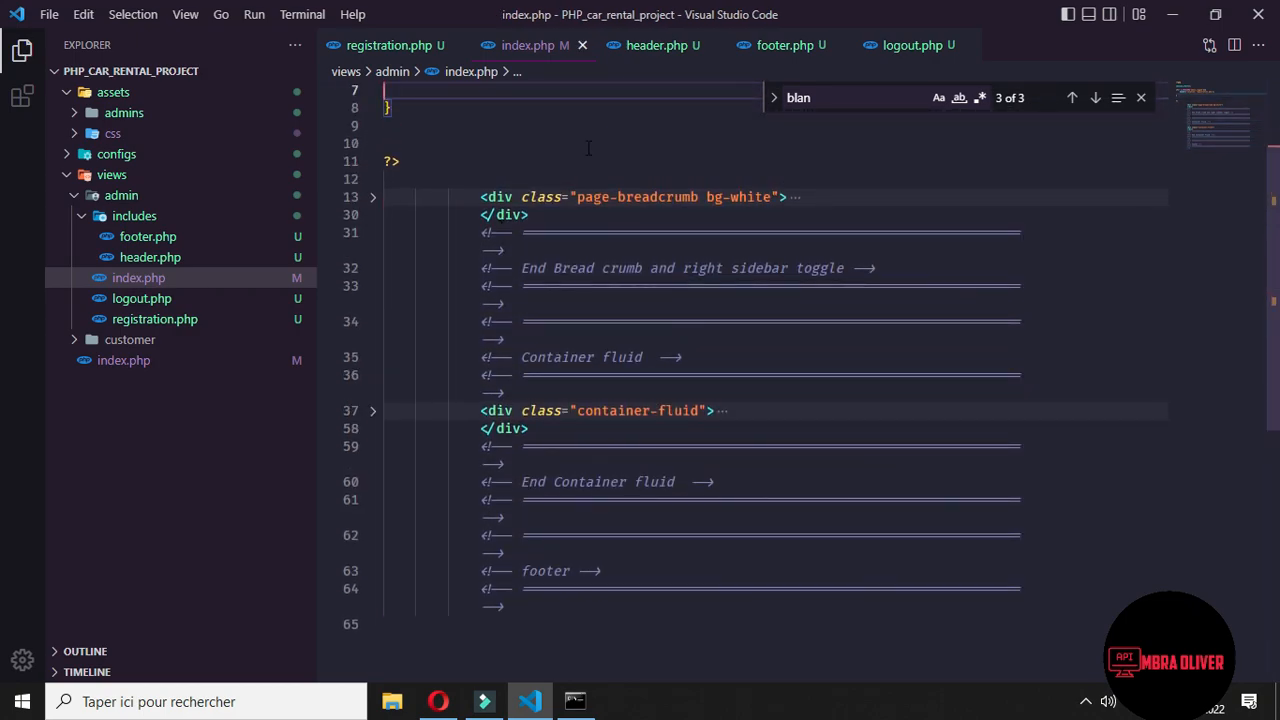
Paste the cut footer markup, closing tags and scripts into includes/footer.php
left_click(148, 236)
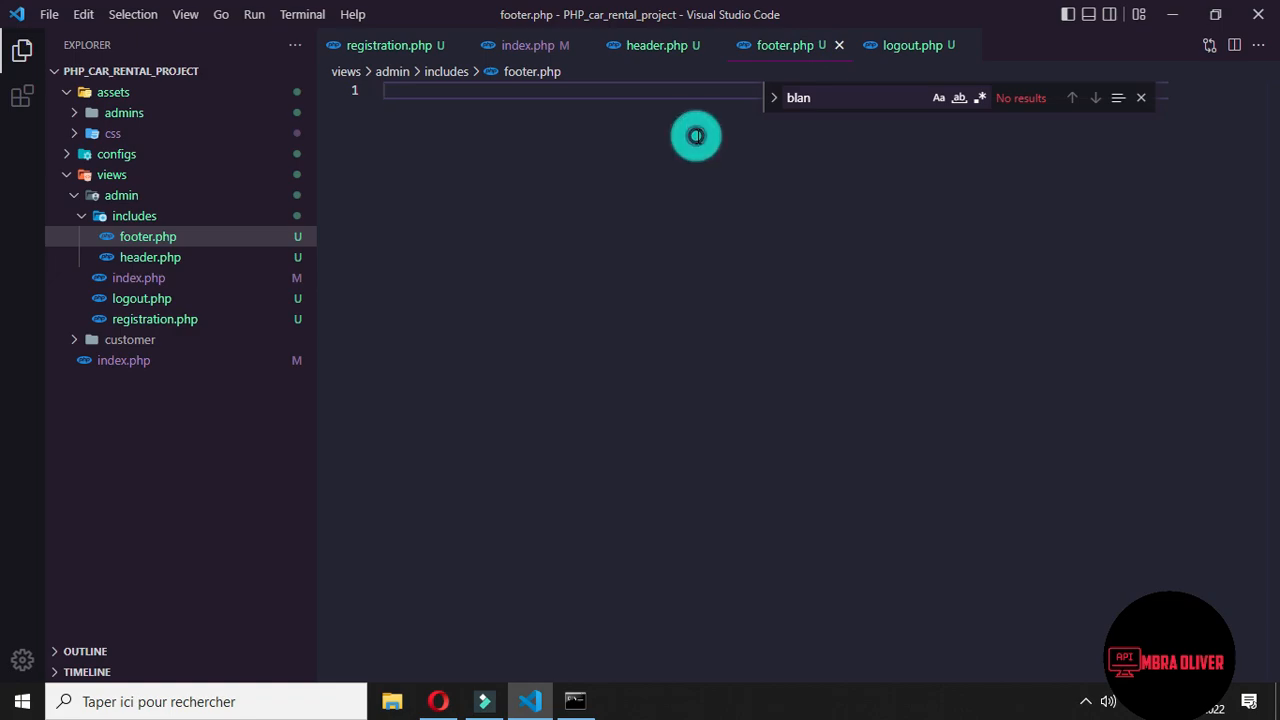
scroll("down", 3)
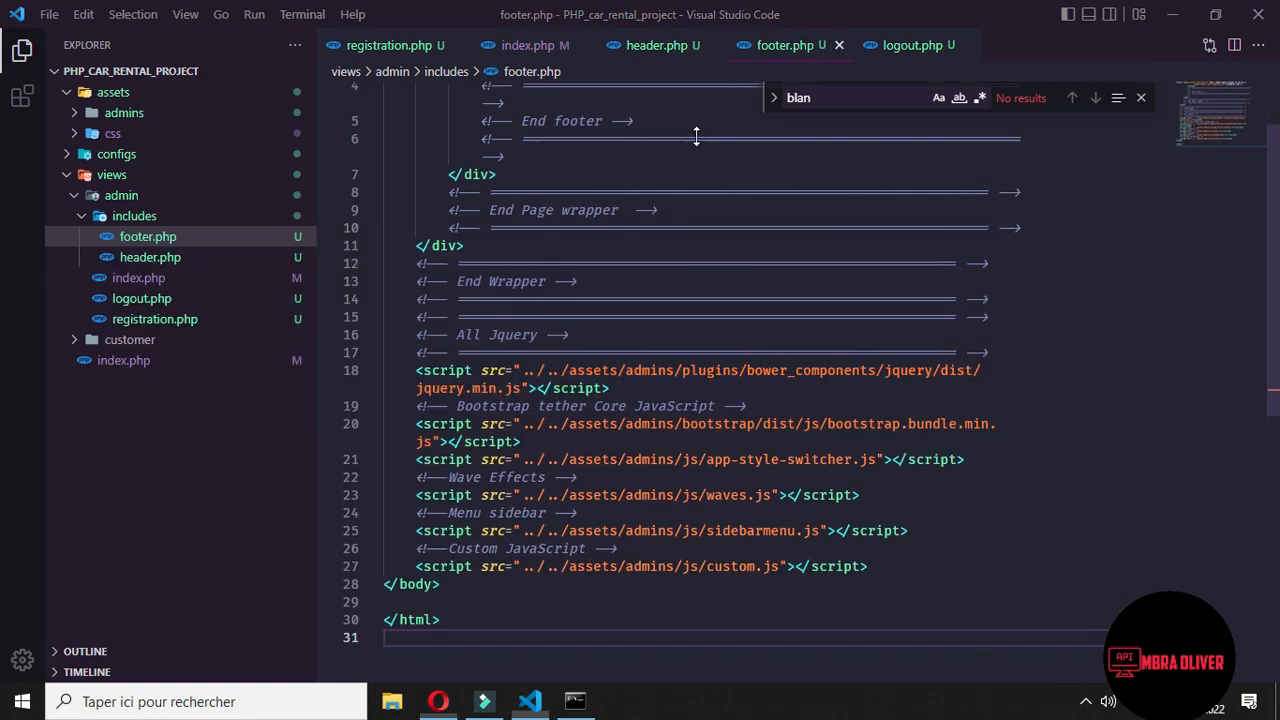
left_click(438, 701)
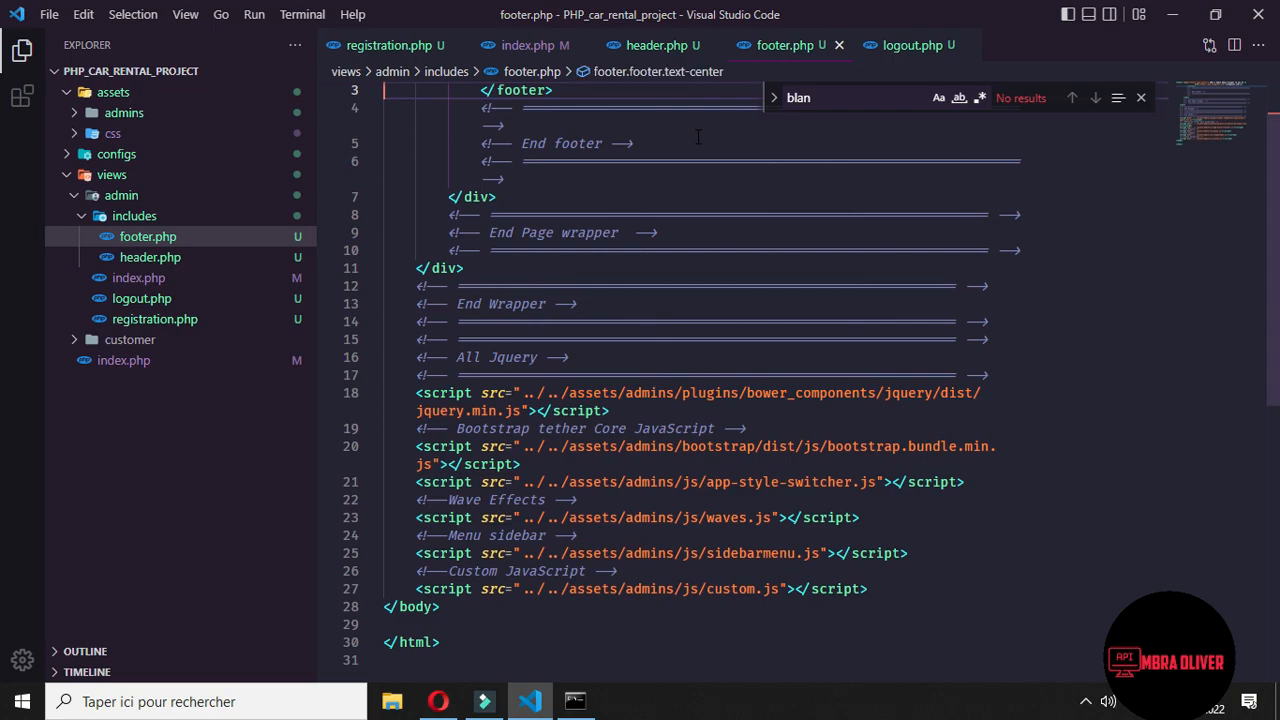
left_click(520, 45)
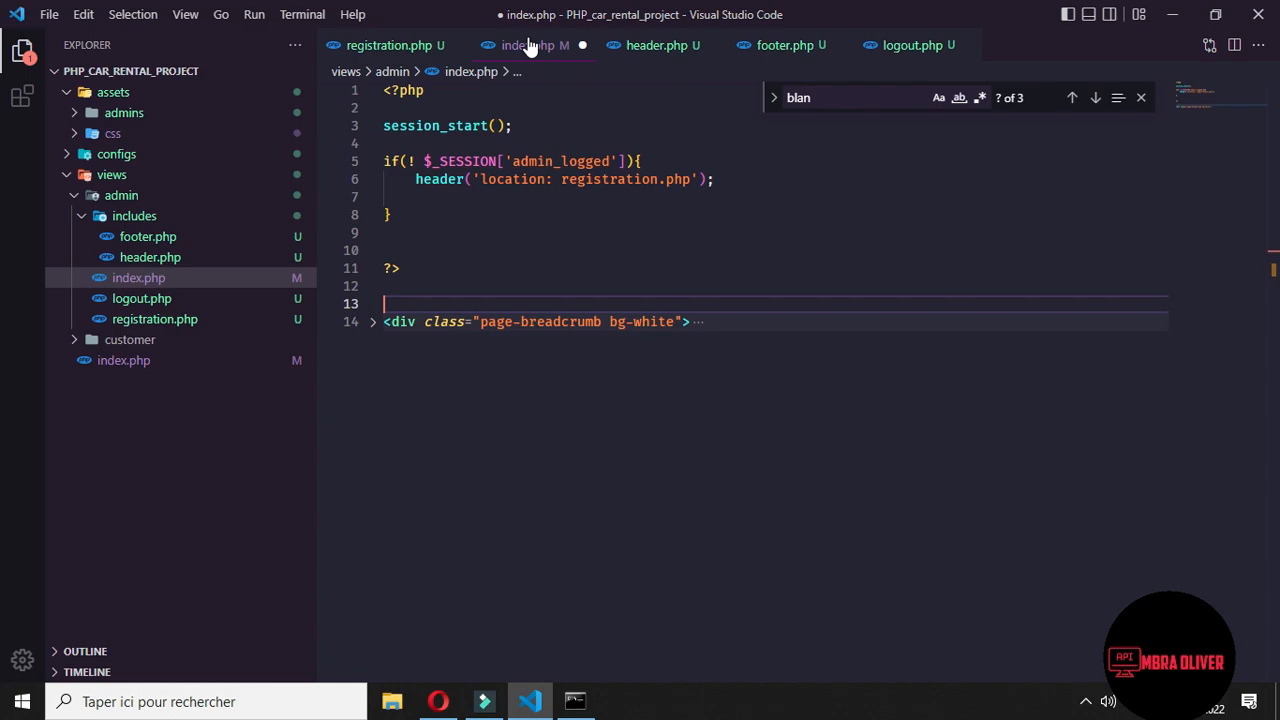
Insert <?php include('./includes/header.php') ?> on a blank line above the breadcrumb div
type("<")
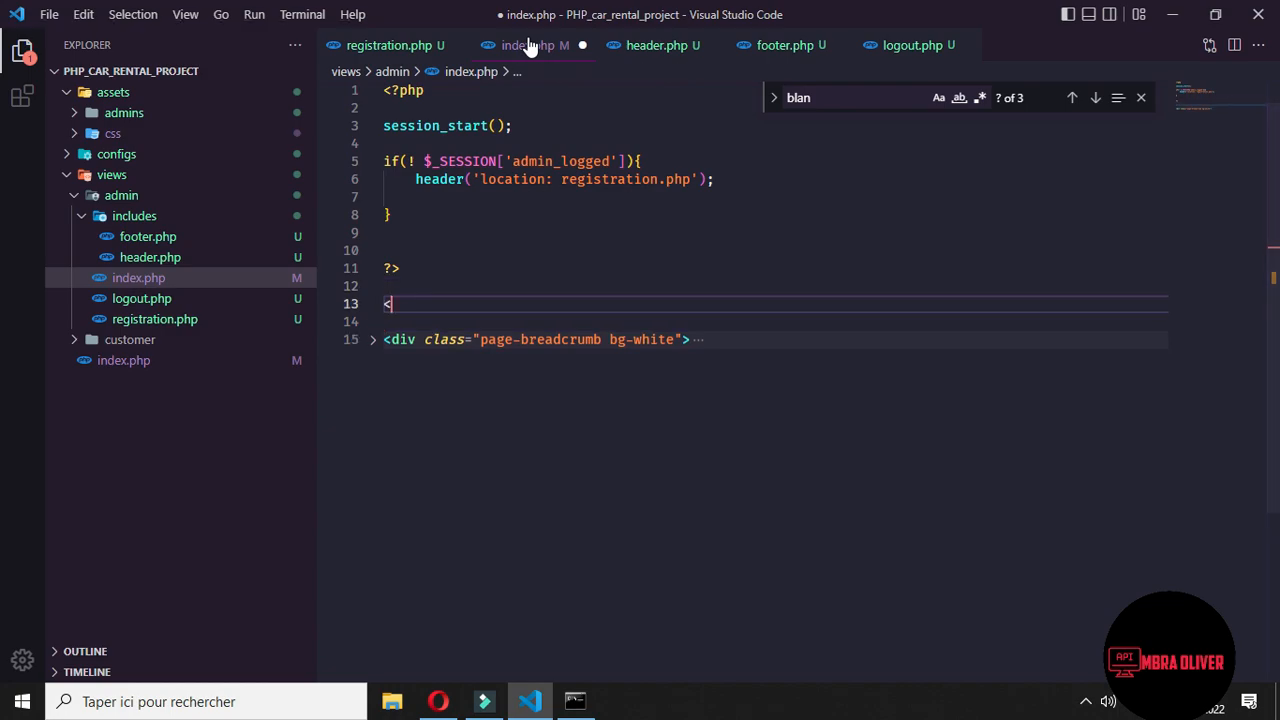
type("?")
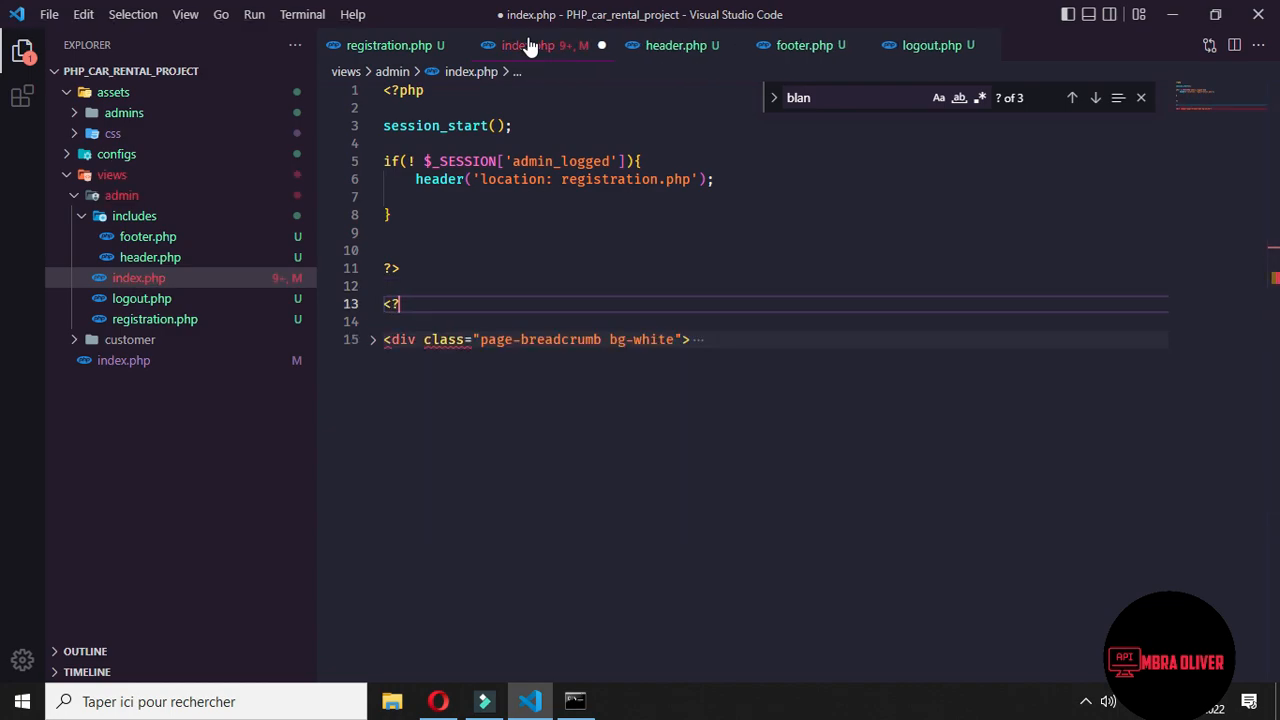
type("php")
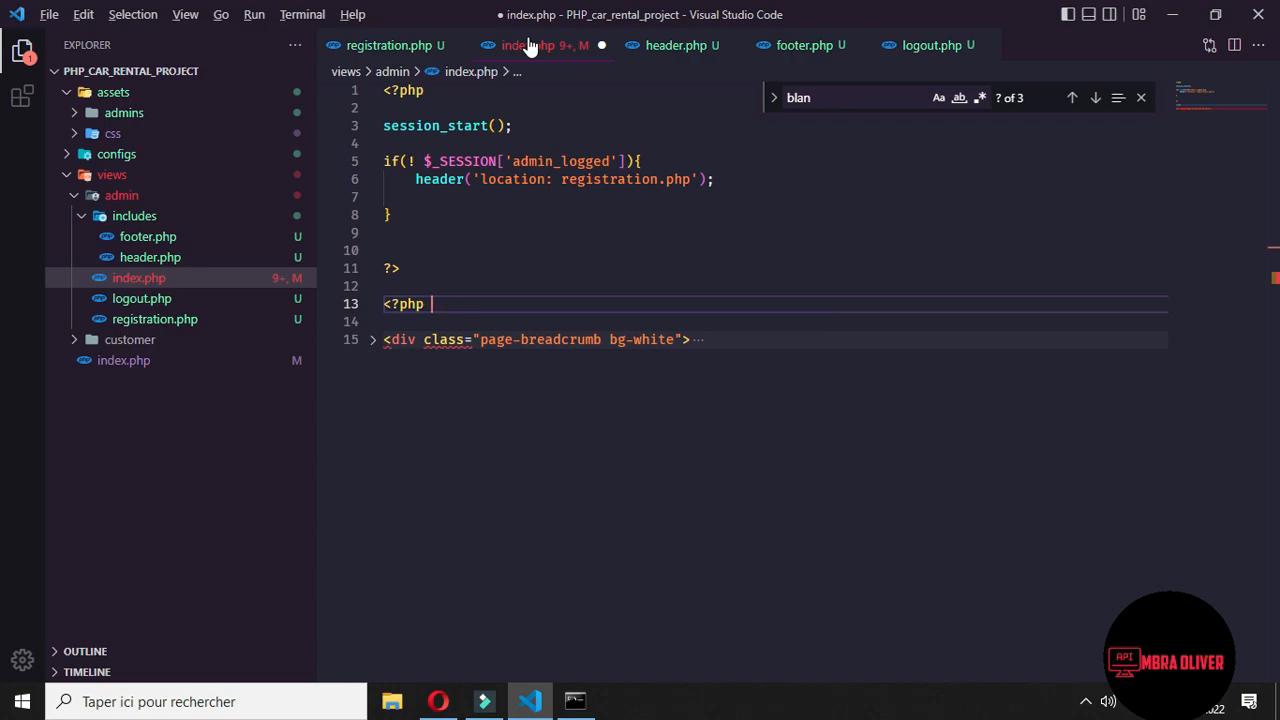
type("?>")
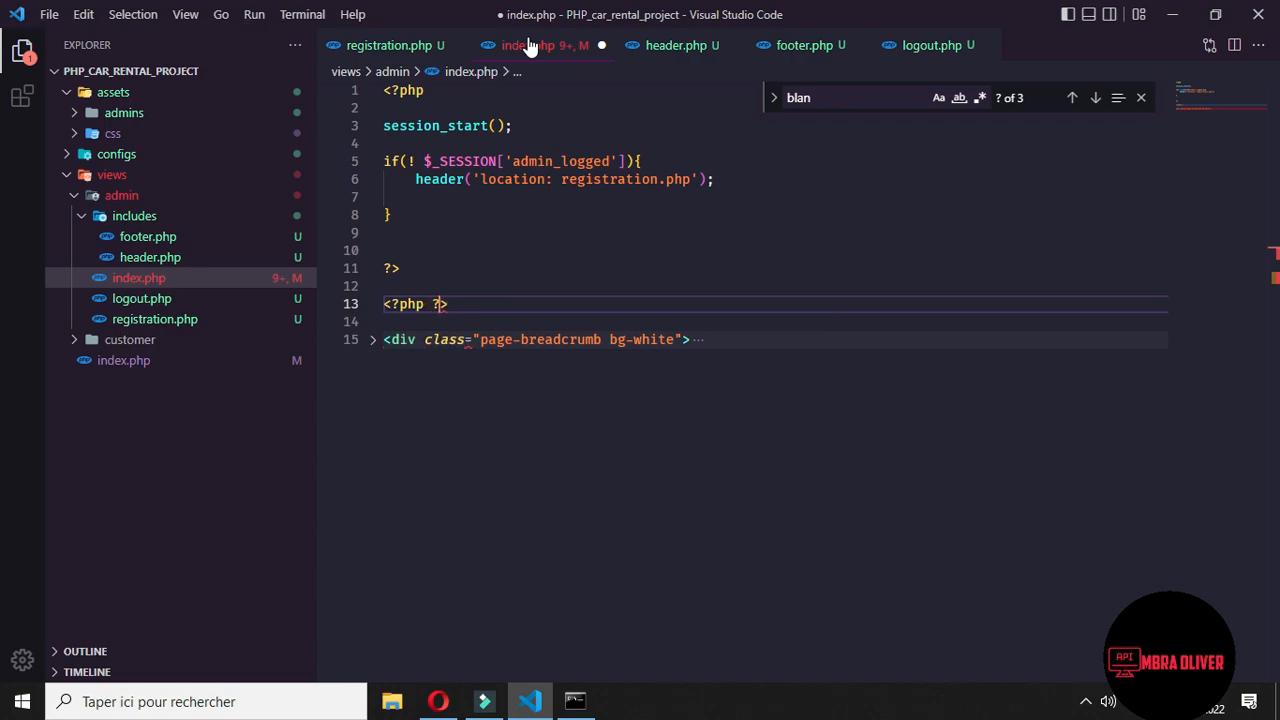
type("include('")
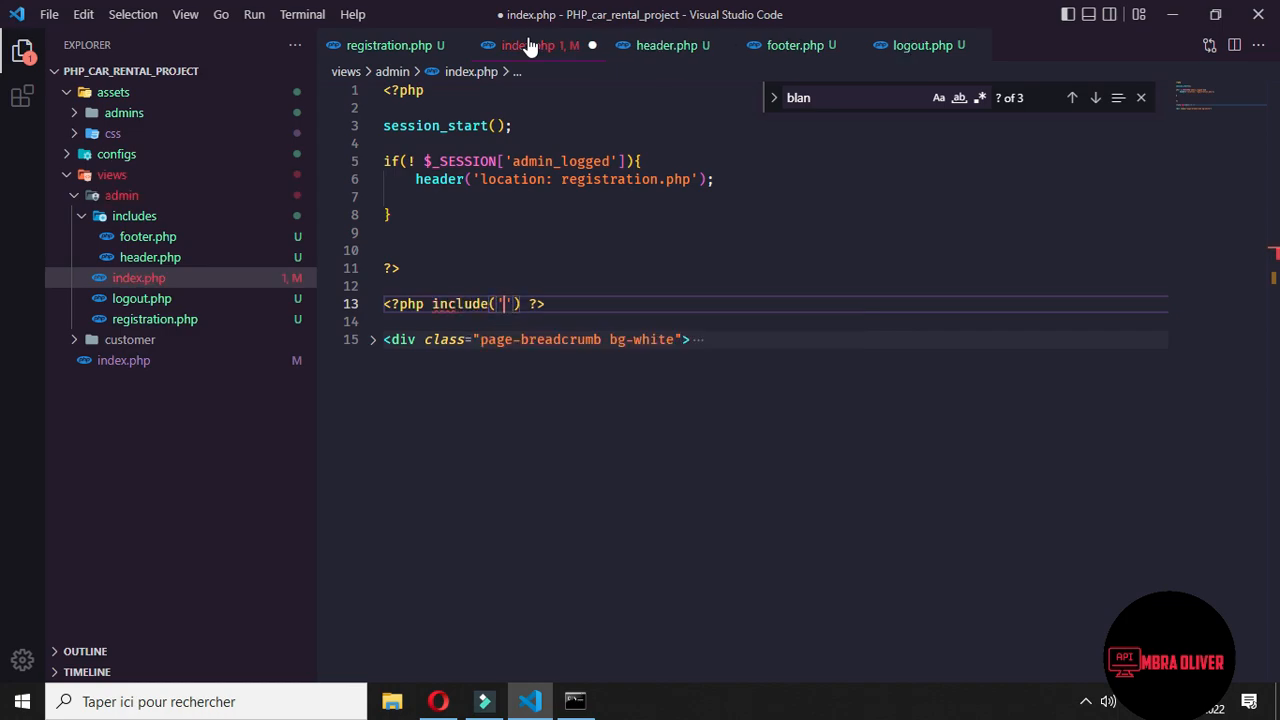
type("./")
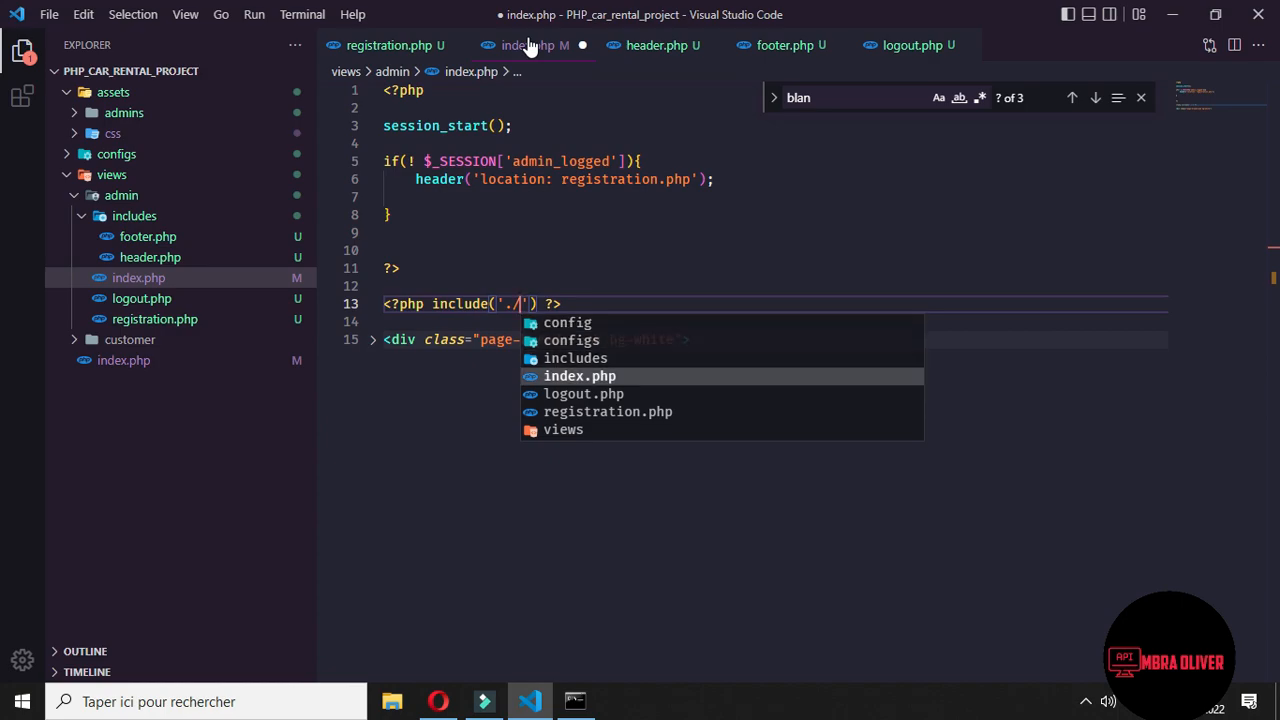
left_click(575, 358)
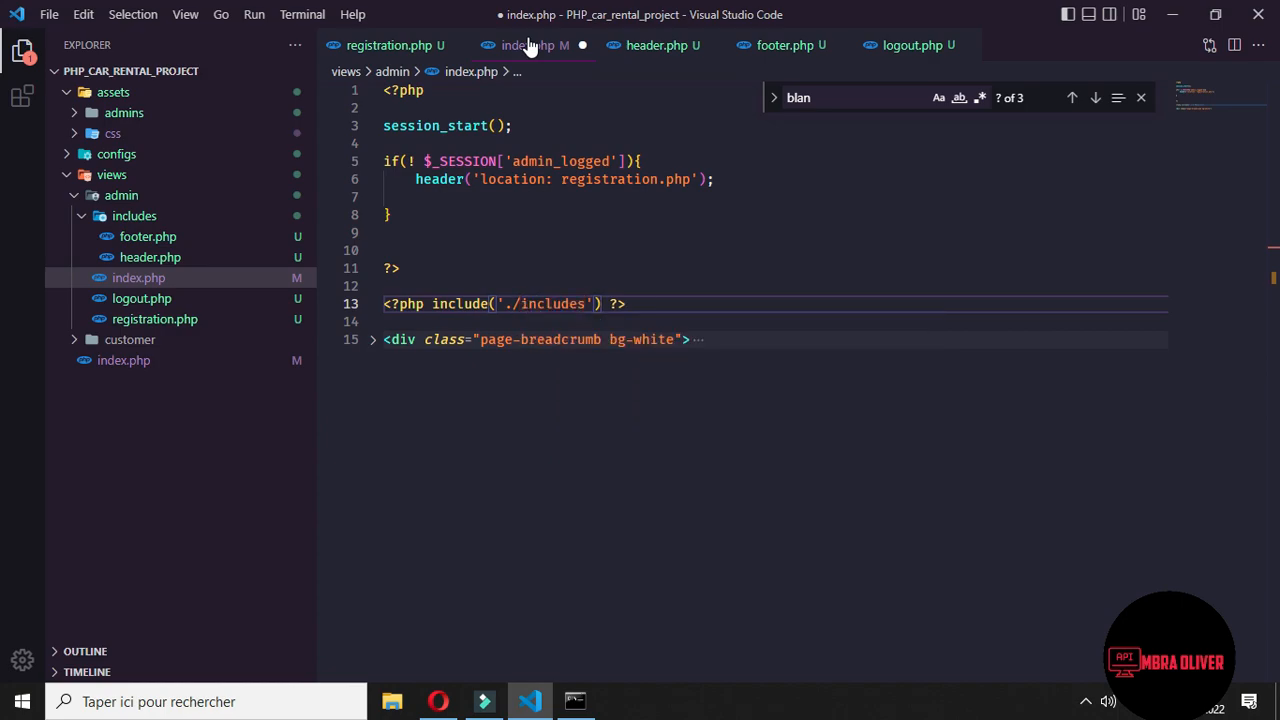
type("/header.php")
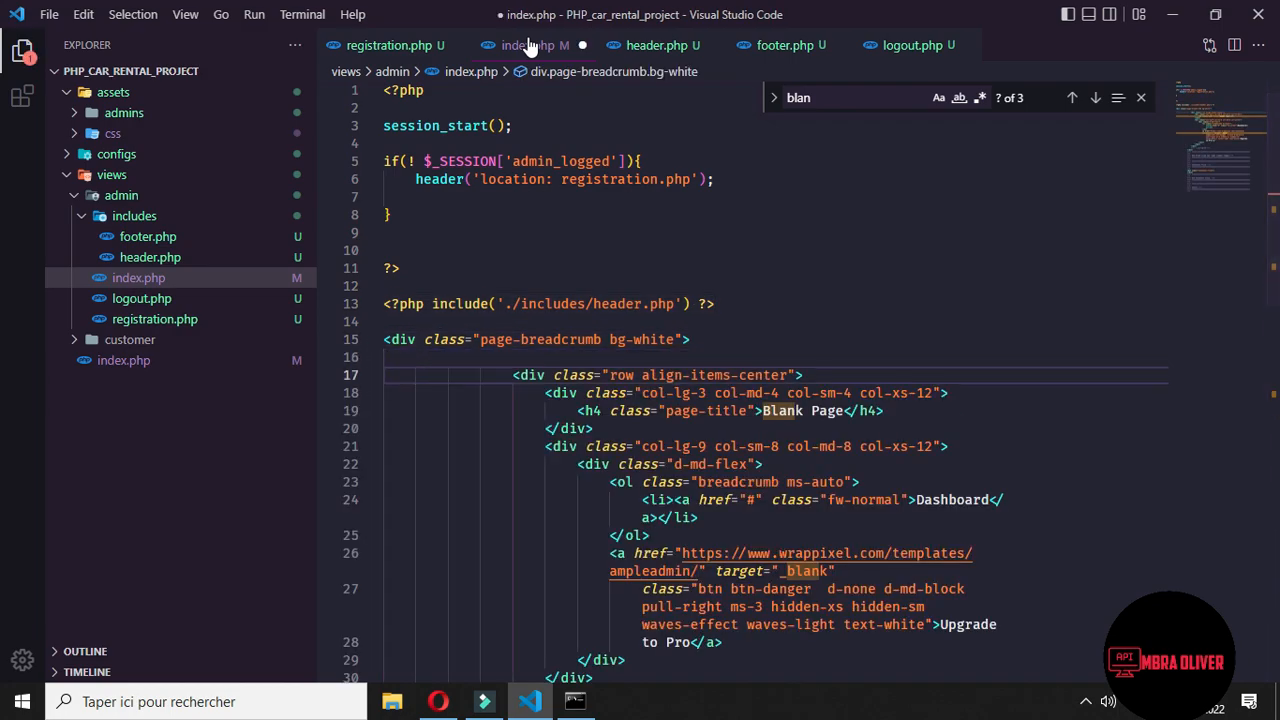
scroll("down", 3)
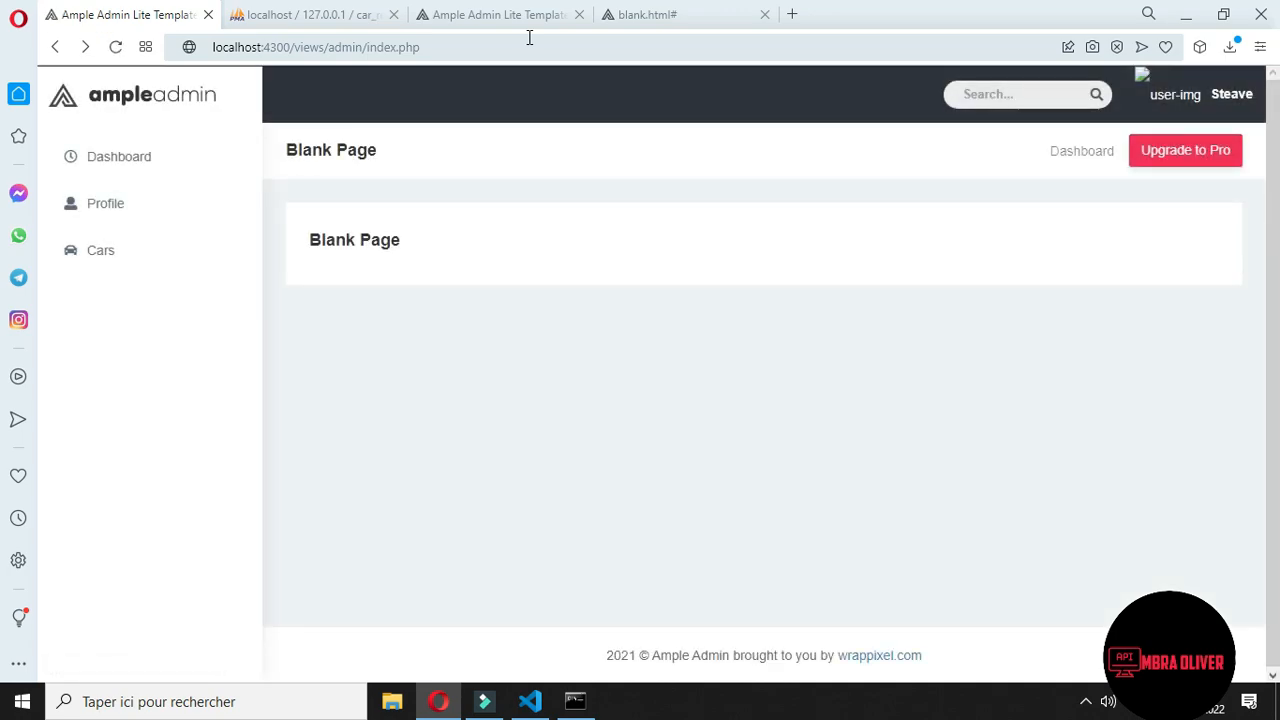
Delete leftover comment banners, reformat index.php, and confirm the page still renders in Opera
left_click(529, 701)
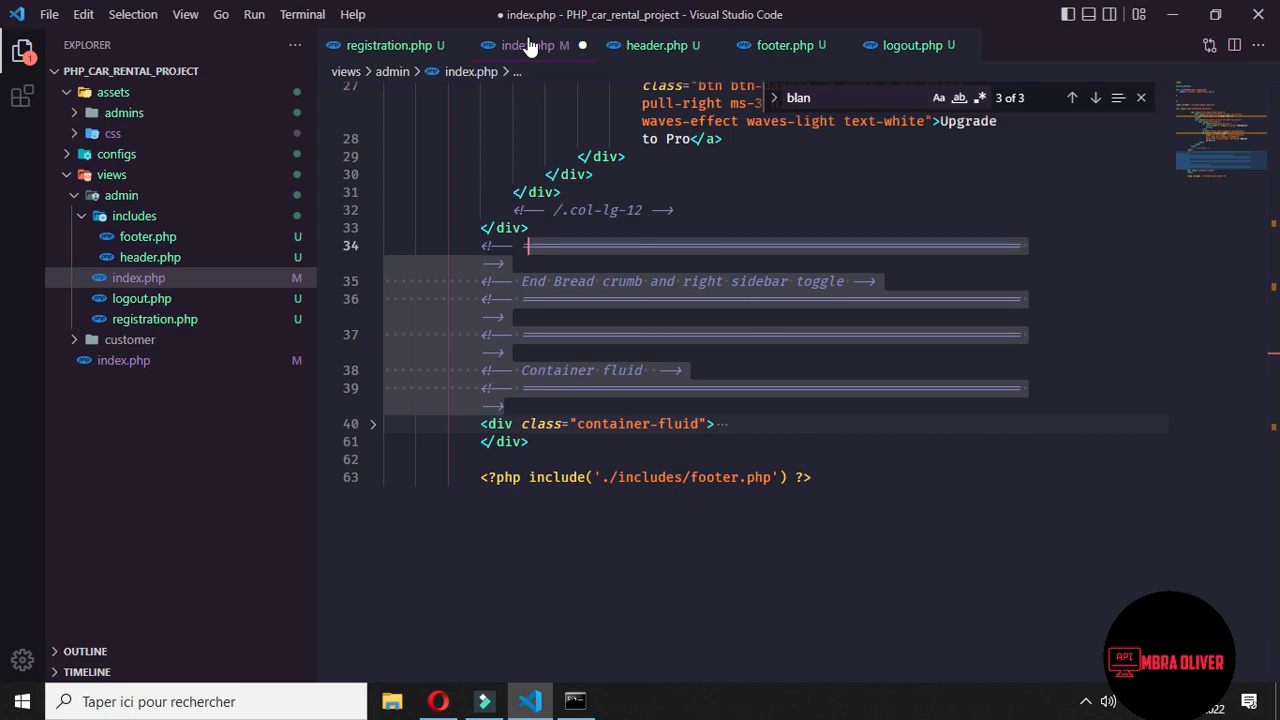
left_click(373, 245)
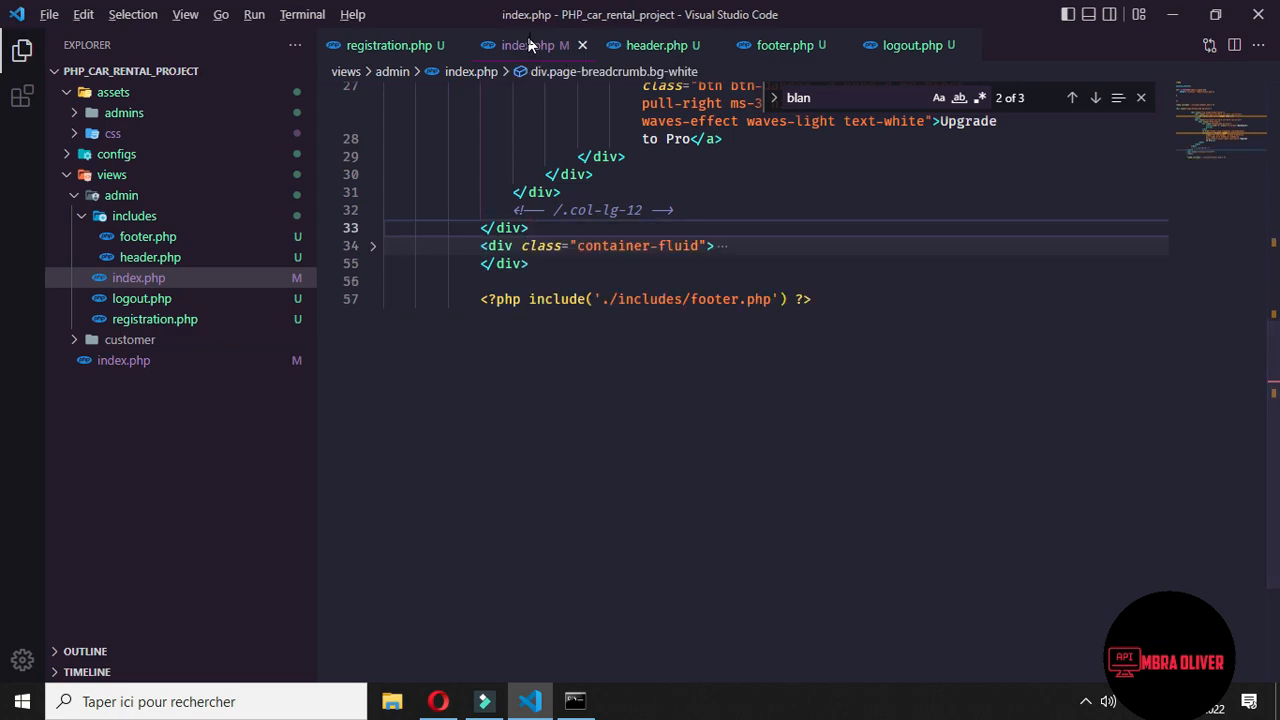
left_click(438, 701)
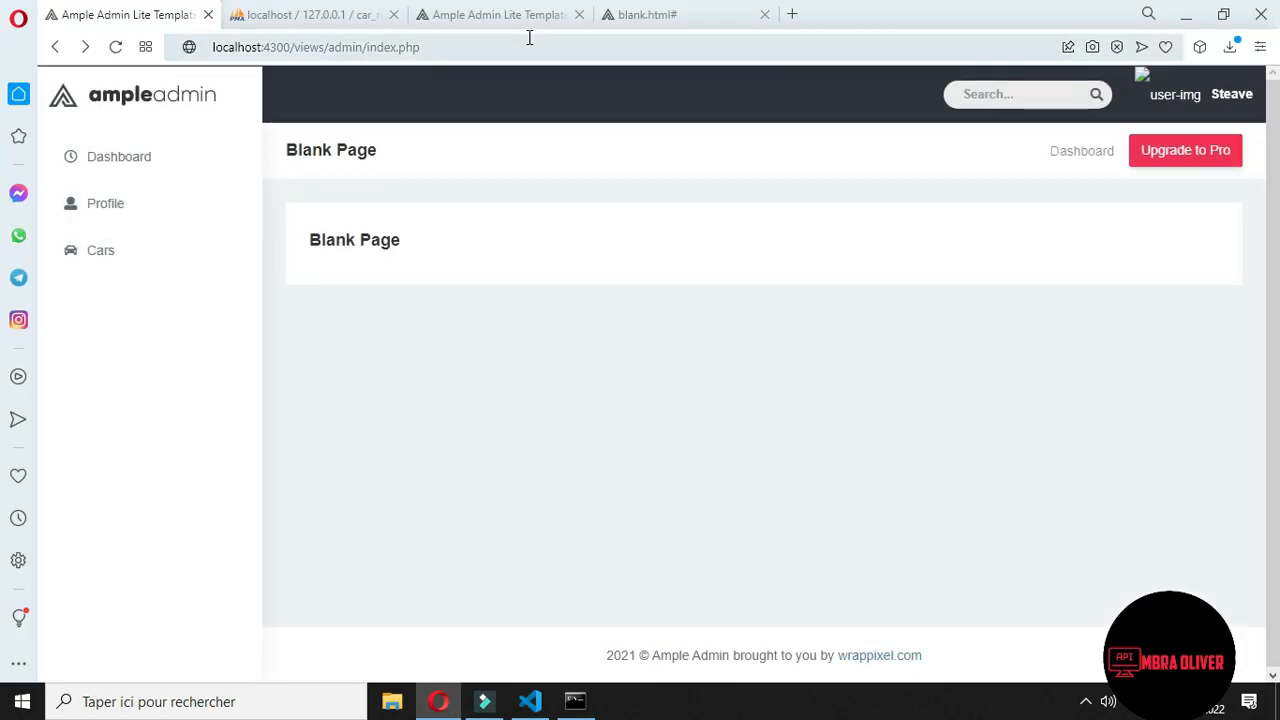
left_click(529, 701)
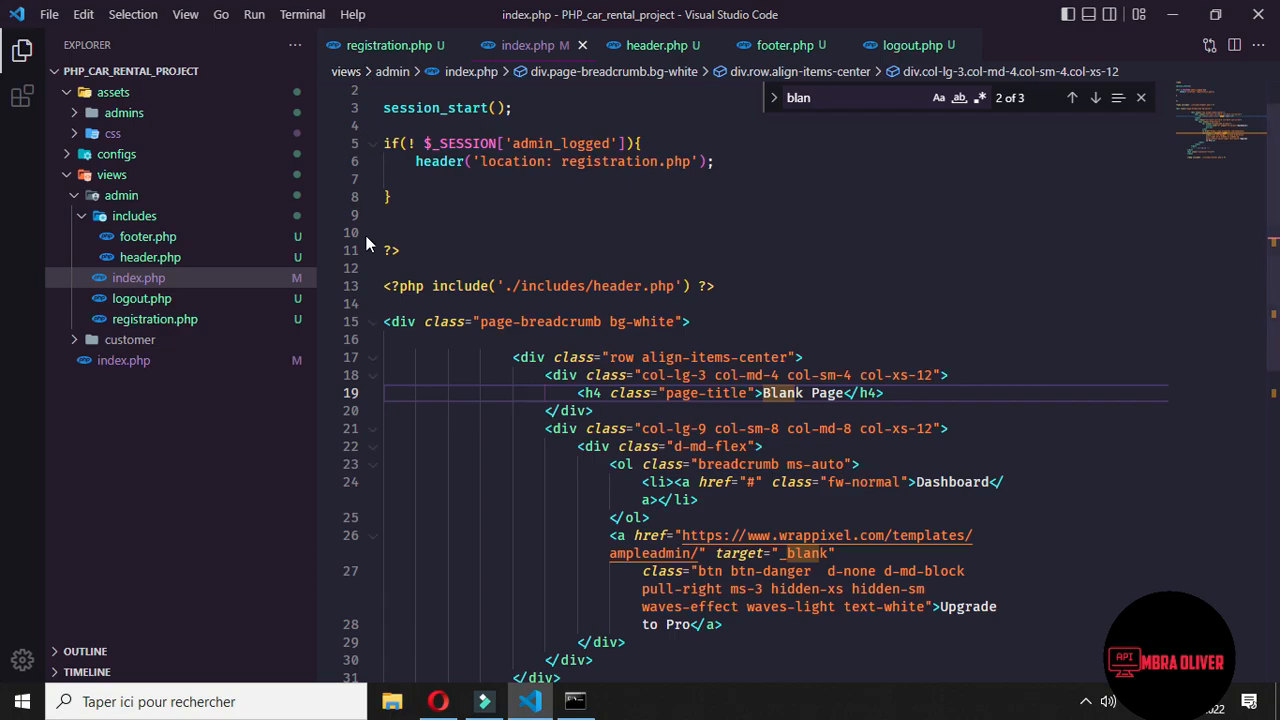
left_click(372, 321)
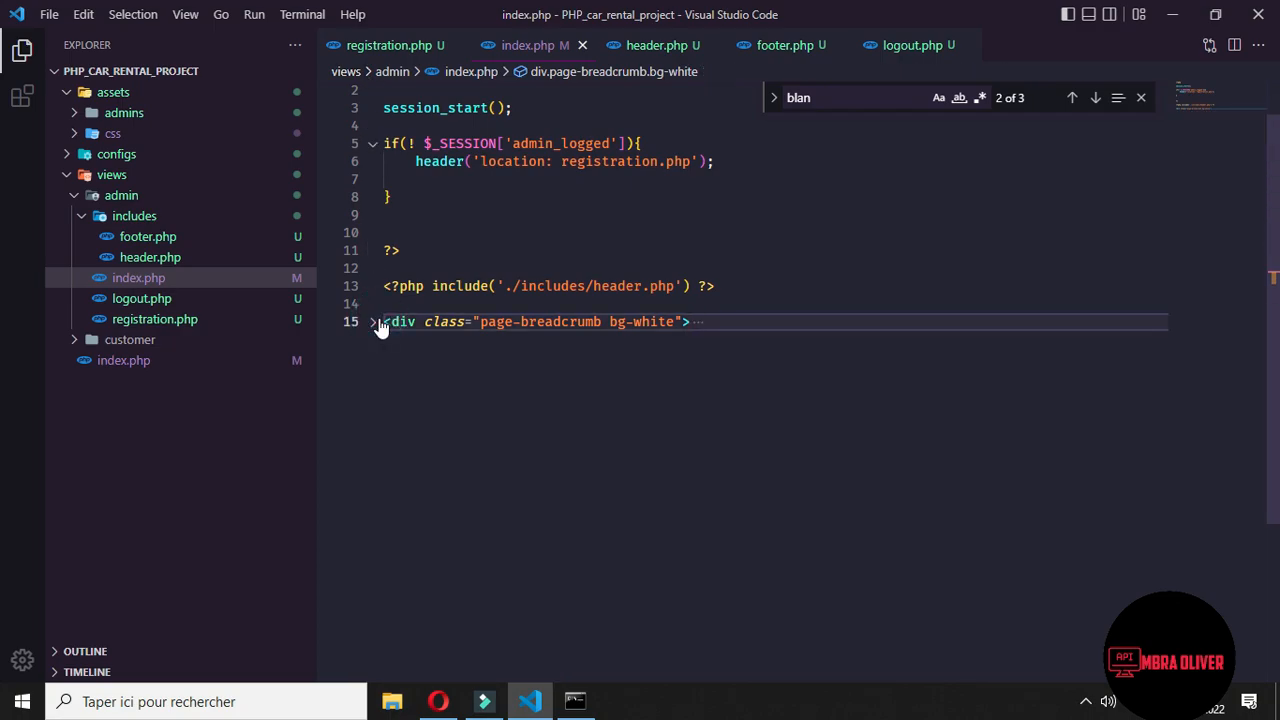
left_click(372, 321)
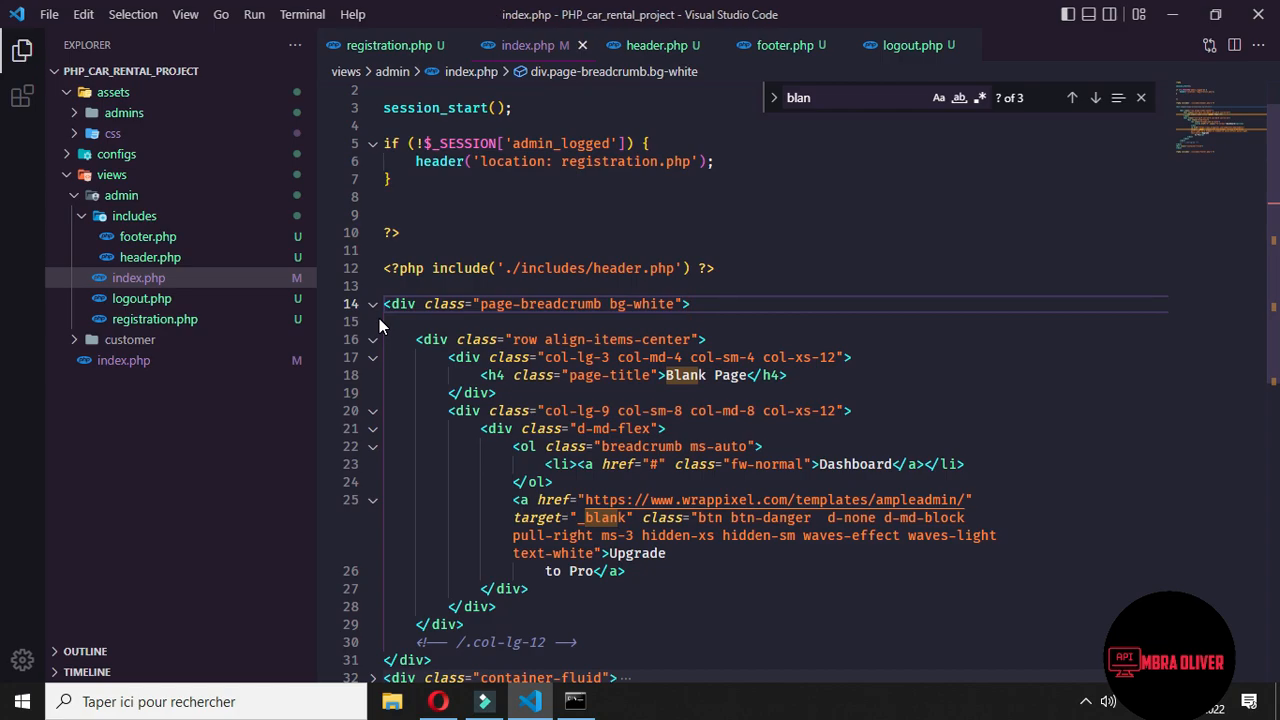
left_click(372, 304)
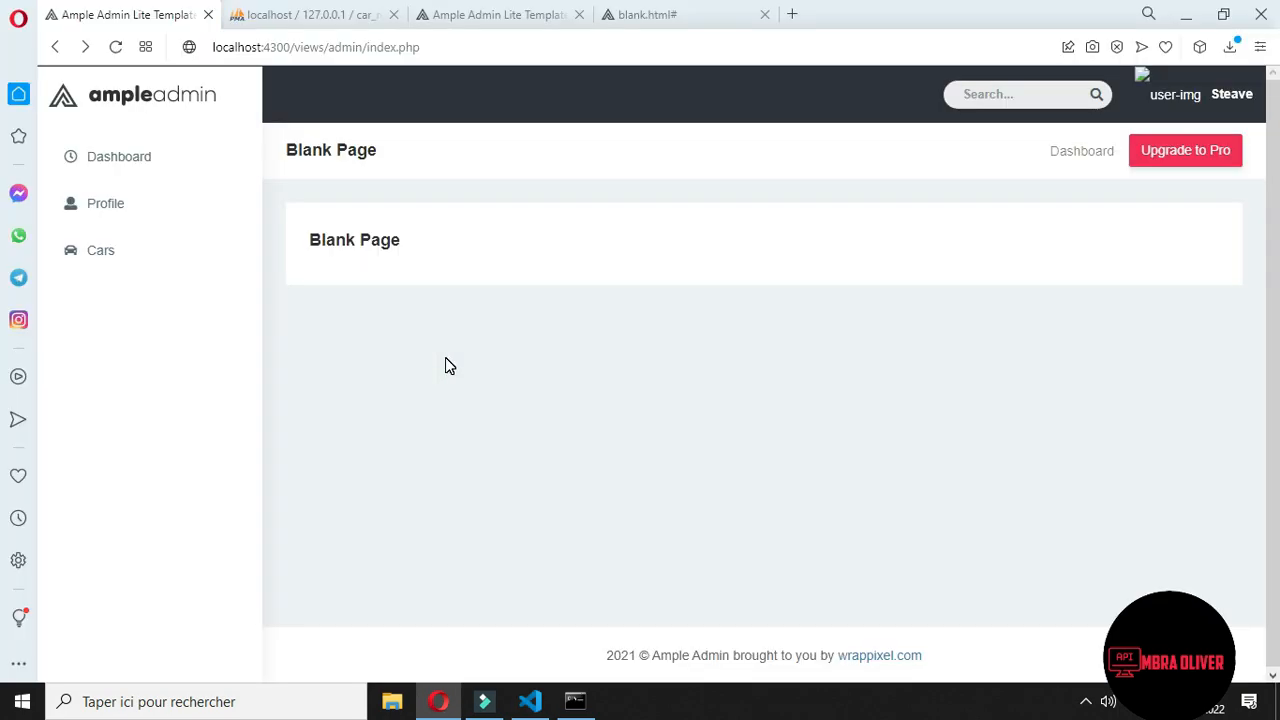
left_click(529, 701)
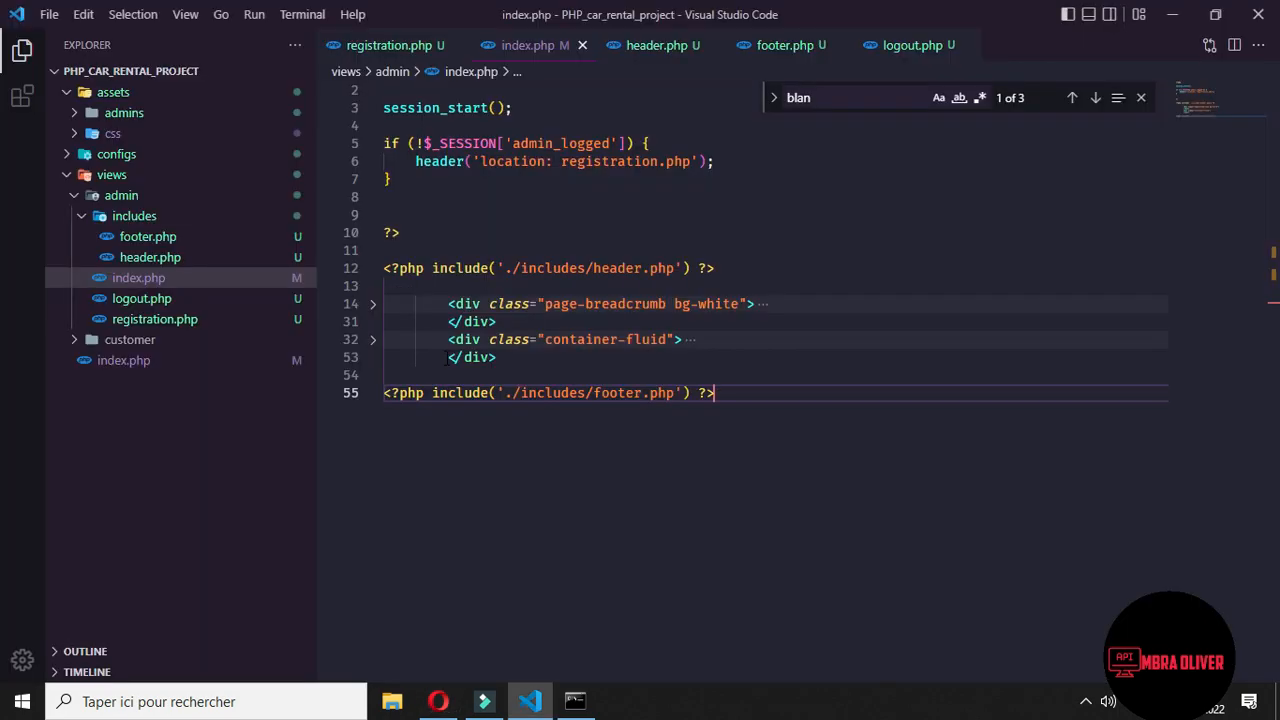